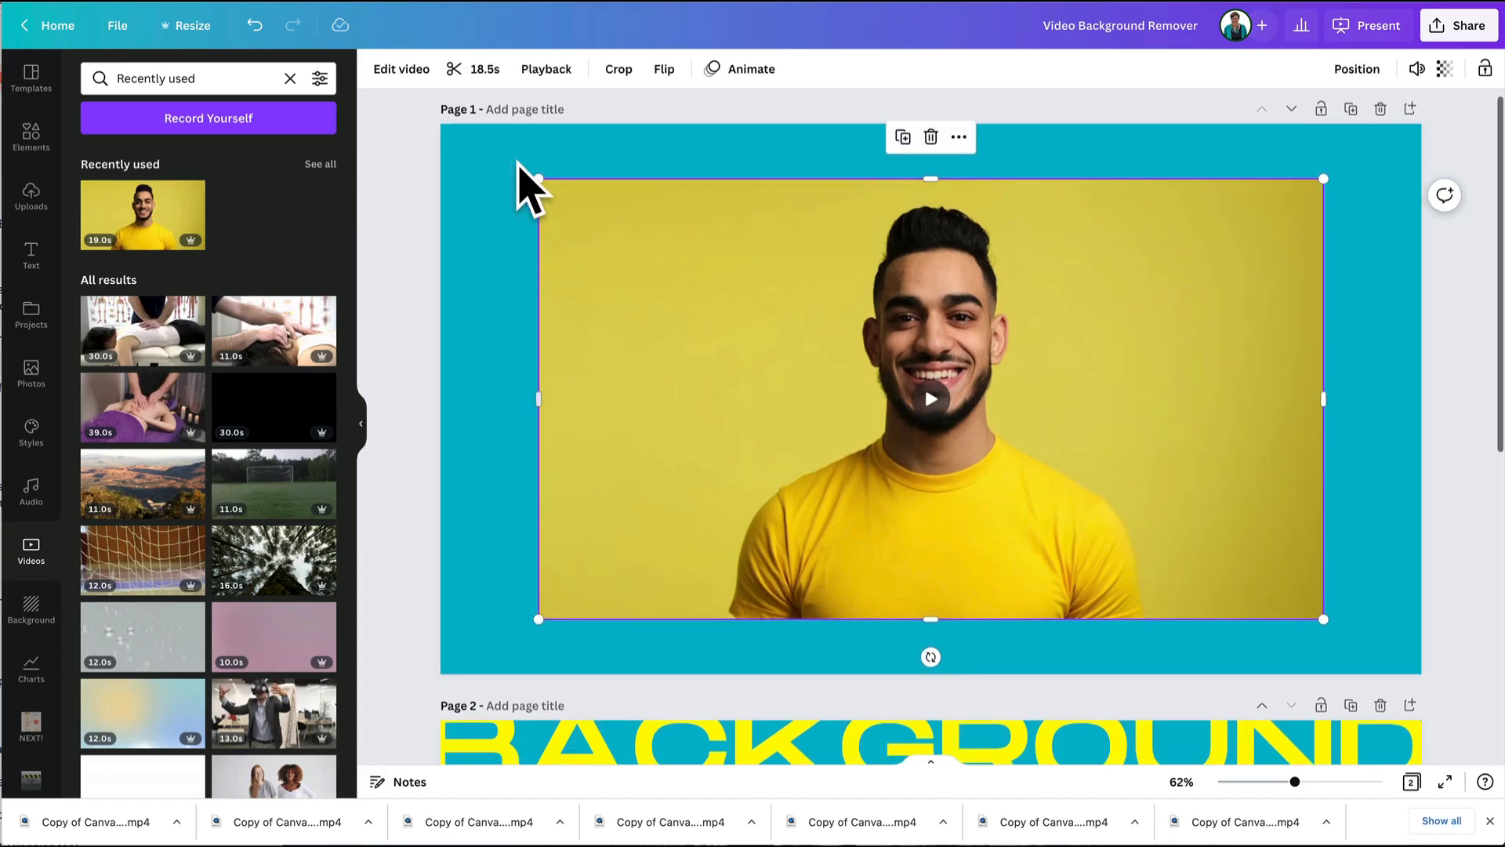
# Apply Background Remover to the portrait video to cut out the man from the yellow backdrop
pyautogui.click(402, 69)
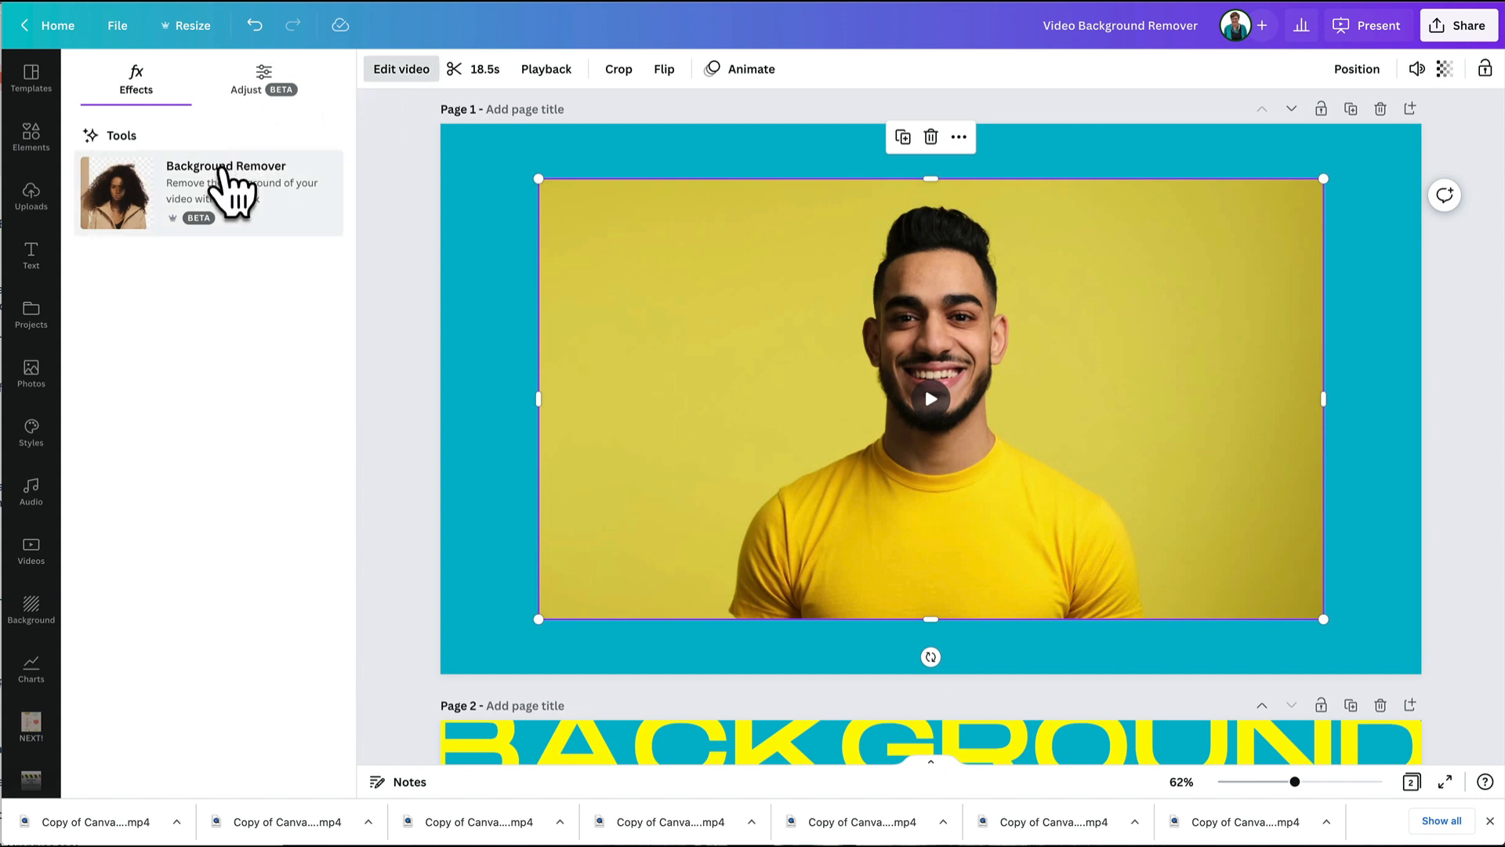
pyautogui.click(226, 193)
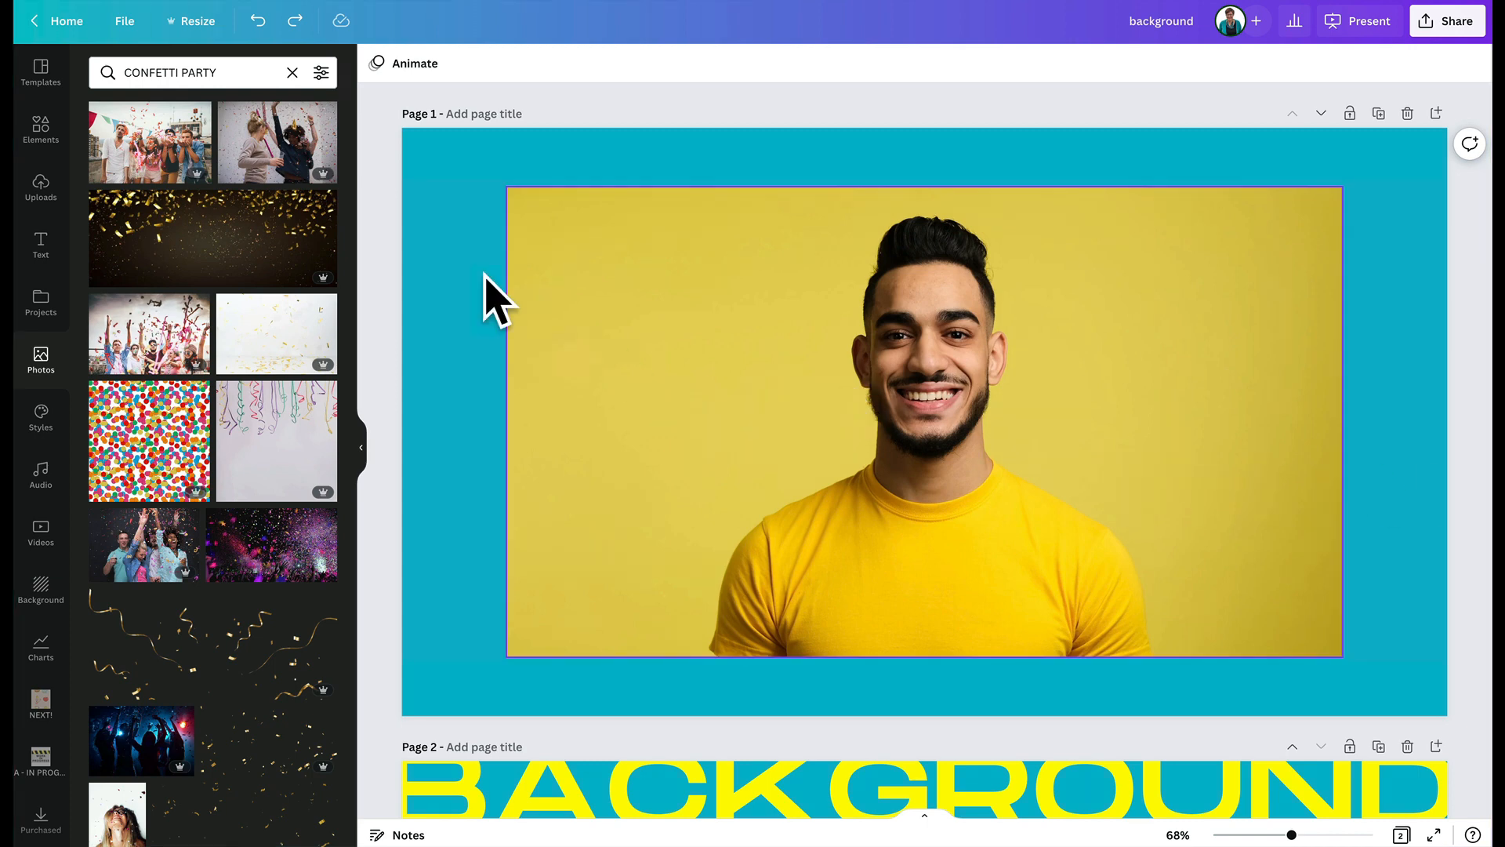
pyautogui.click(924, 422)
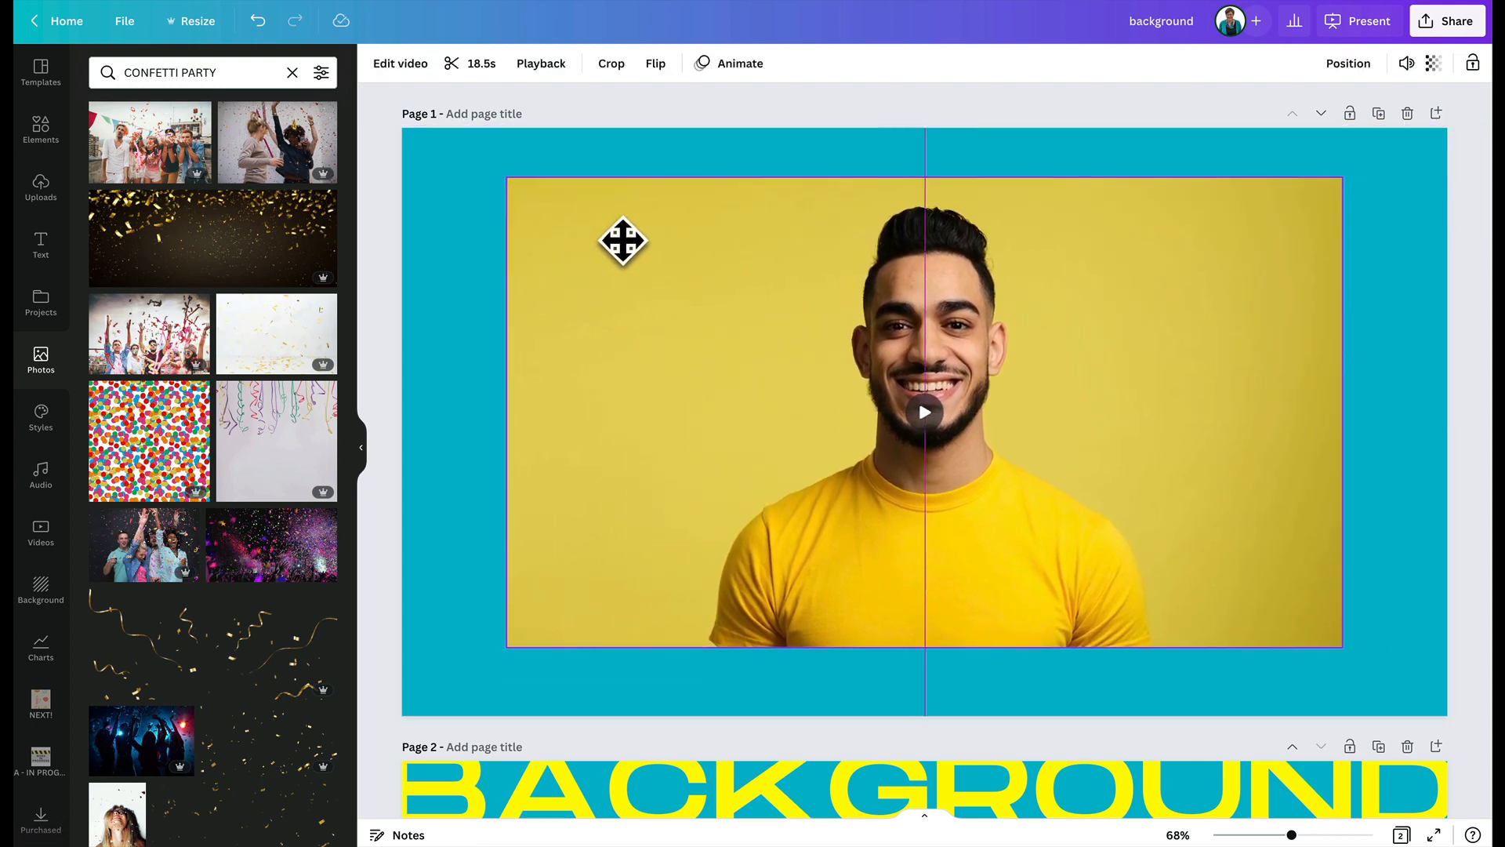
pyautogui.click(715, 303)
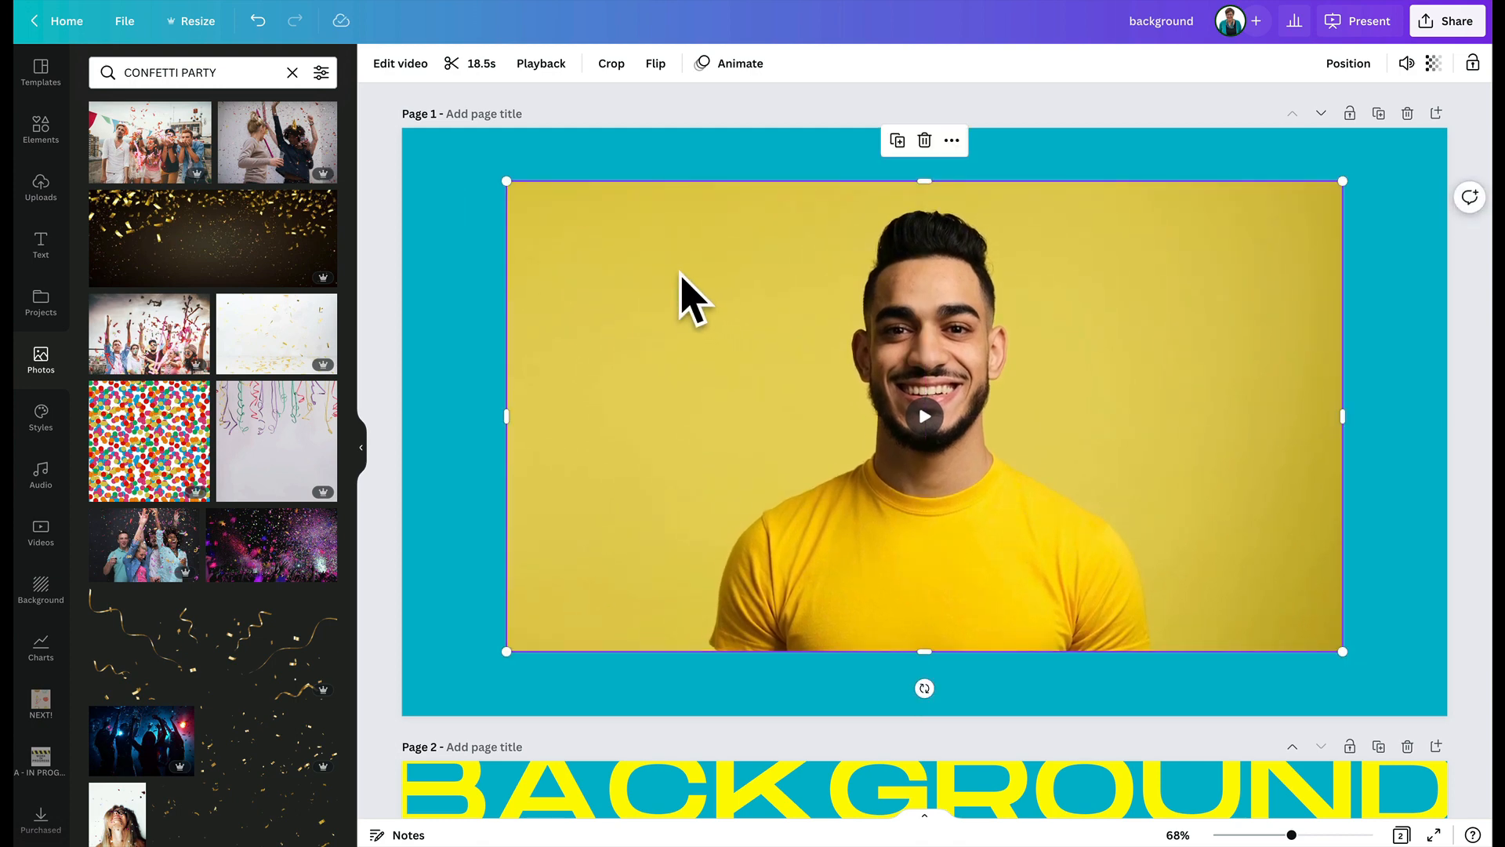
pyautogui.moveTo(475, 398)
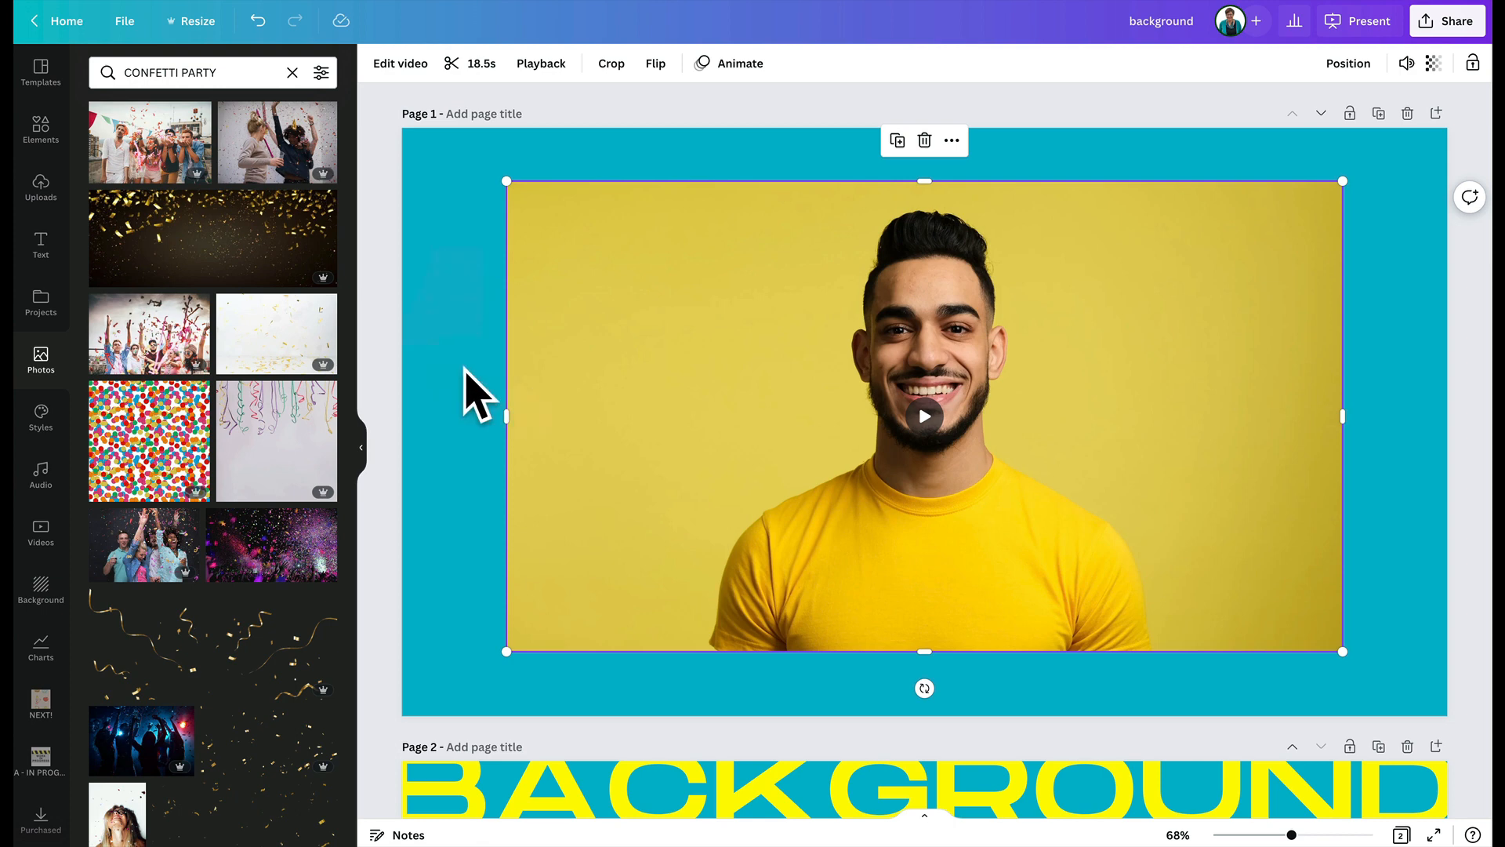
pyautogui.moveTo(1408, 492)
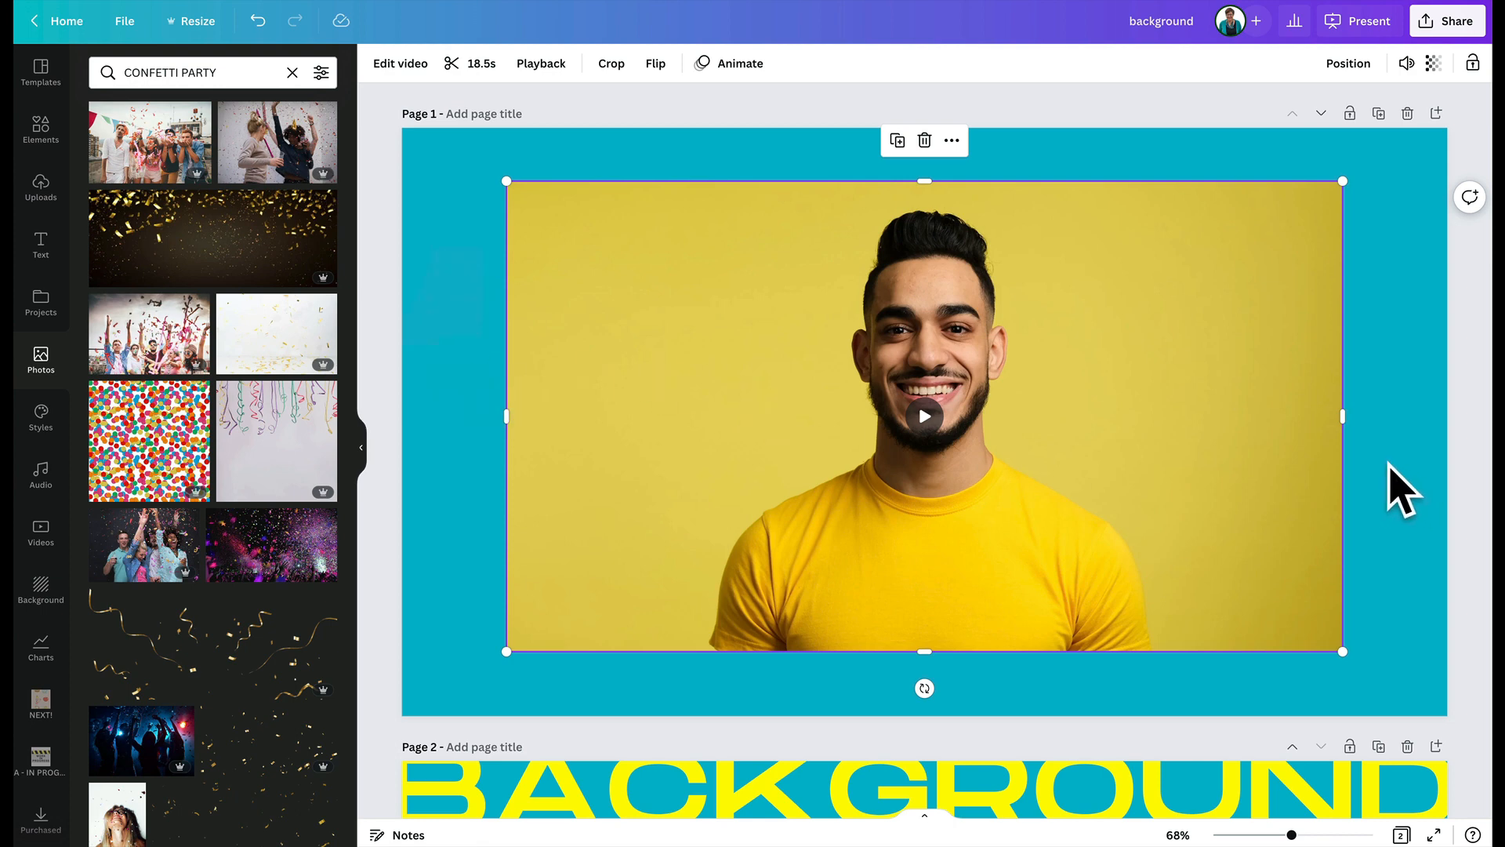
pyautogui.moveTo(778, 293)
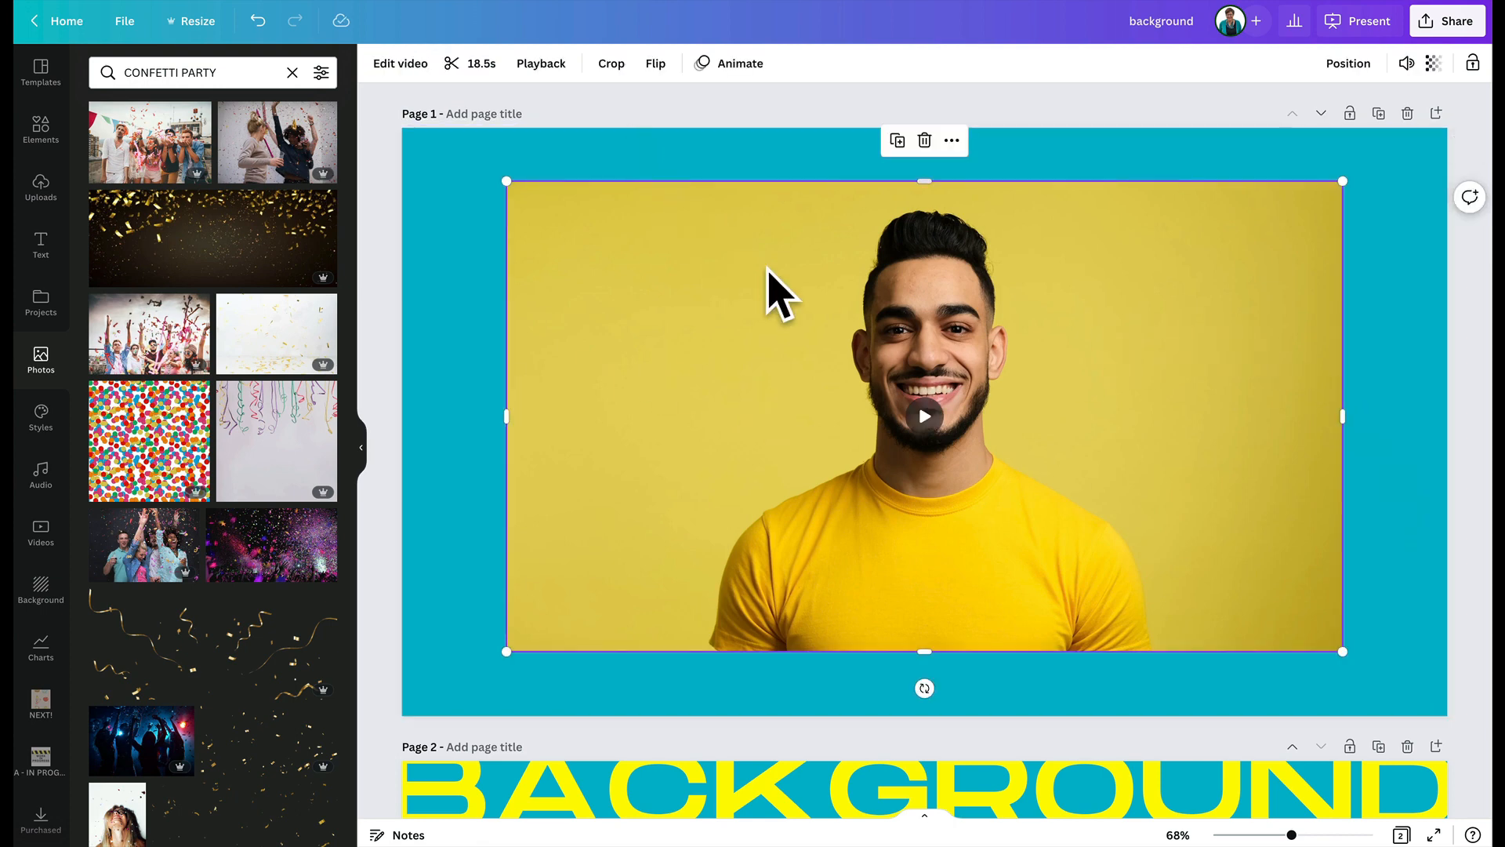
pyautogui.moveTo(599, 91)
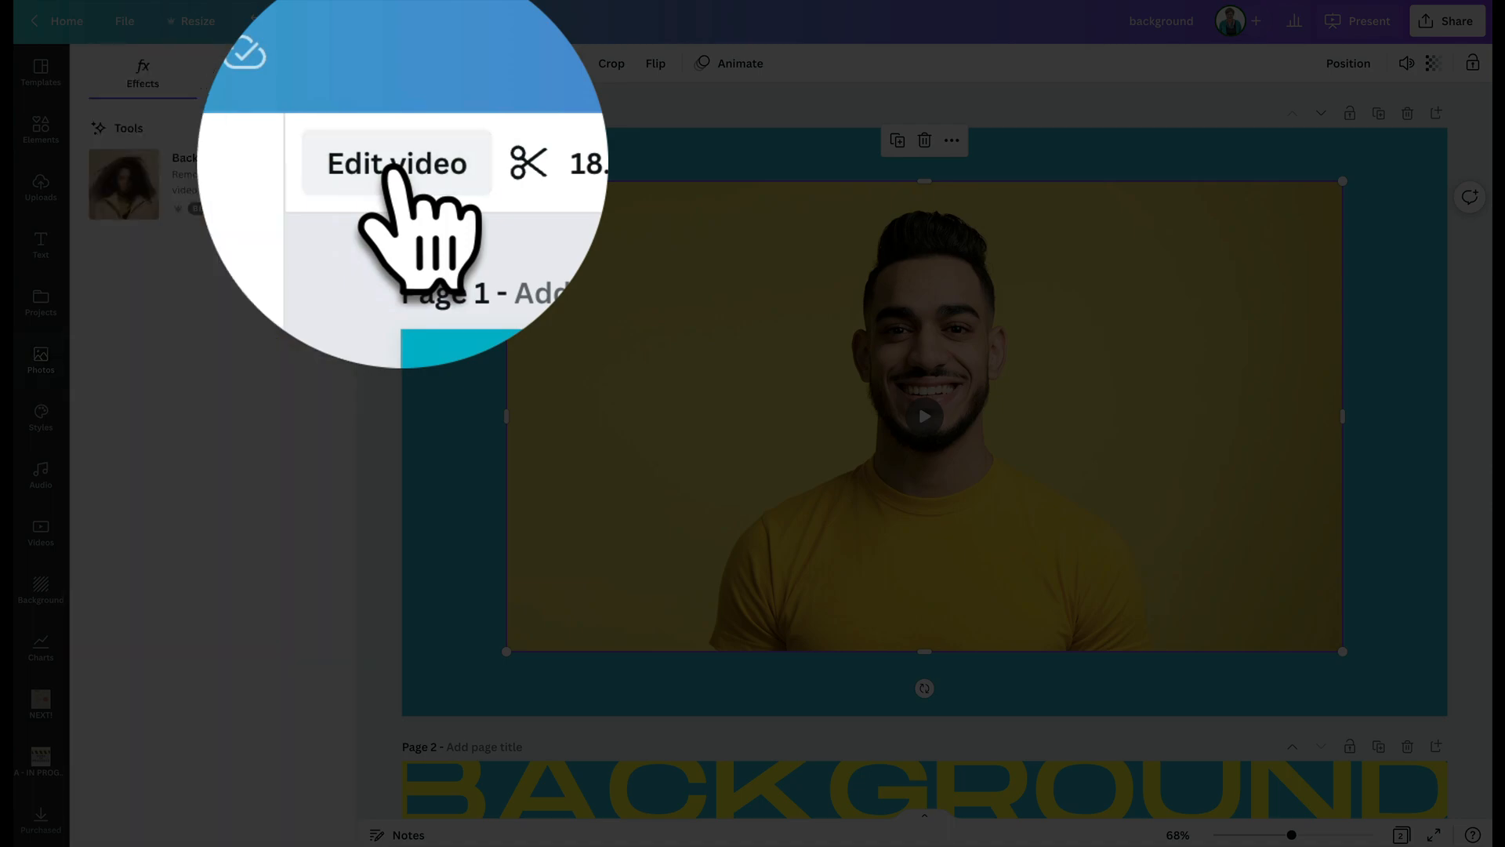
pyautogui.click(397, 162)
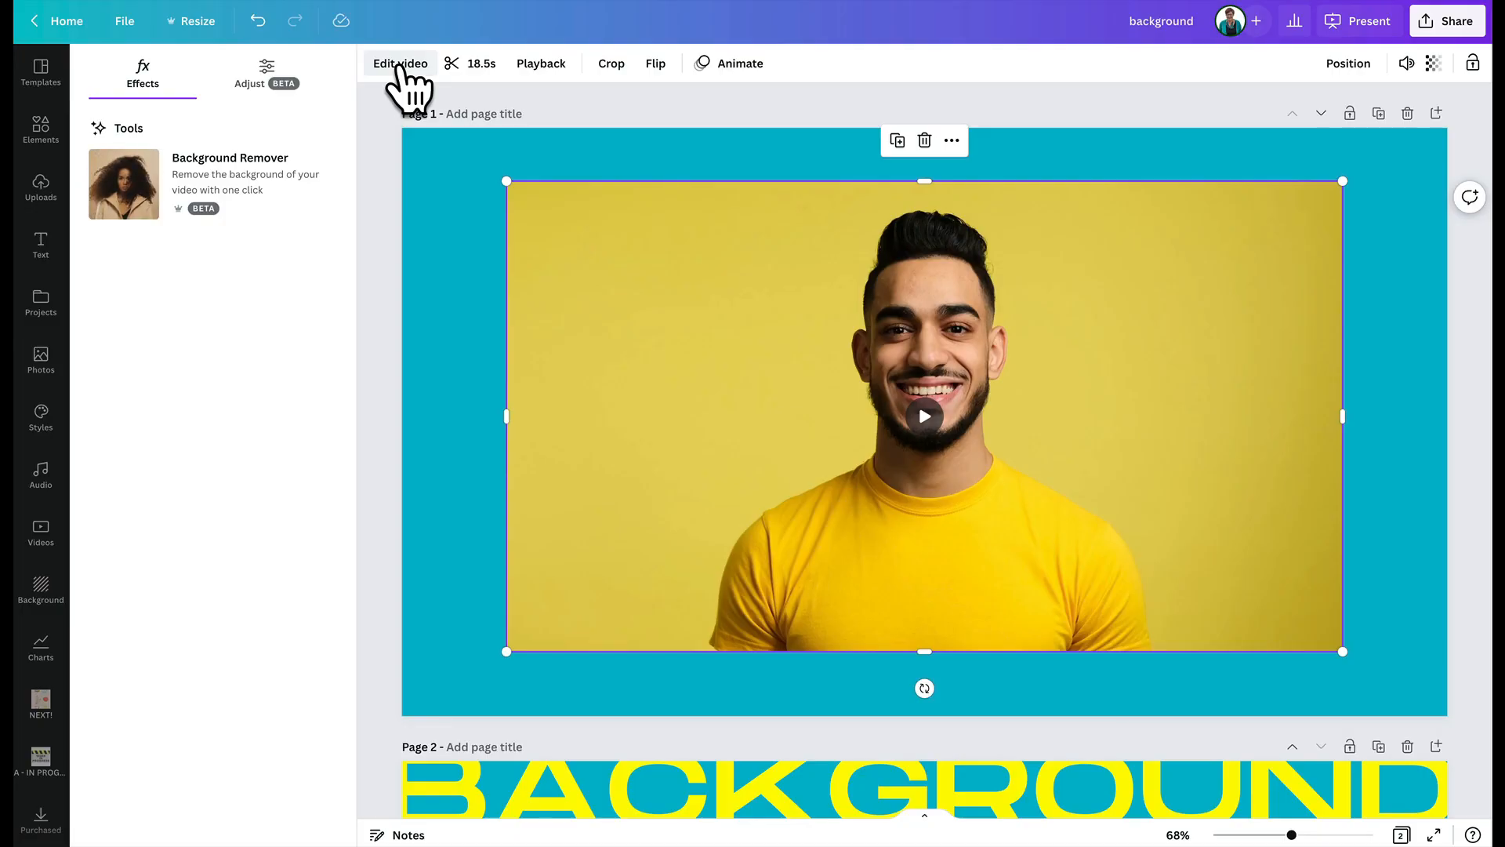
pyautogui.moveTo(276, 204)
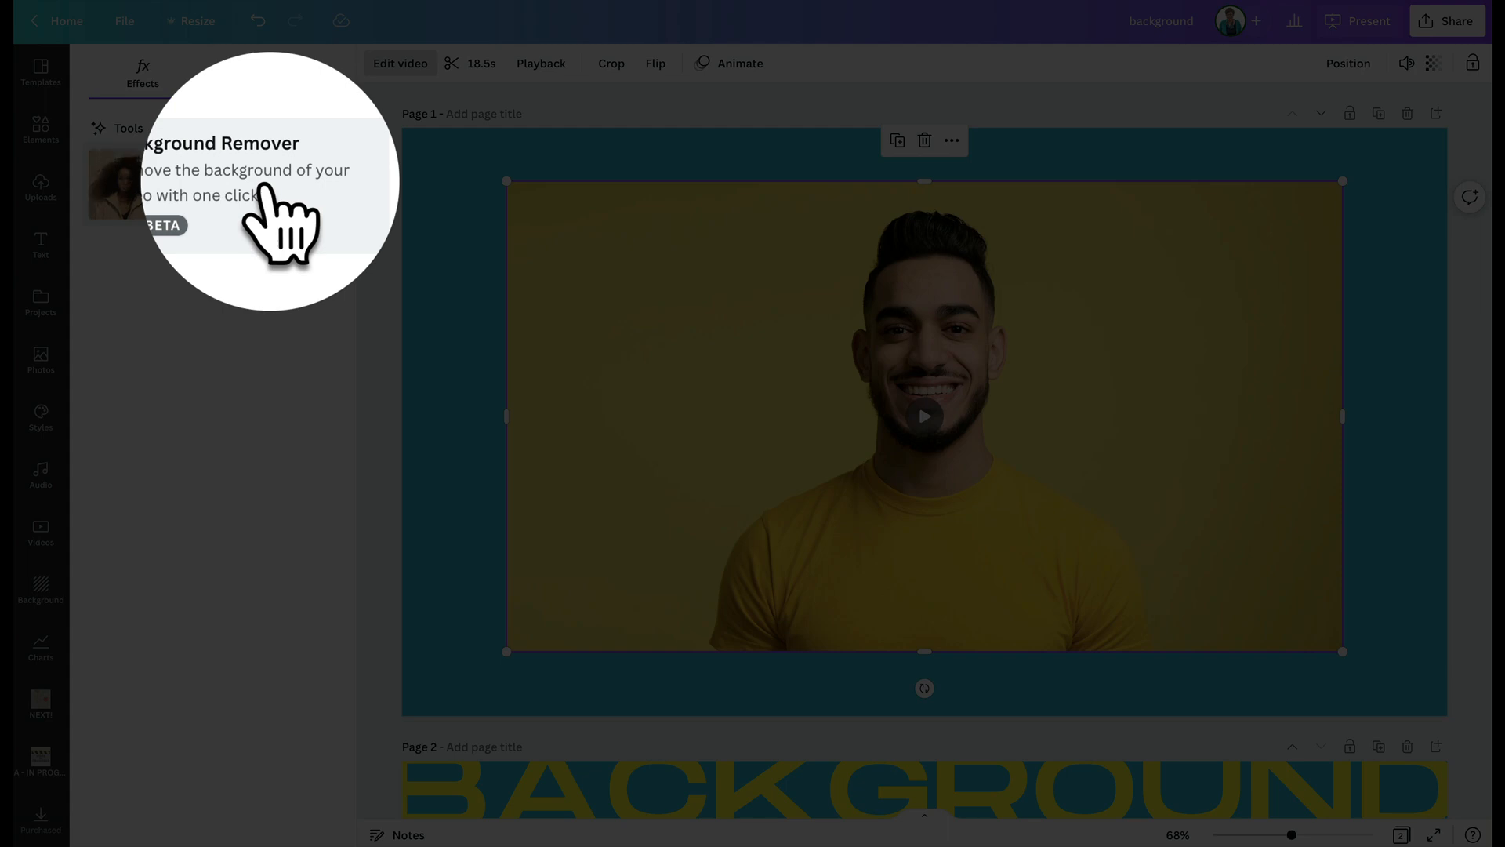
pyautogui.click(123, 184)
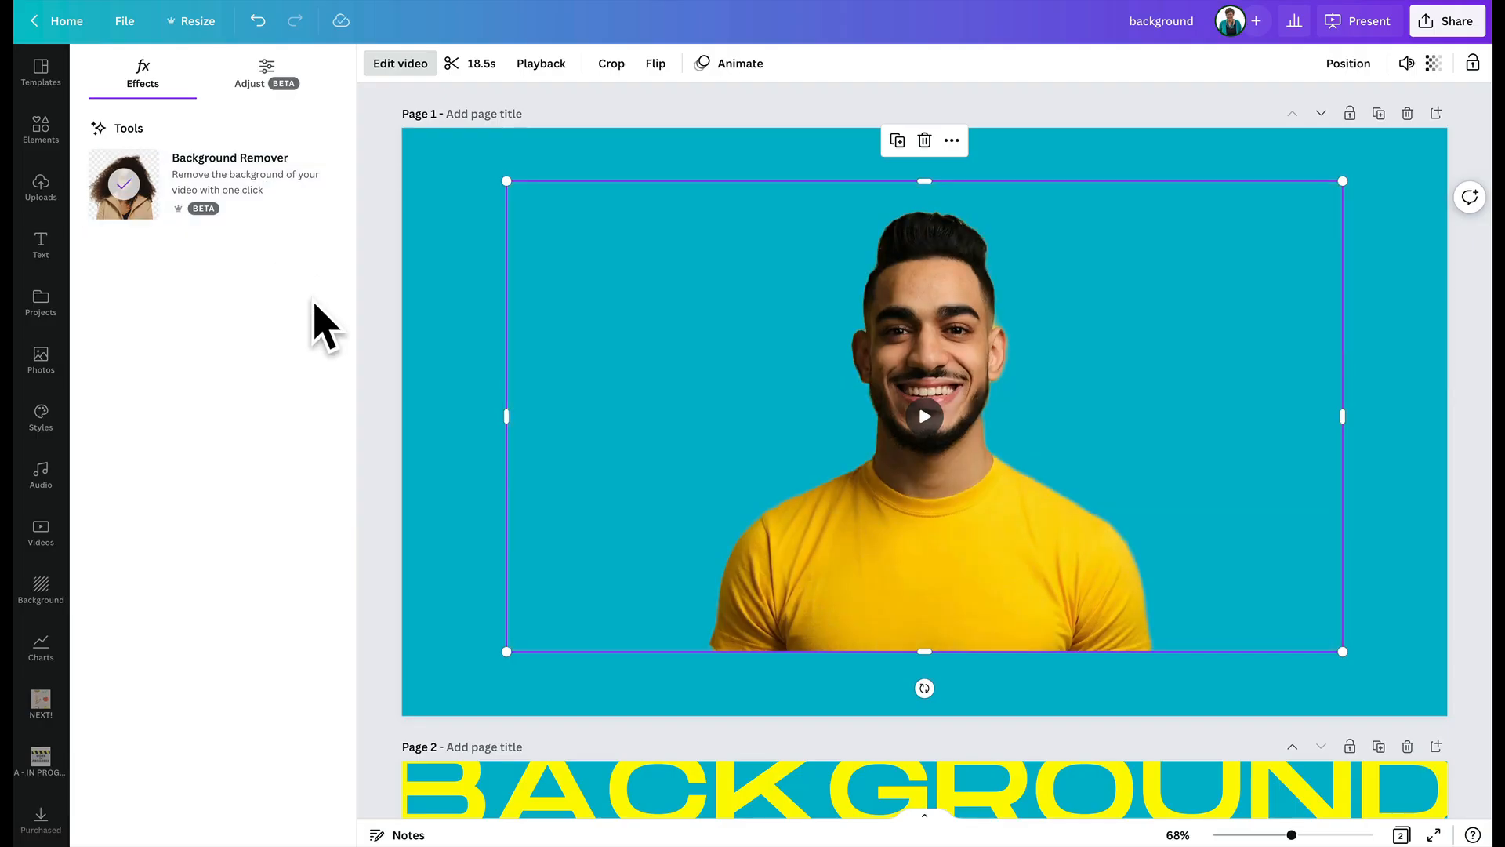
# Enlarge the cut-out man video and place the gold confetti photo as page 1's background
pyautogui.click(40, 360)
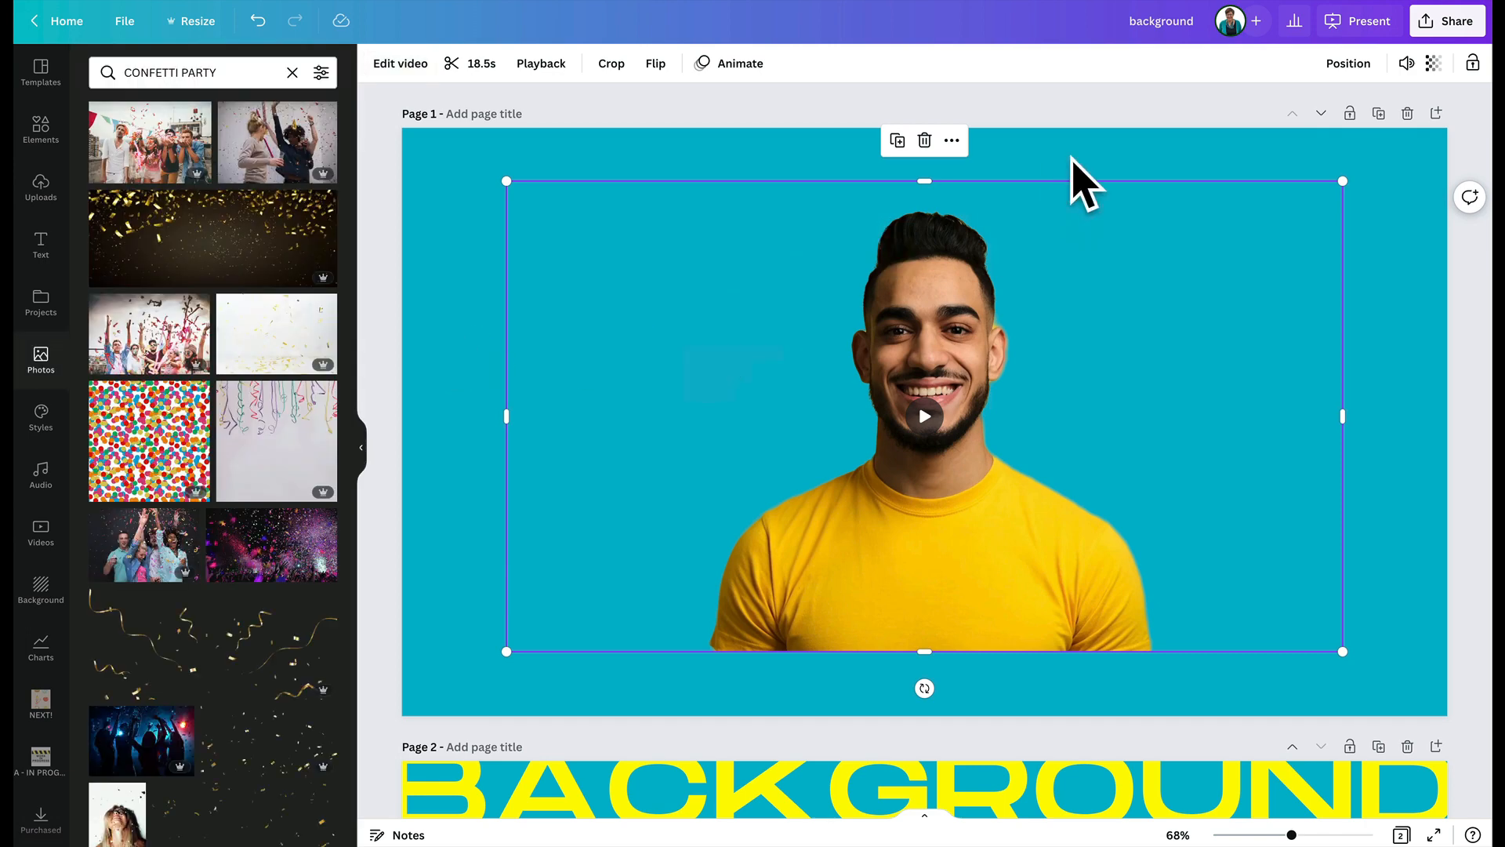
pyautogui.click(923, 415)
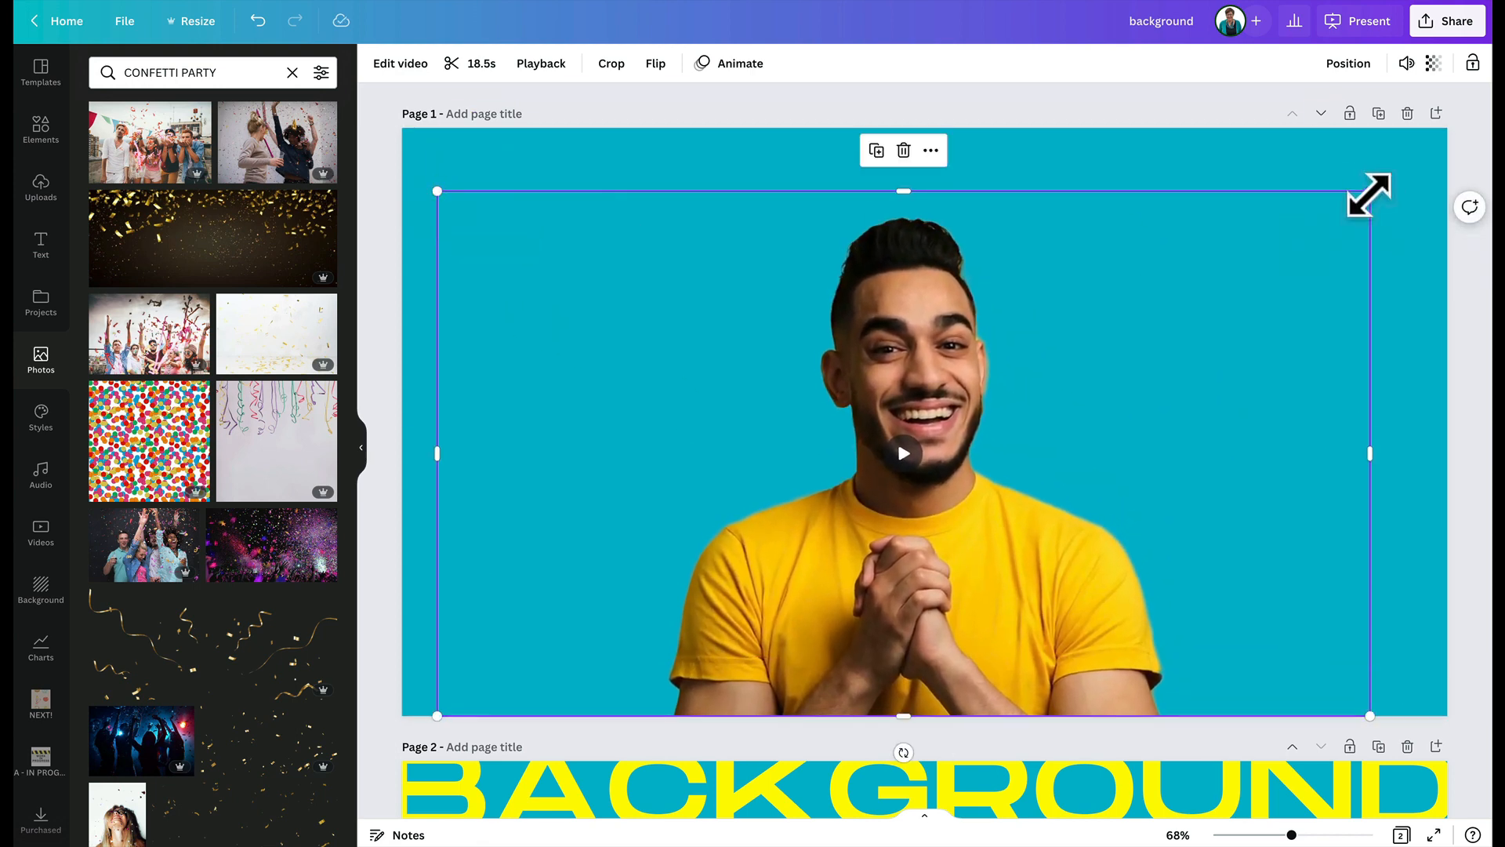
pyautogui.click(1122, 167)
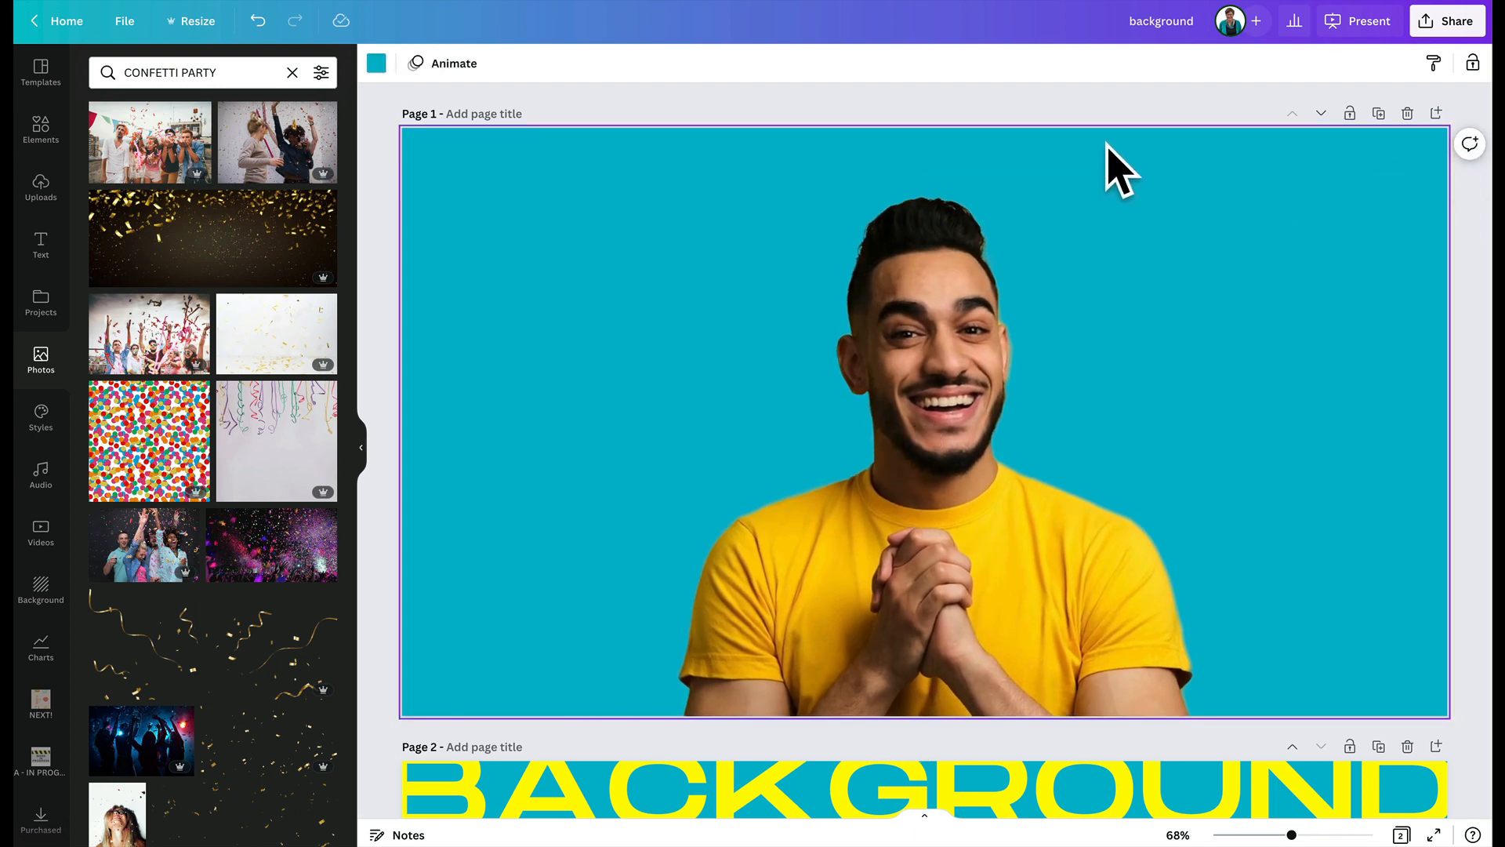
pyautogui.moveTo(1090, 182)
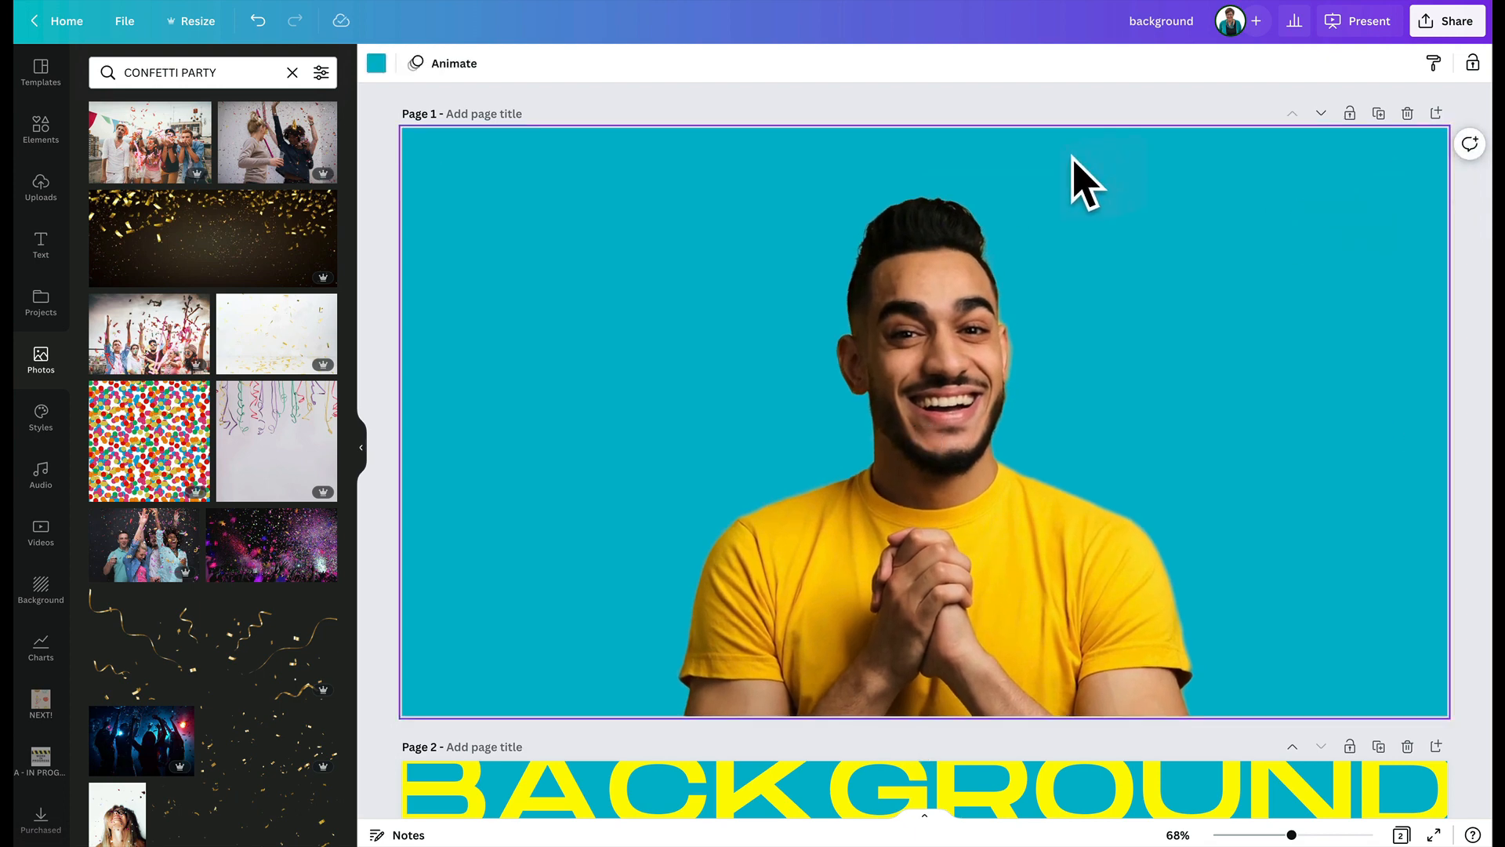
pyautogui.click(213, 235)
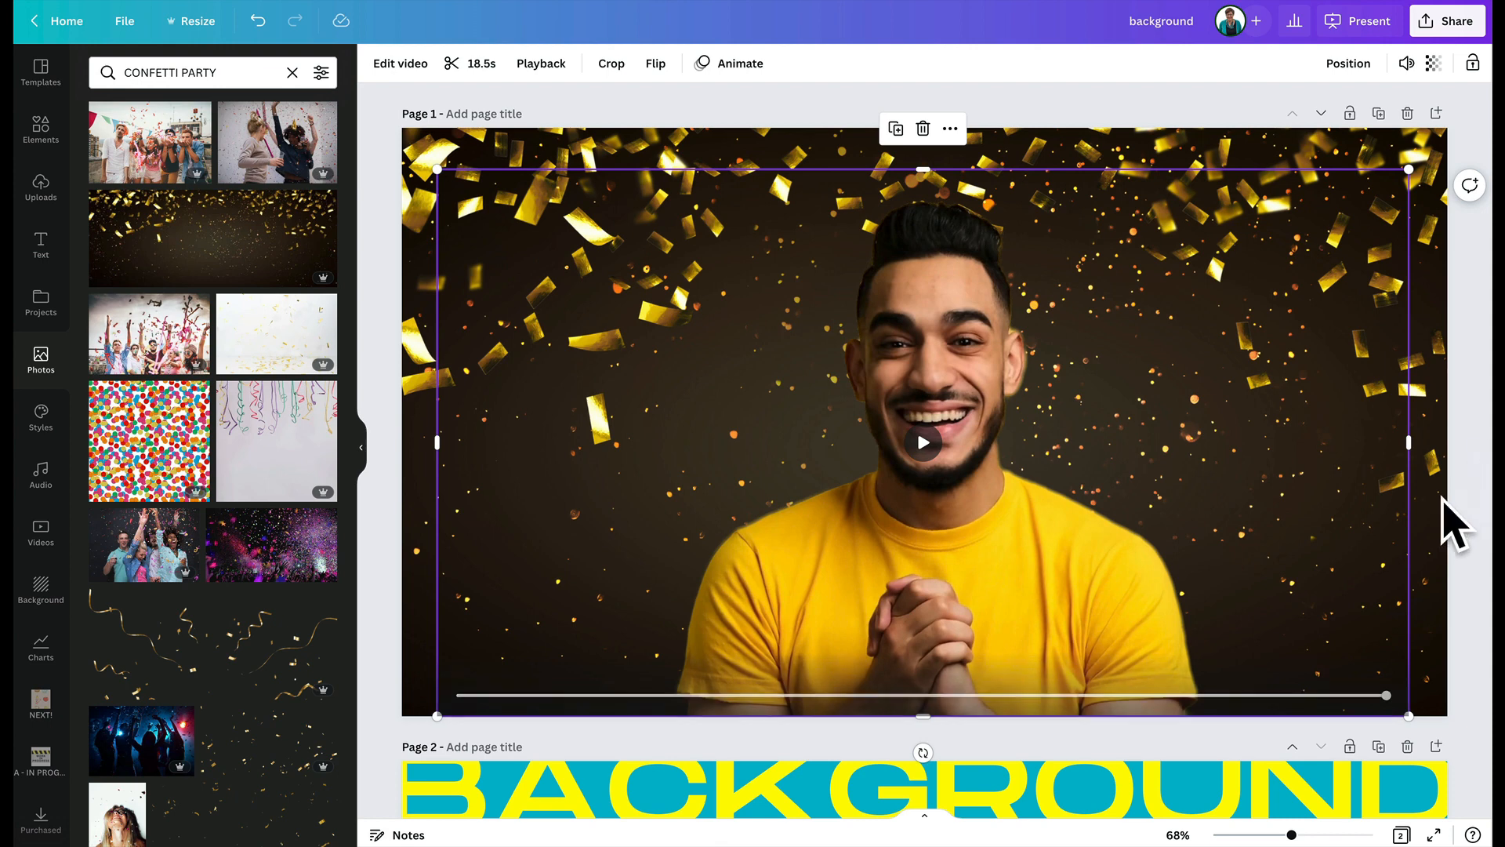
pyautogui.click(1104, 672)
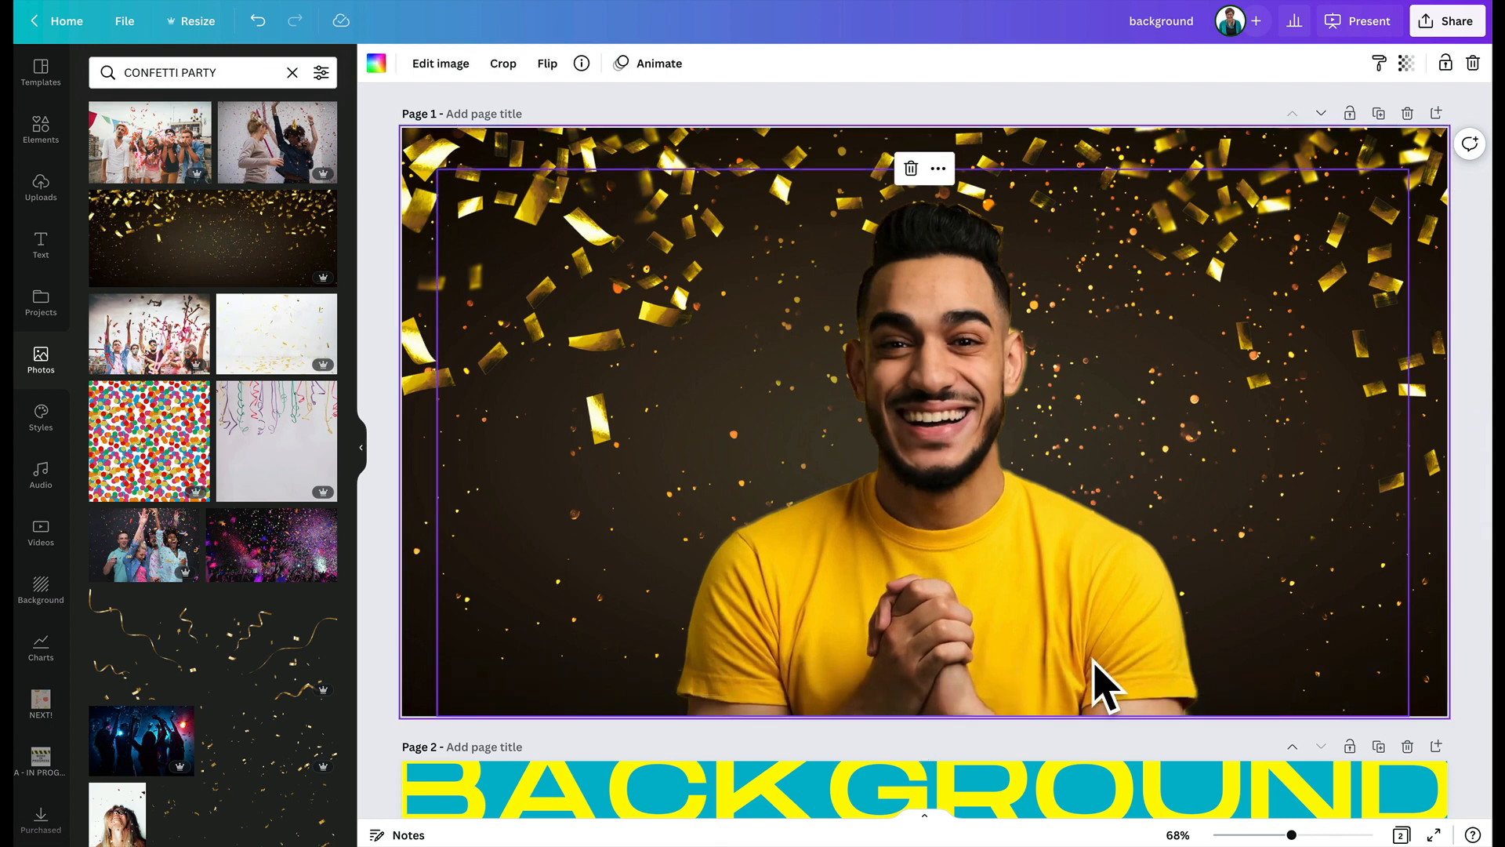
pyautogui.scroll(-3)
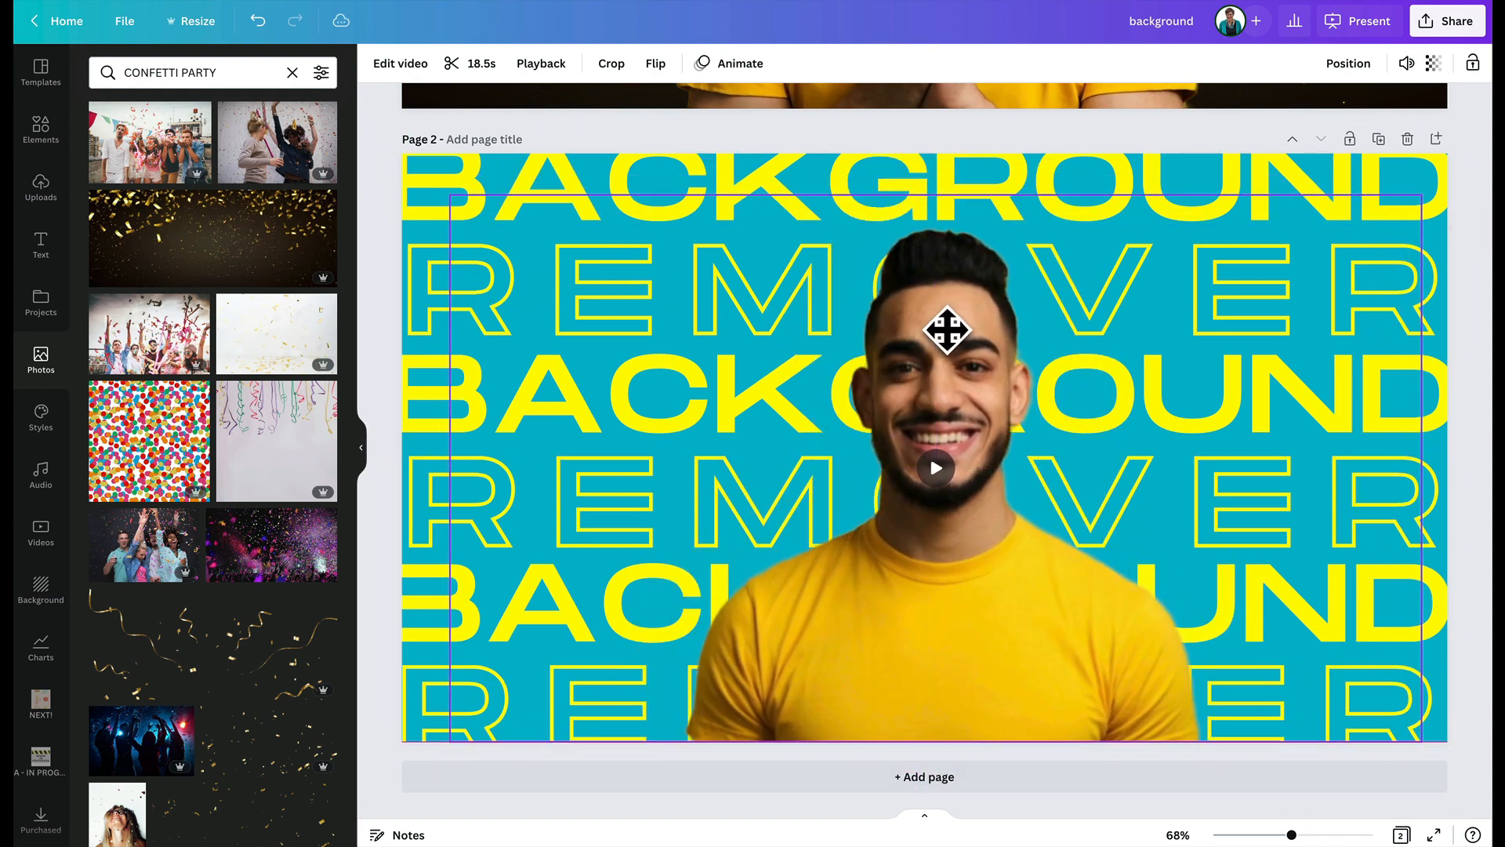
# Send the man video on page 2 backward behind the lower BACKGROUND lettering
pyautogui.click(946, 331)
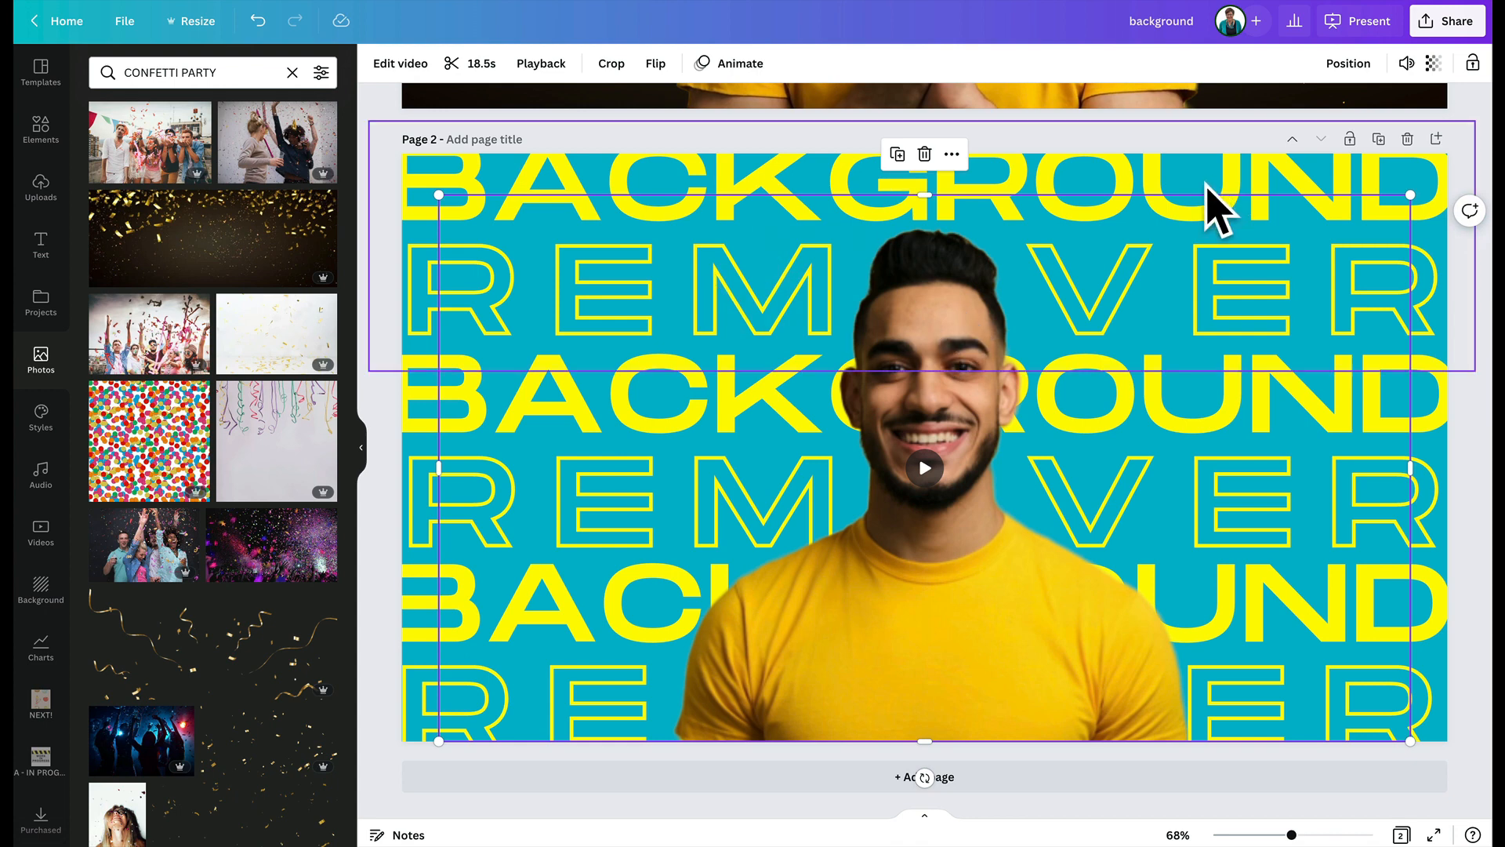
pyautogui.moveTo(1008, 480)
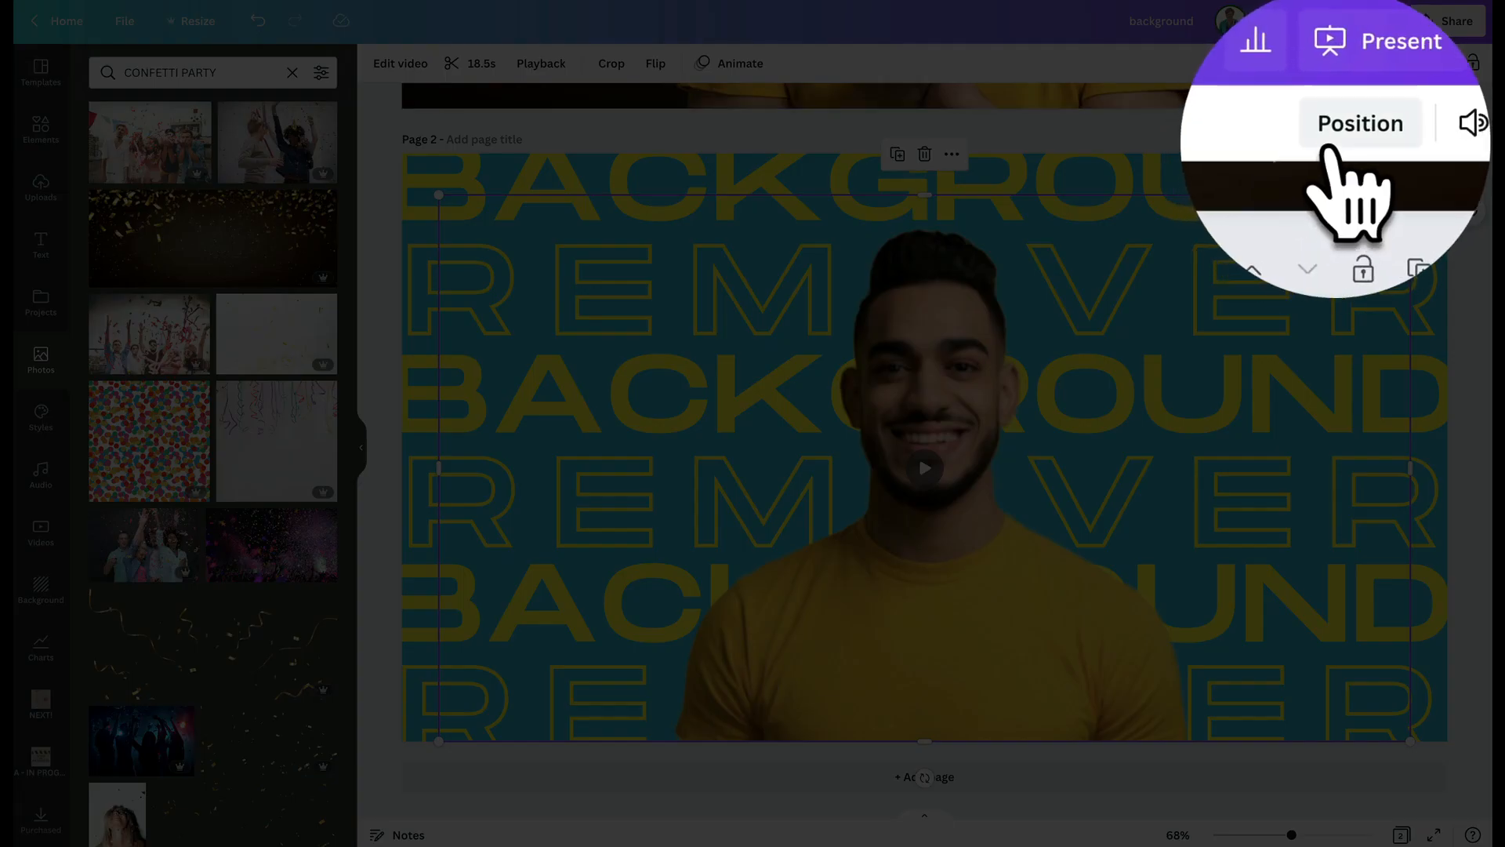
pyautogui.click(1359, 123)
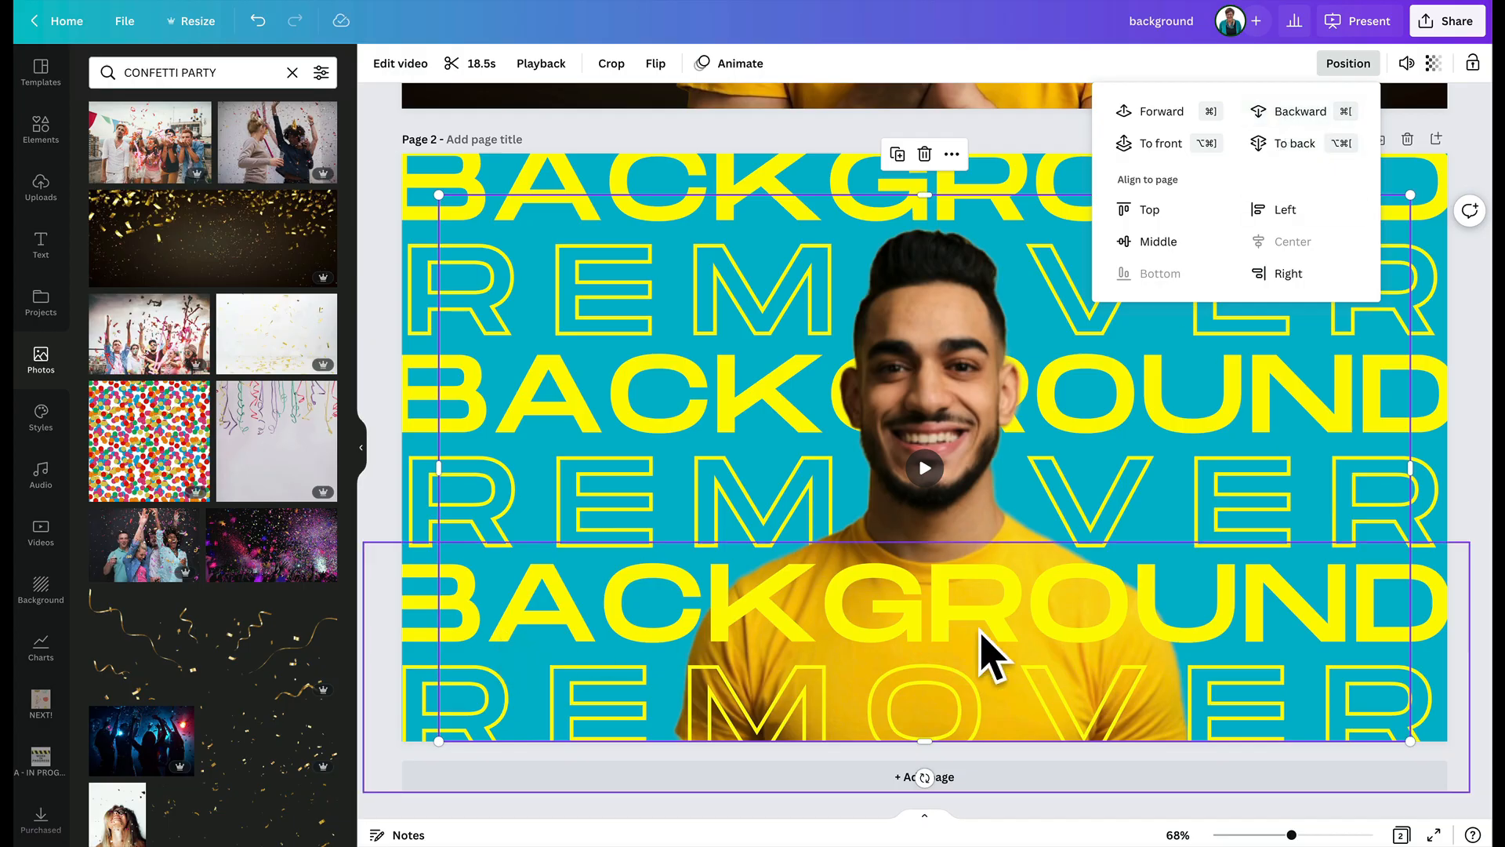
pyautogui.click(989, 653)
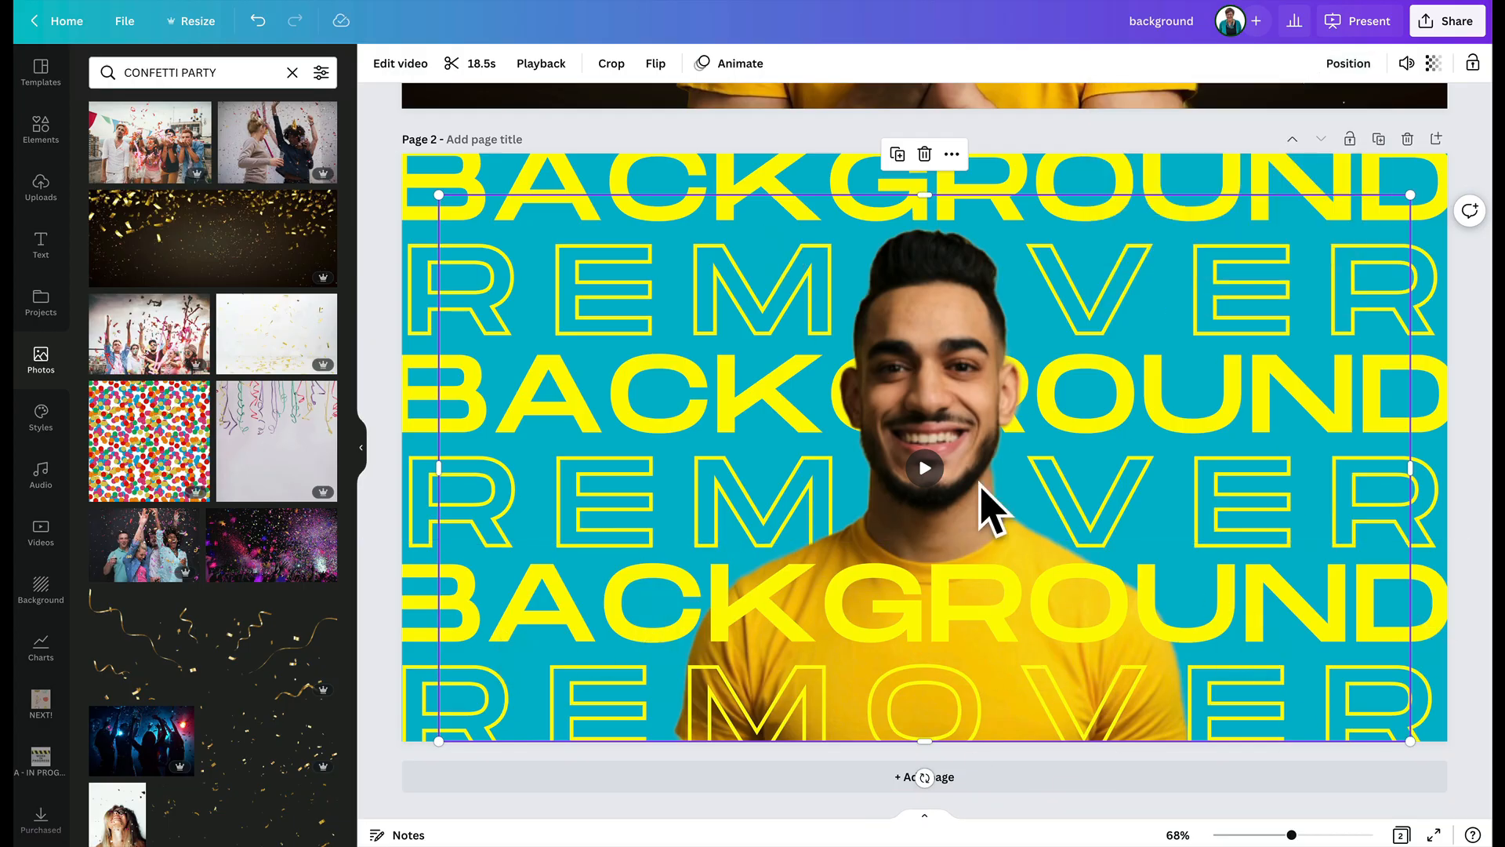
pyautogui.click(923, 469)
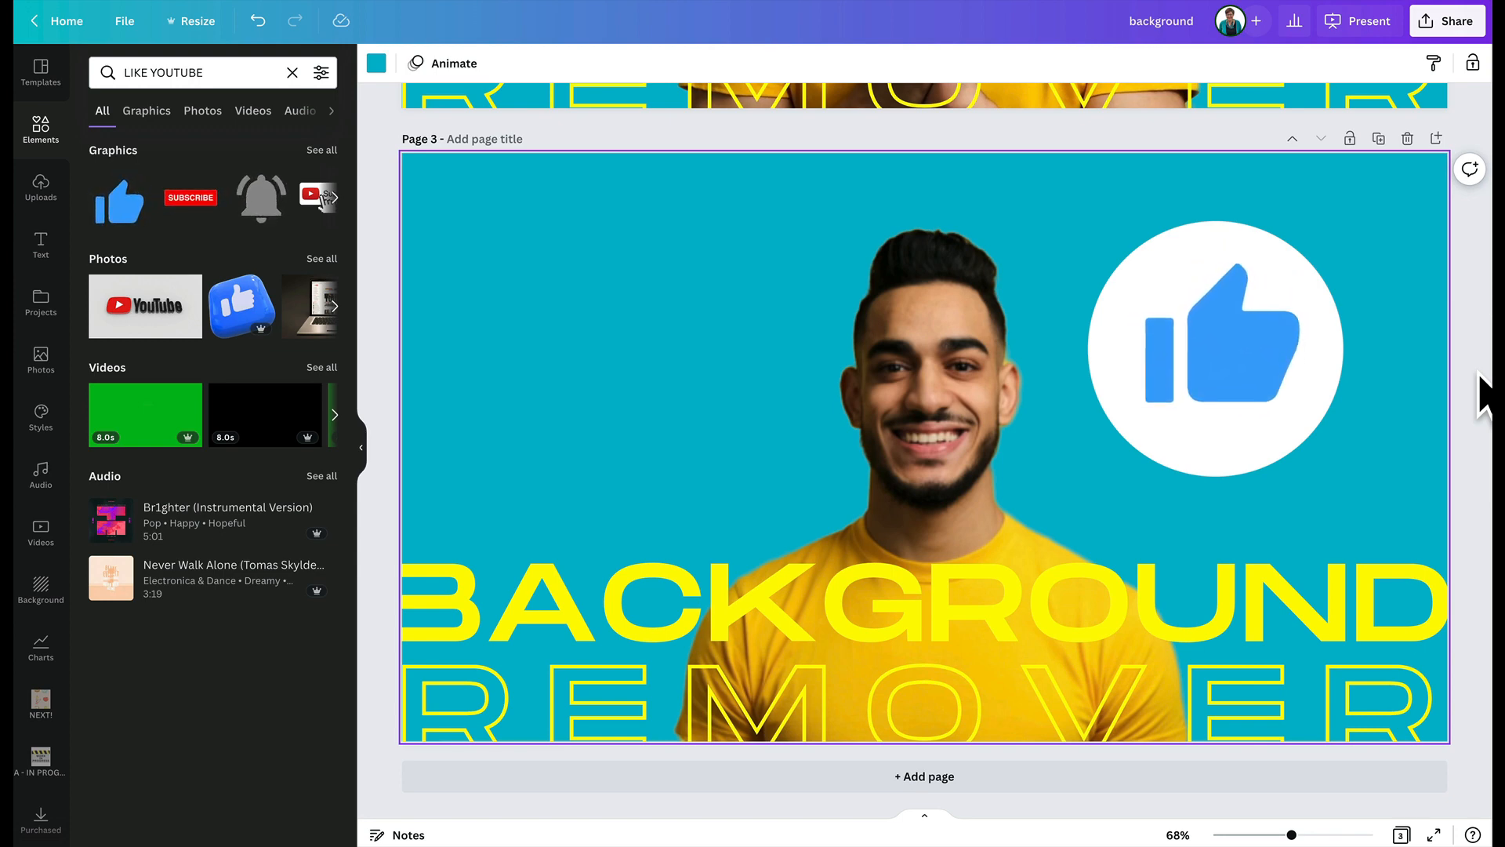
pyautogui.click(1214, 348)
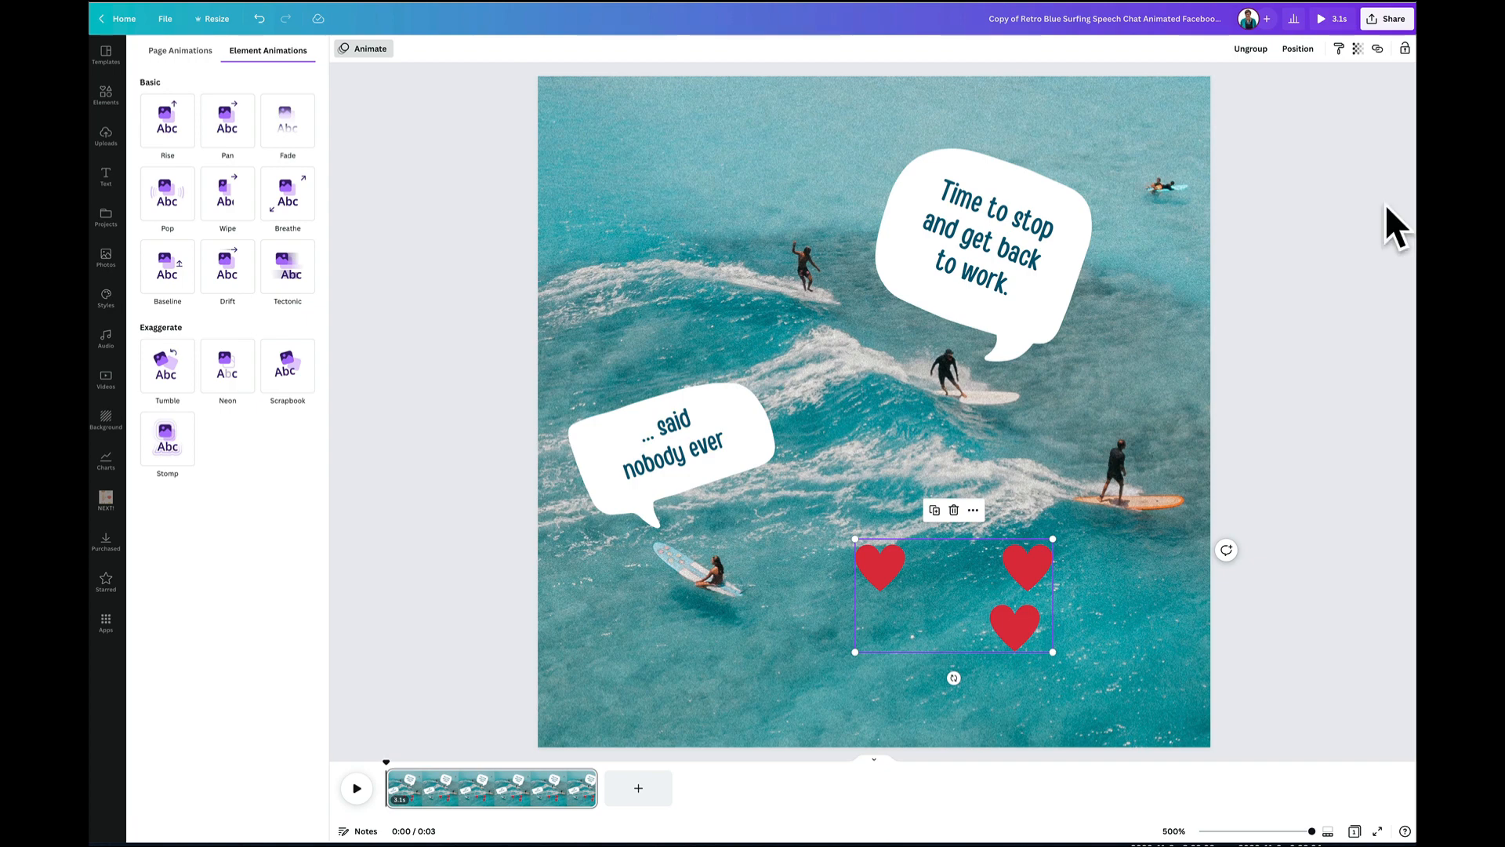
pyautogui.moveTo(1169, 218)
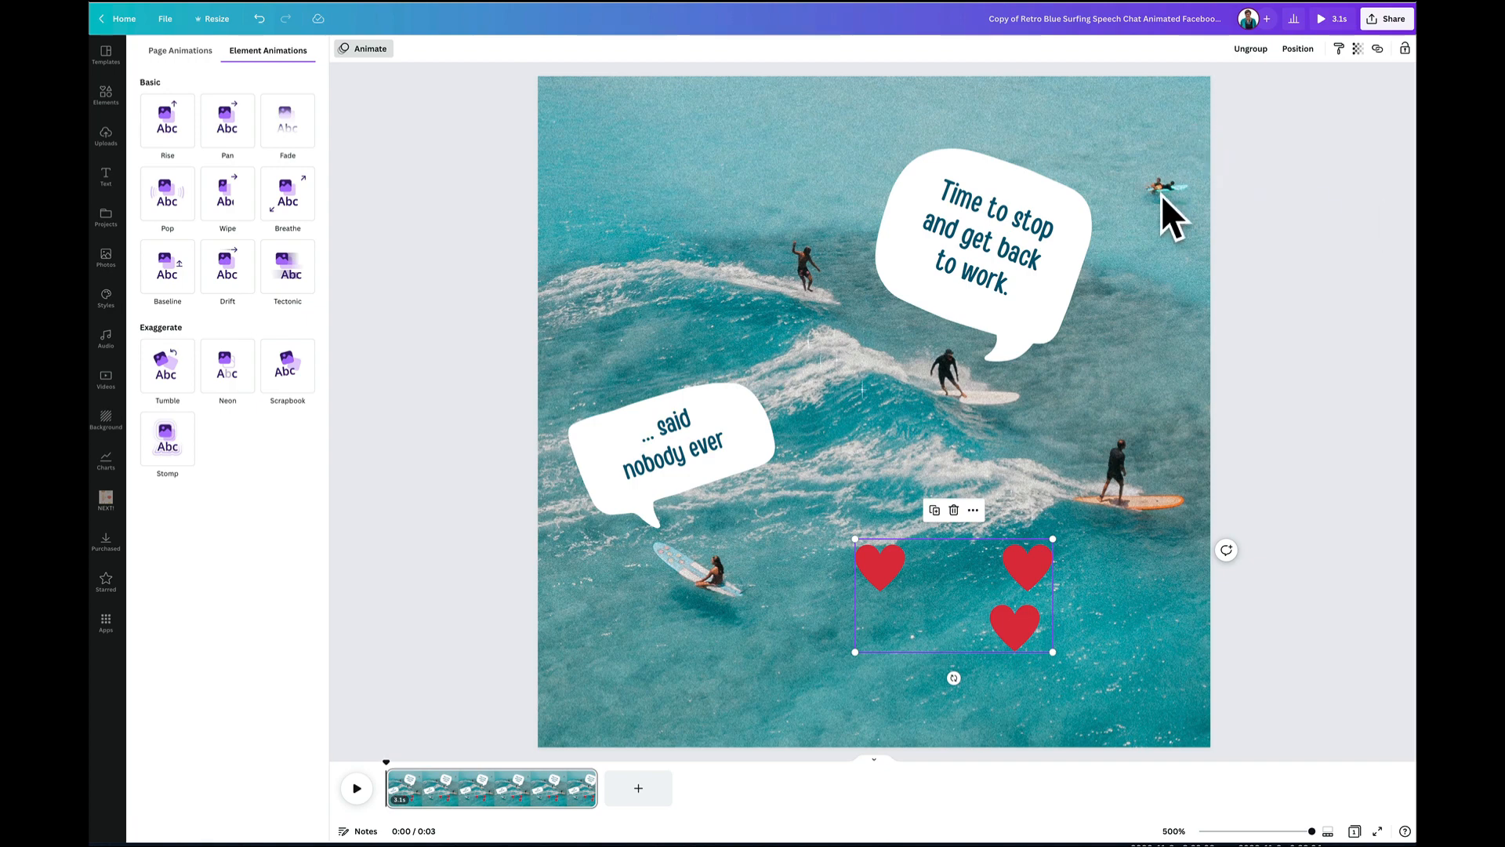
# Close the Animate panel and select the 'Time to stop' bubble and the hearts group
pyautogui.click(105, 94)
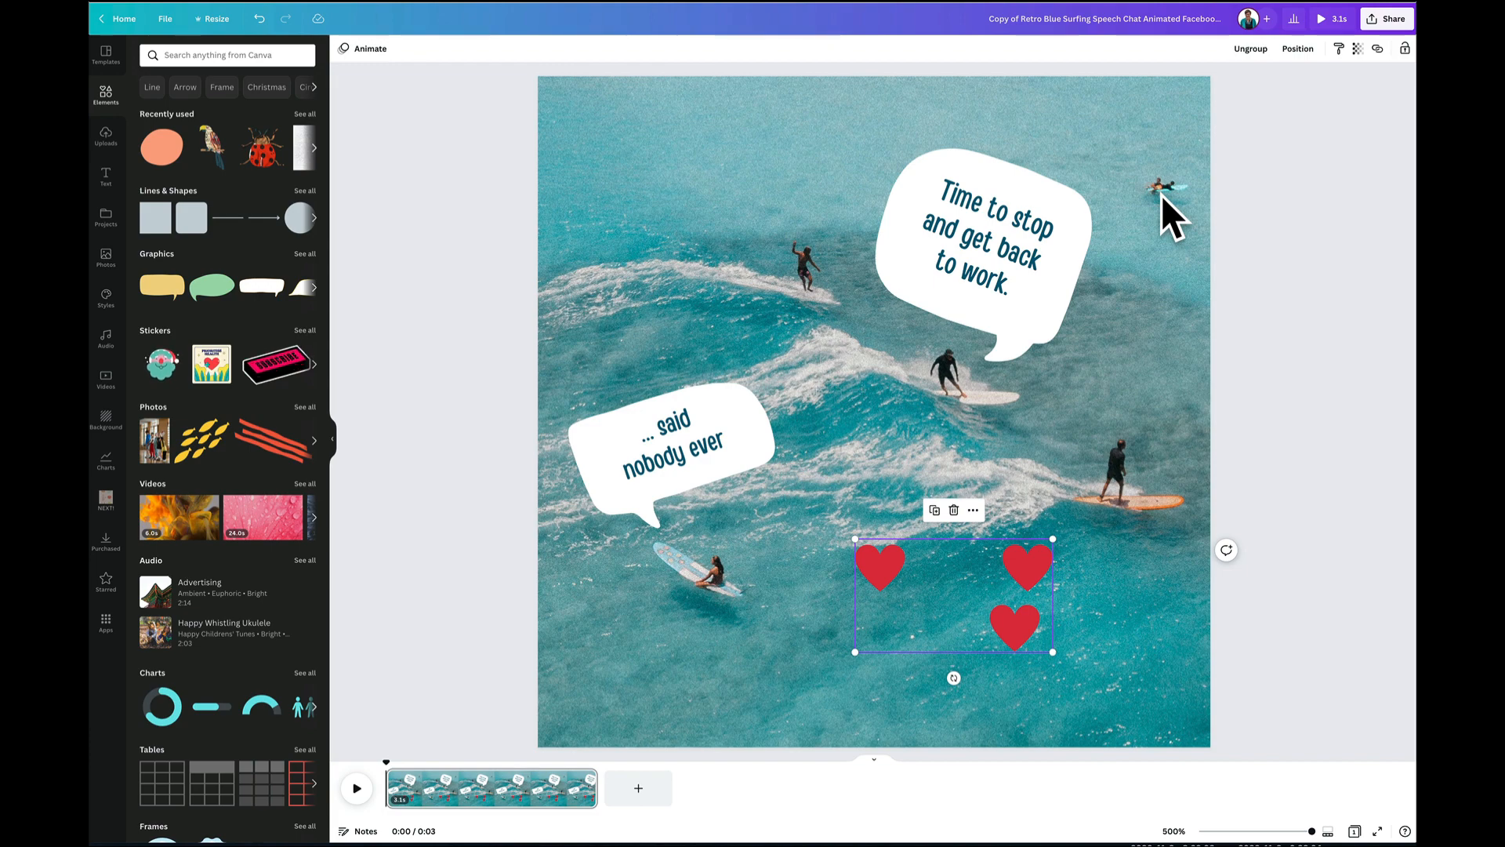
pyautogui.click(979, 298)
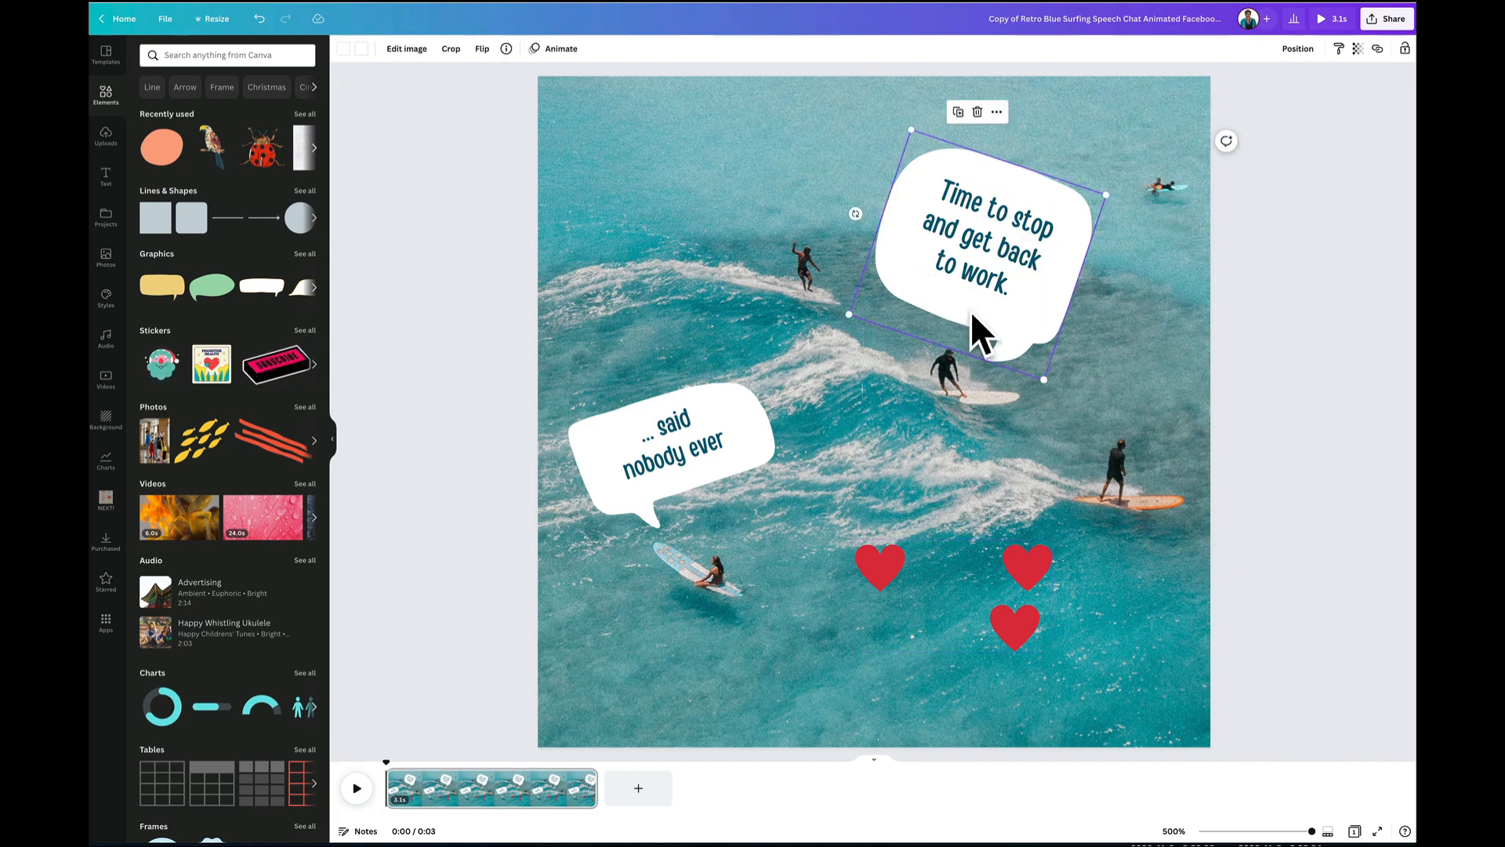
pyautogui.click(672, 437)
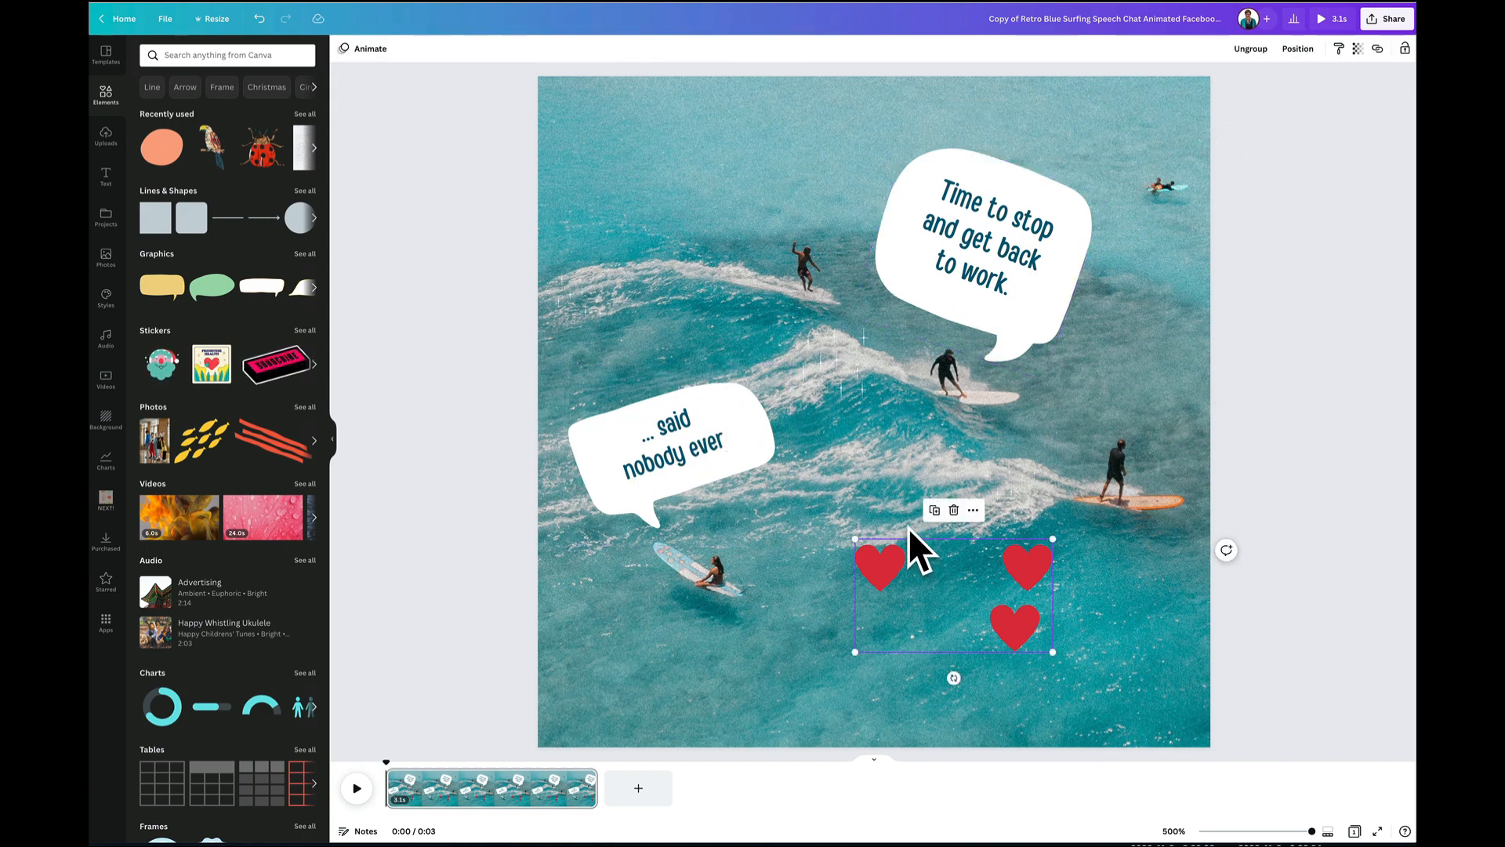
pyautogui.moveTo(825, 331)
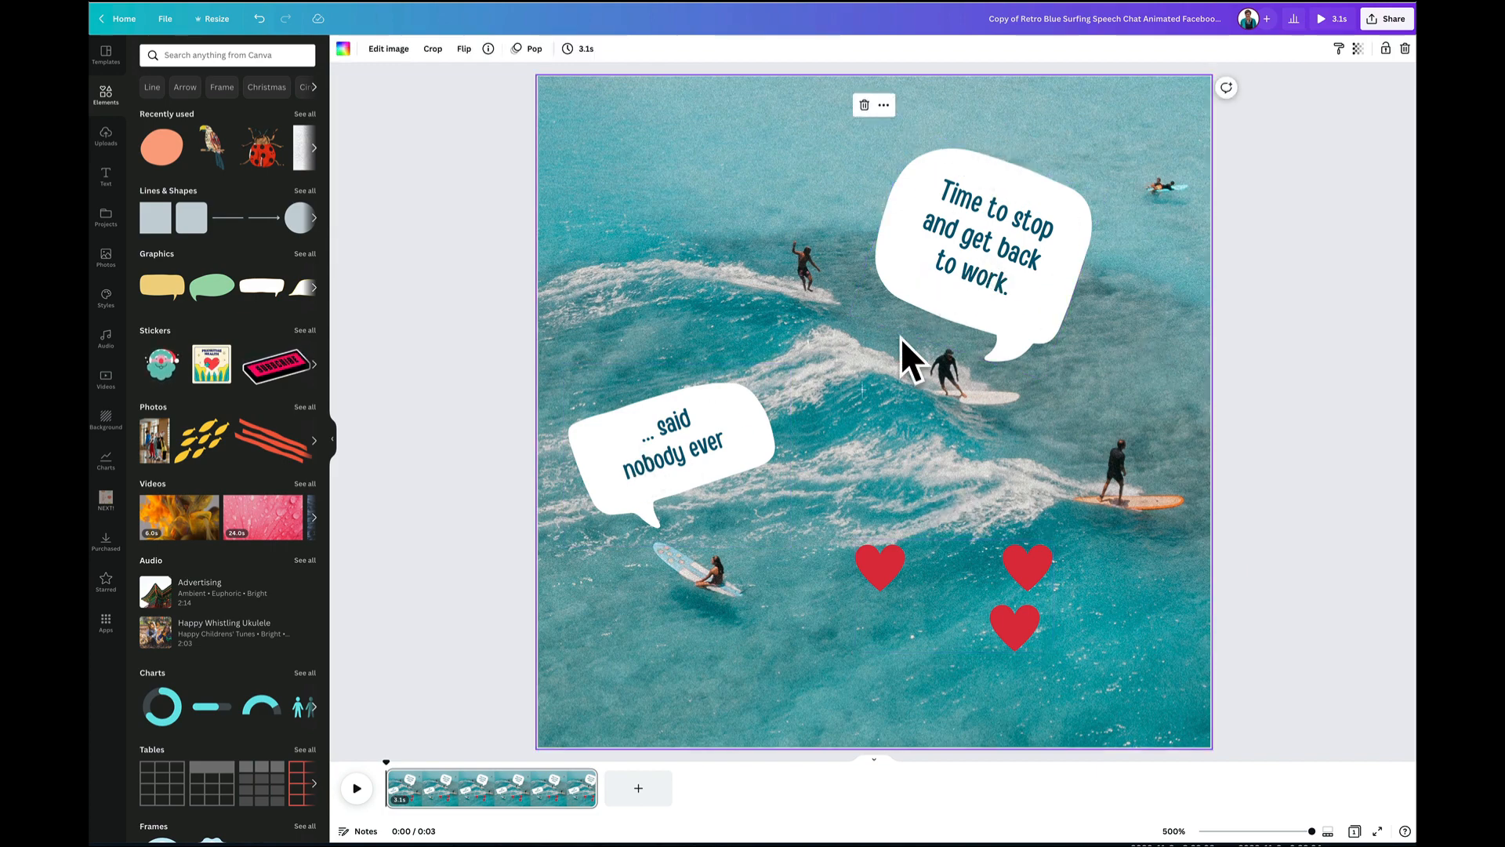
pyautogui.moveTo(1133, 265)
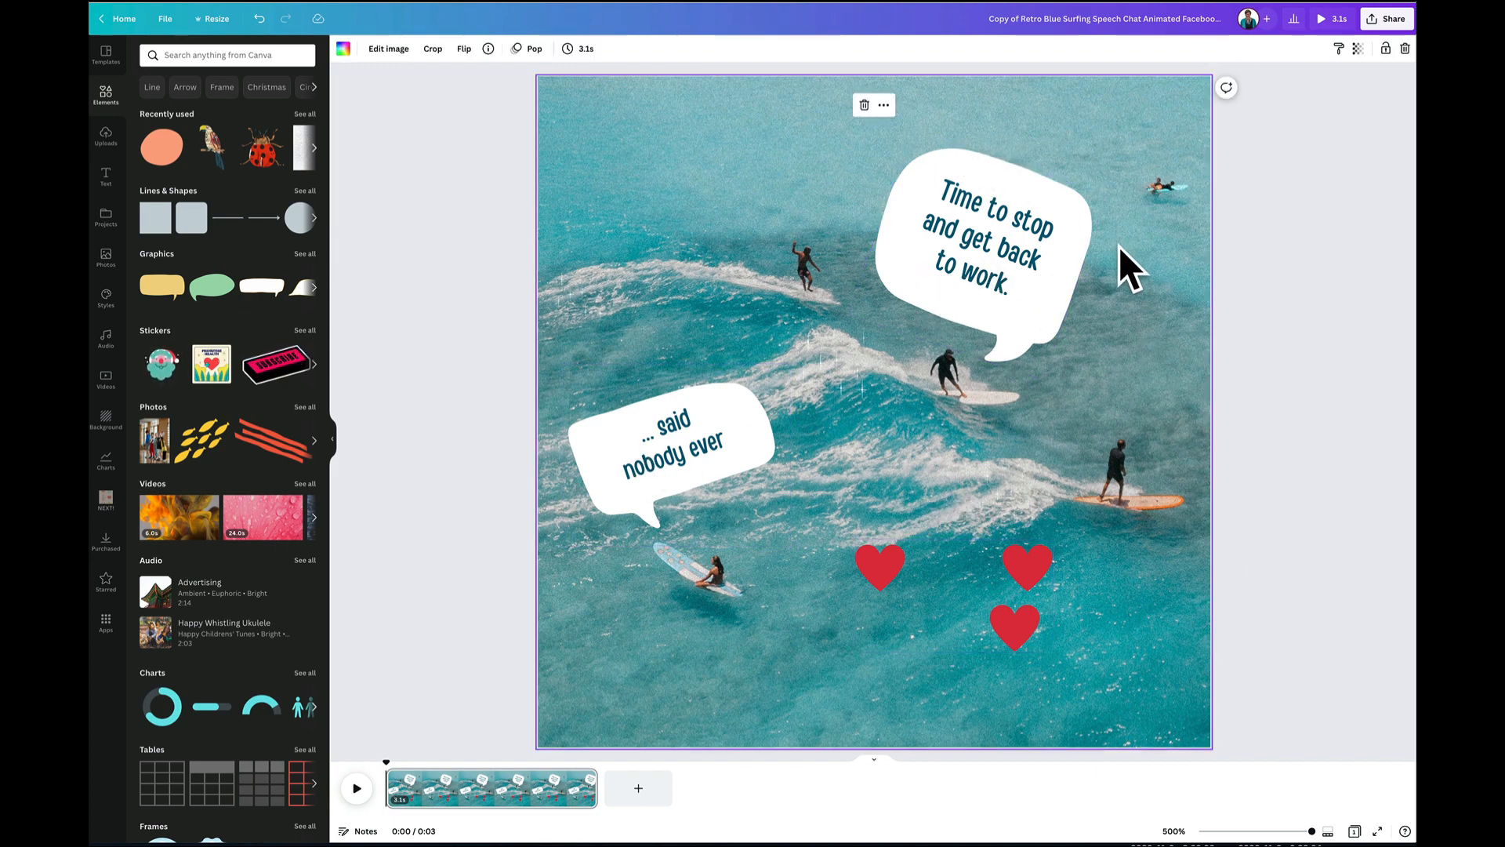
# Give the '… said nobody ever' speech bubble the Pop animation
pyautogui.click(672, 442)
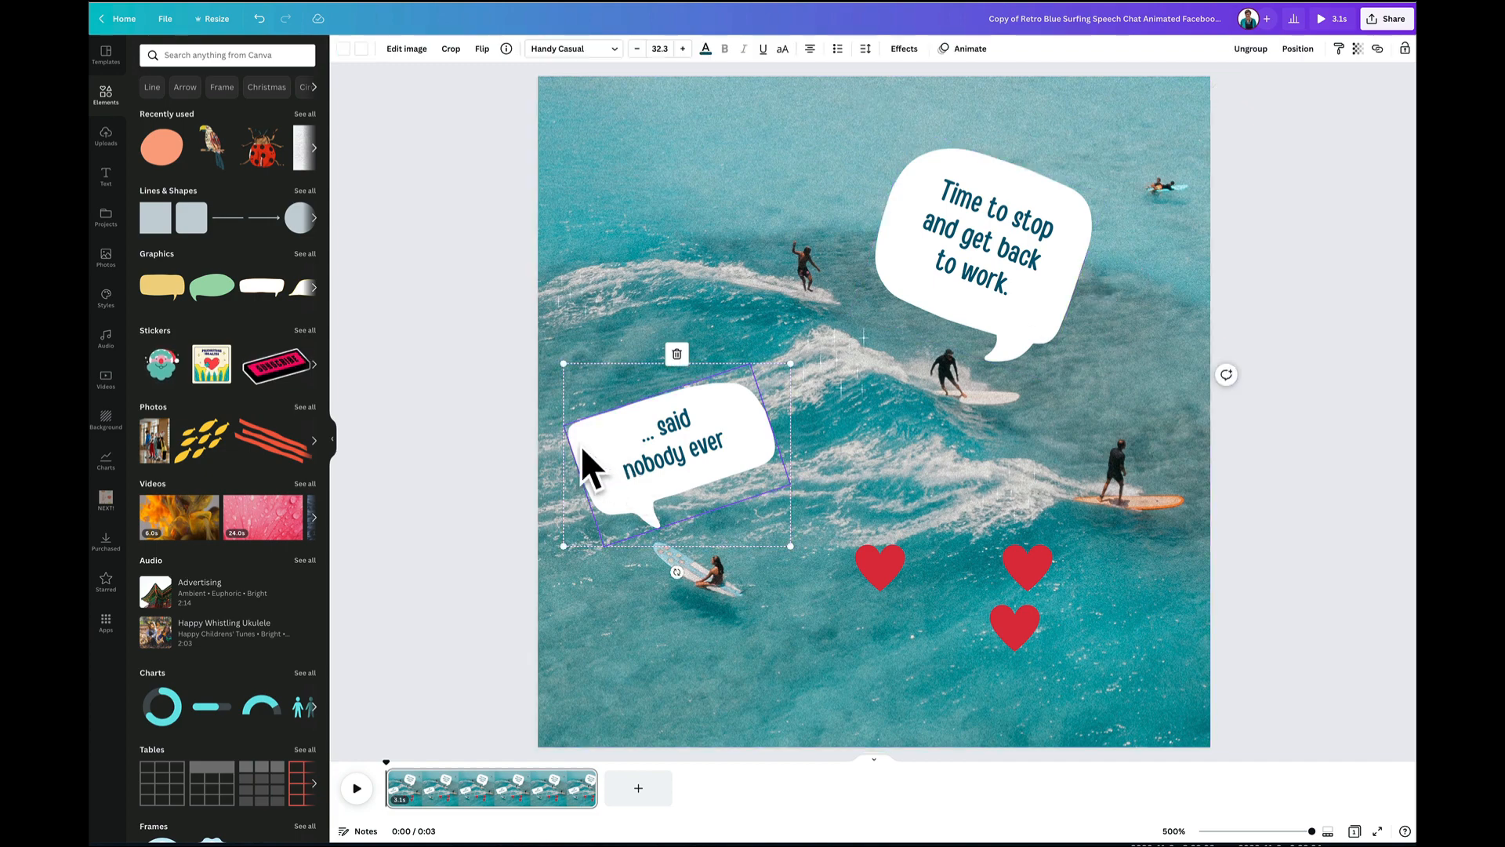
pyautogui.click(672, 452)
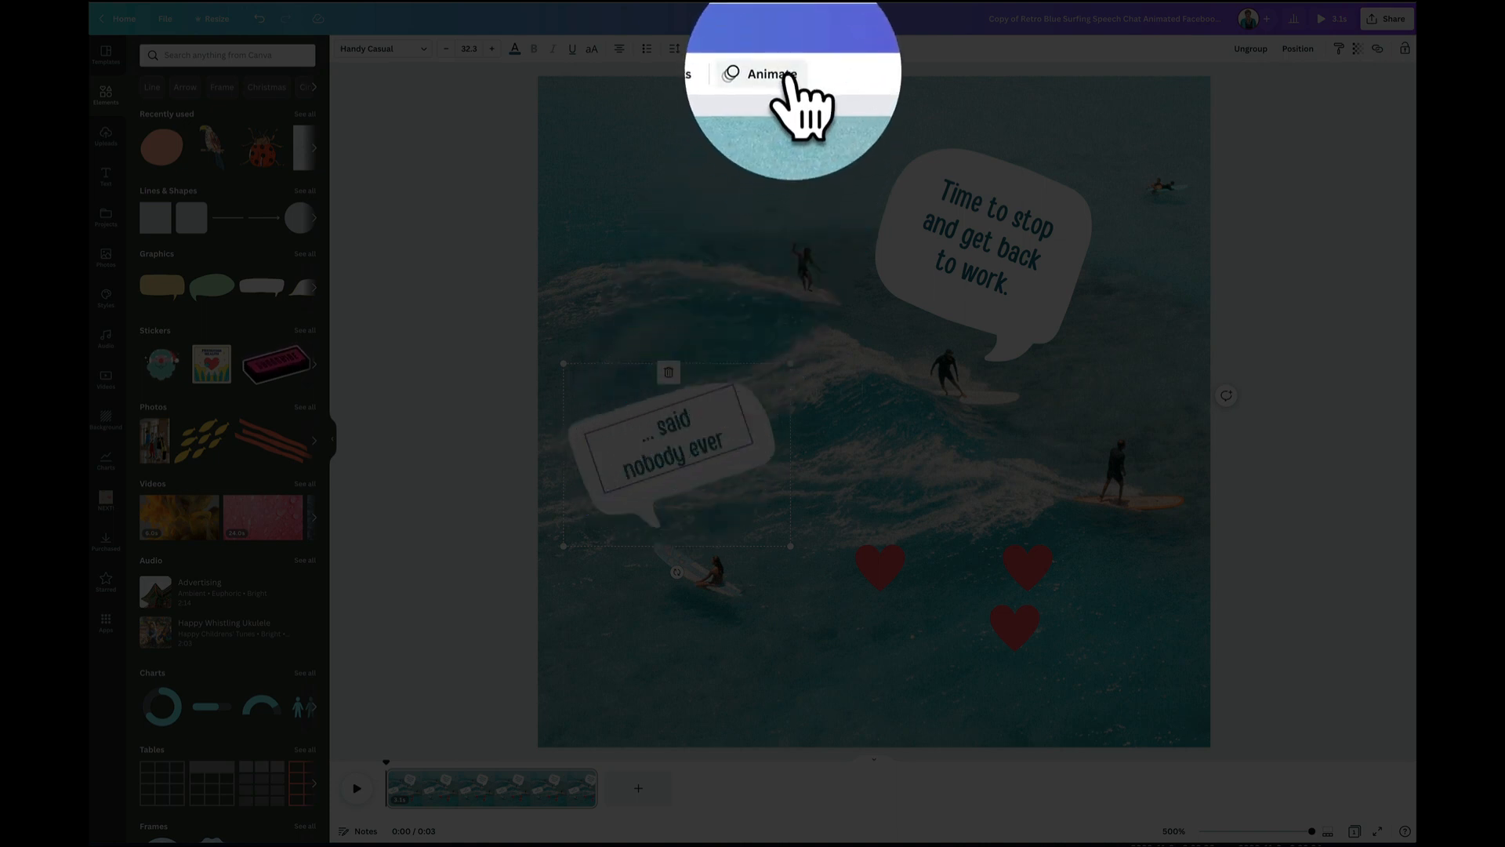
pyautogui.click(770, 74)
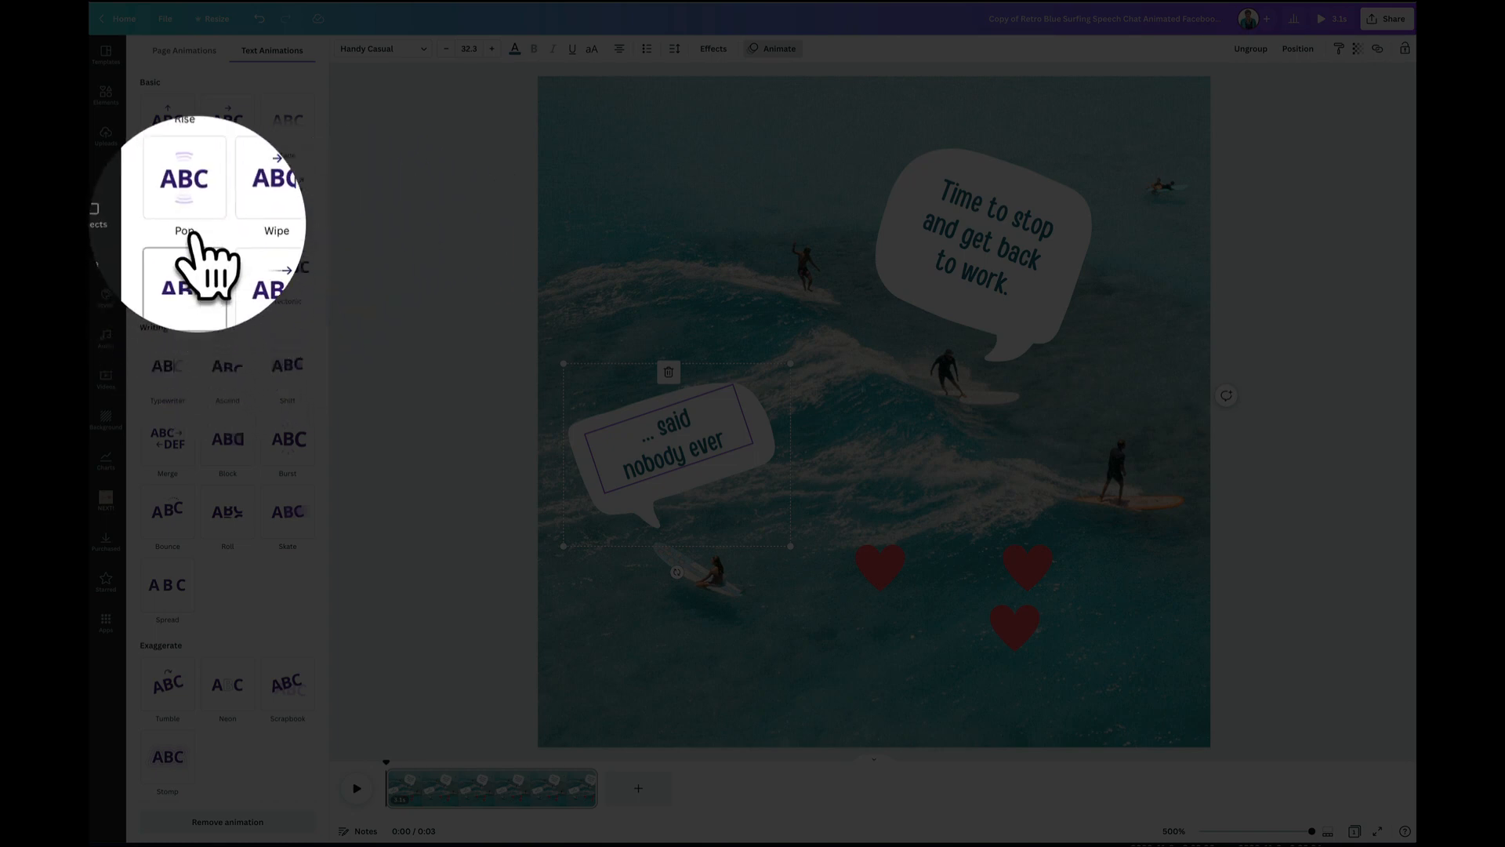
pyautogui.click(183, 178)
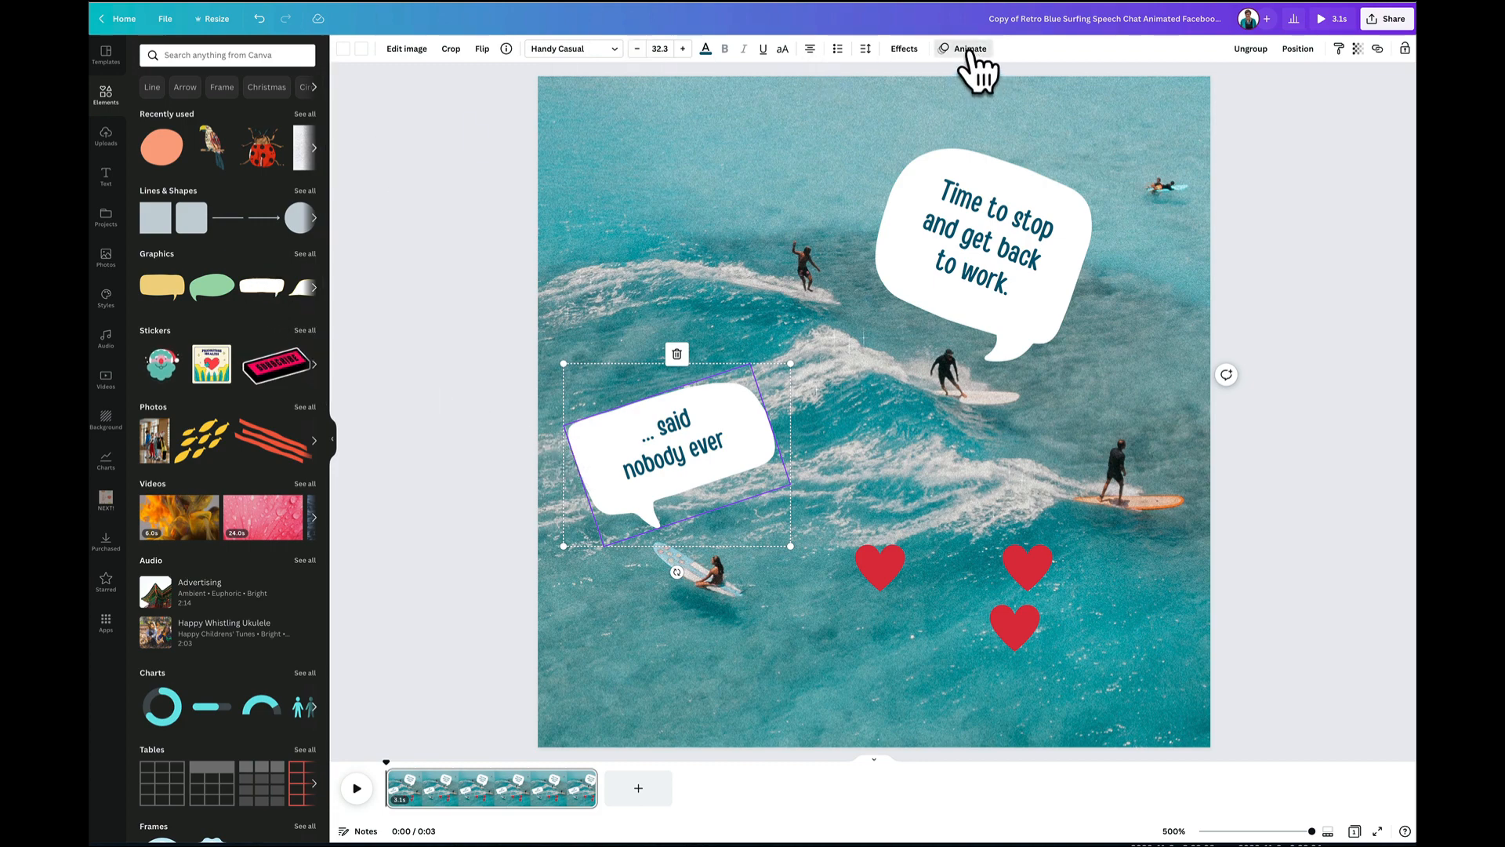
# Set the bubble's Pop animation to play only On enter
pyautogui.click(969, 48)
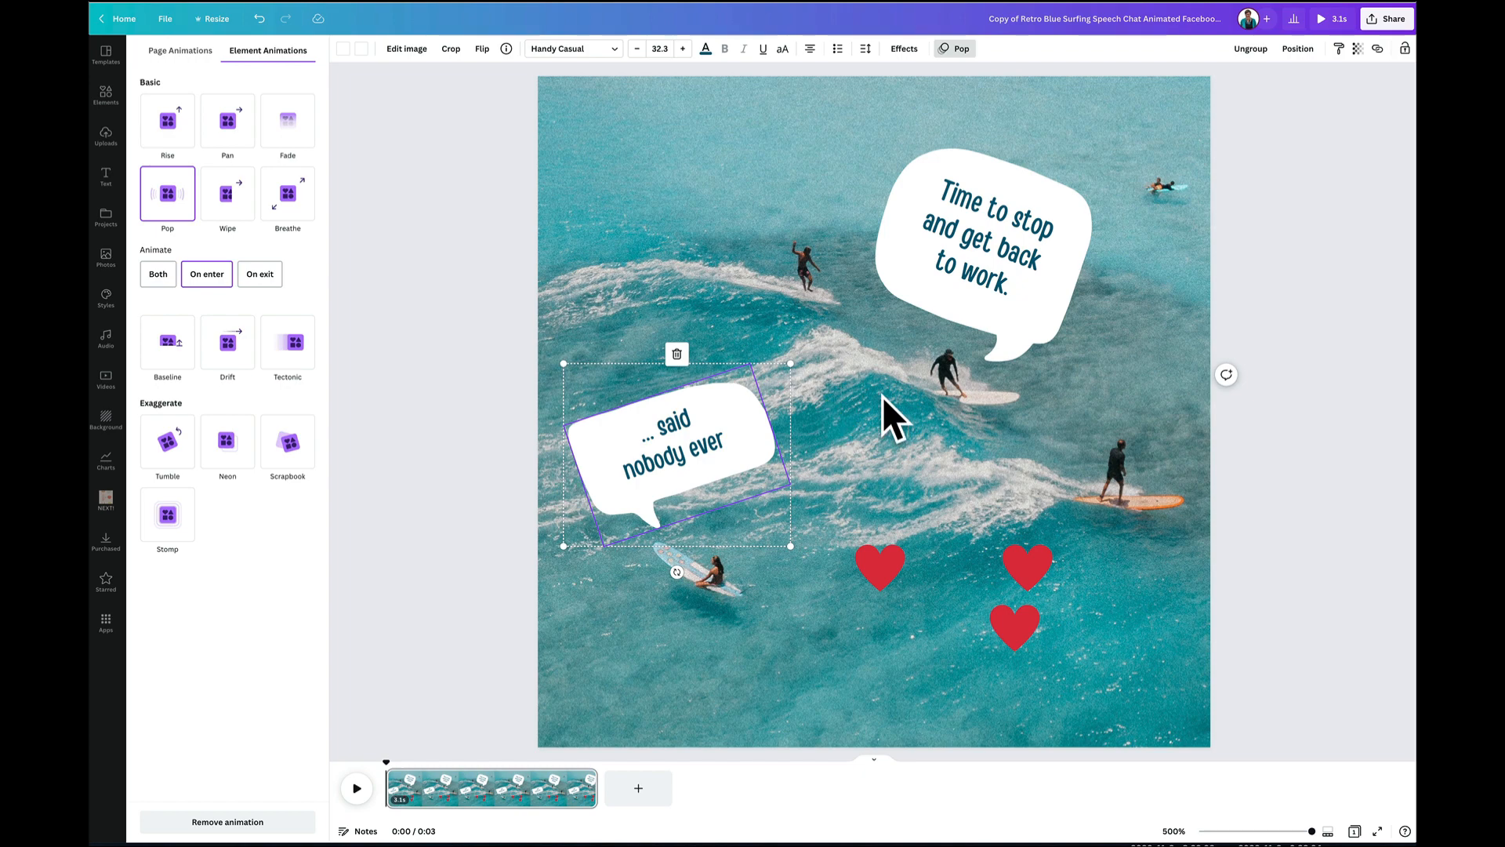
pyautogui.moveTo(891, 423)
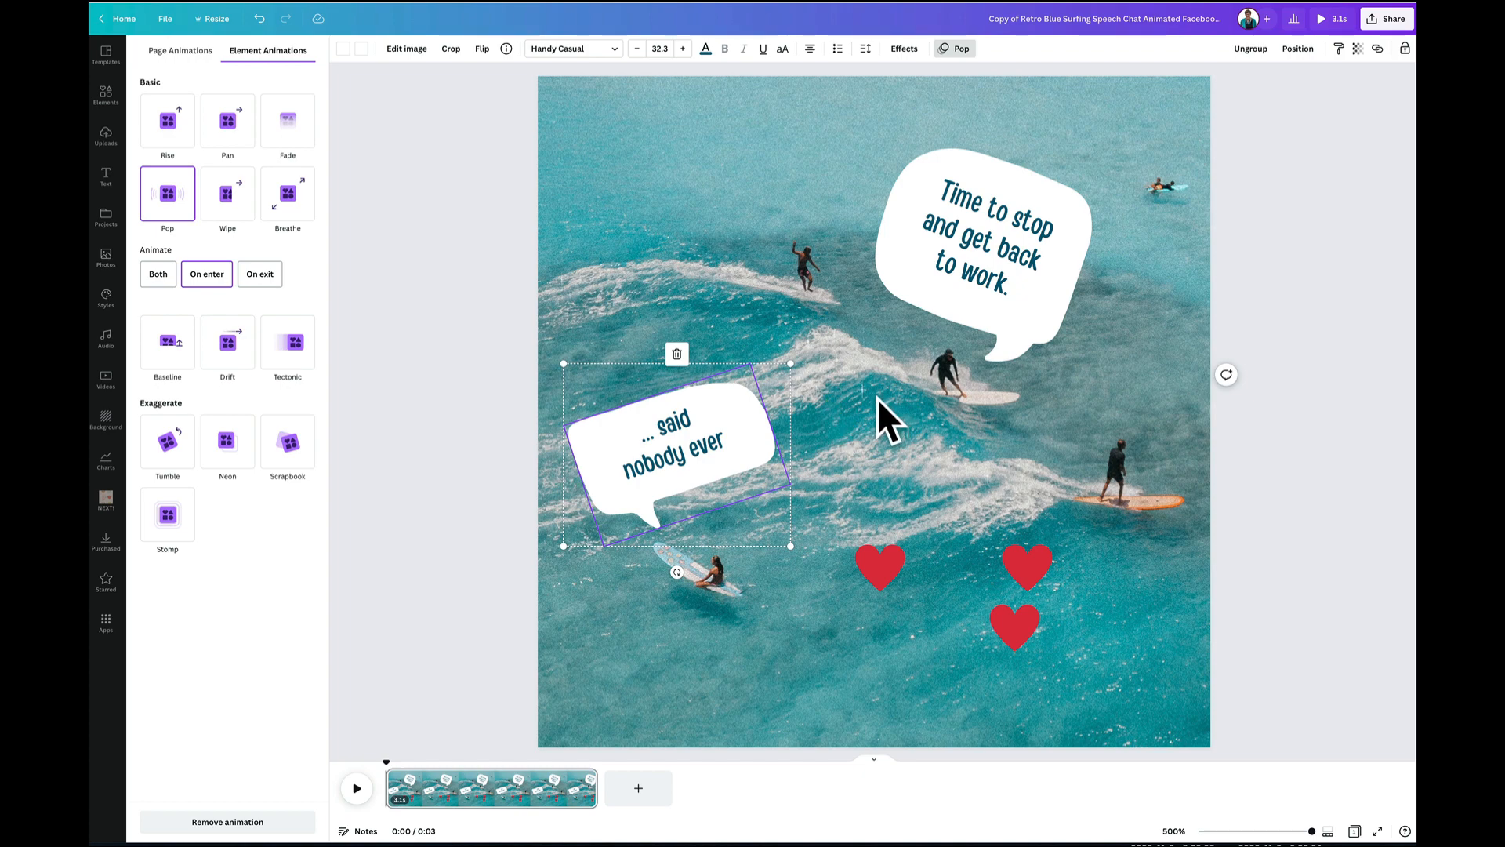
pyautogui.click(878, 565)
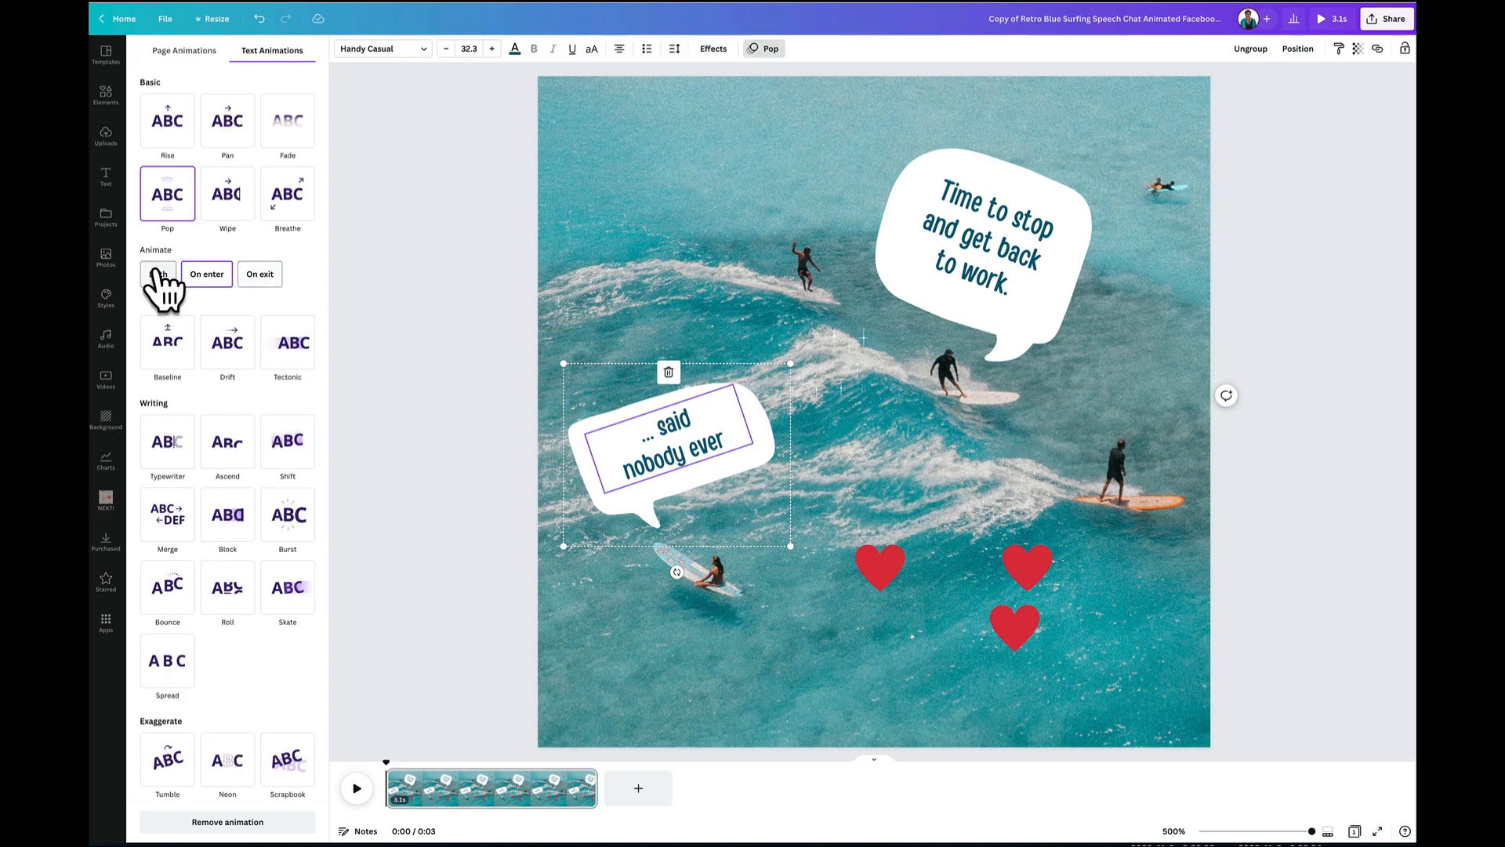
pyautogui.click(157, 273)
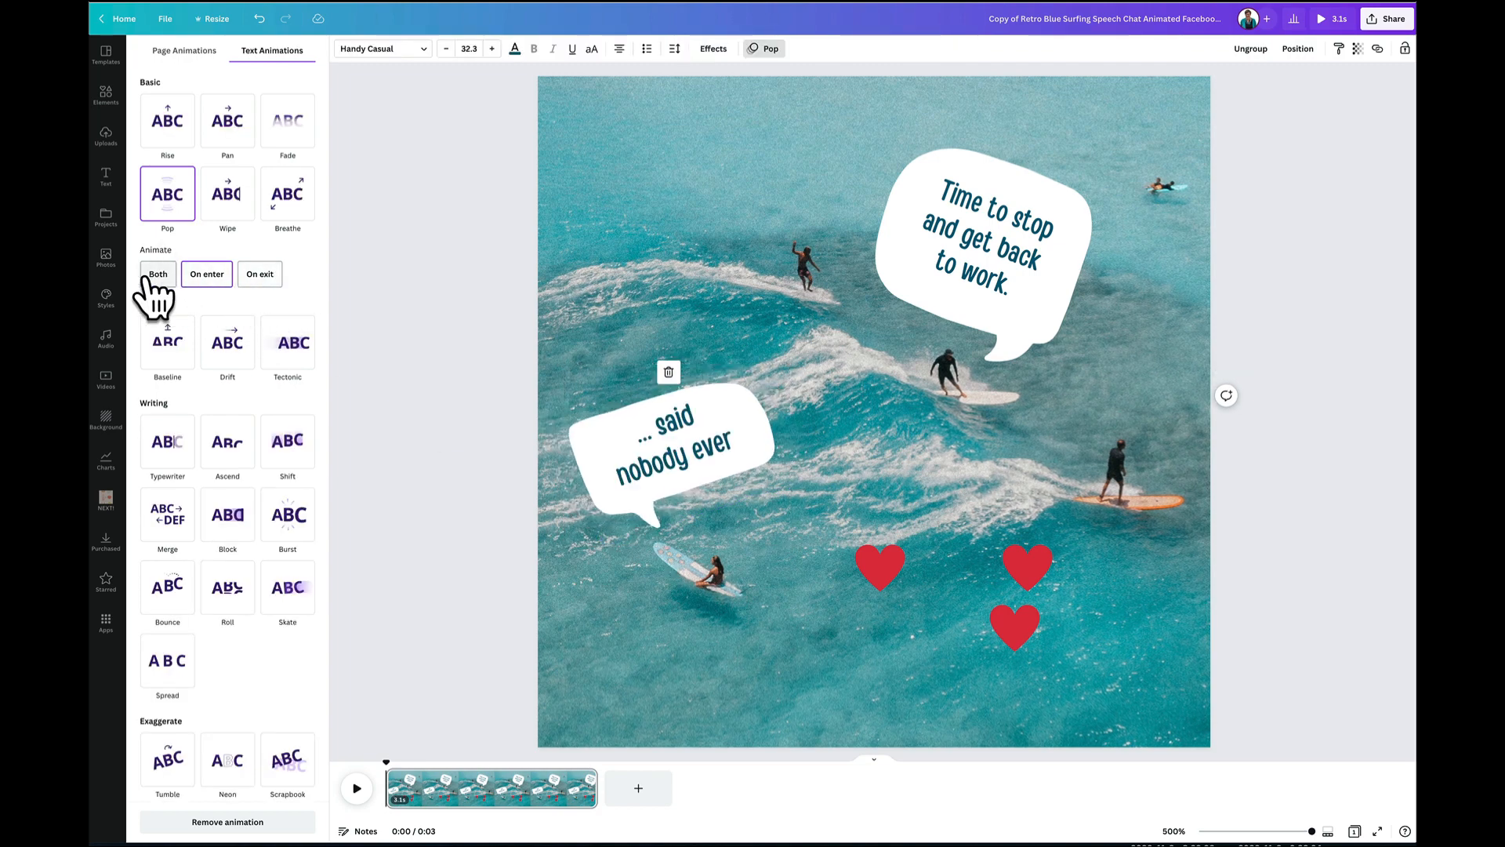
pyautogui.click(206, 274)
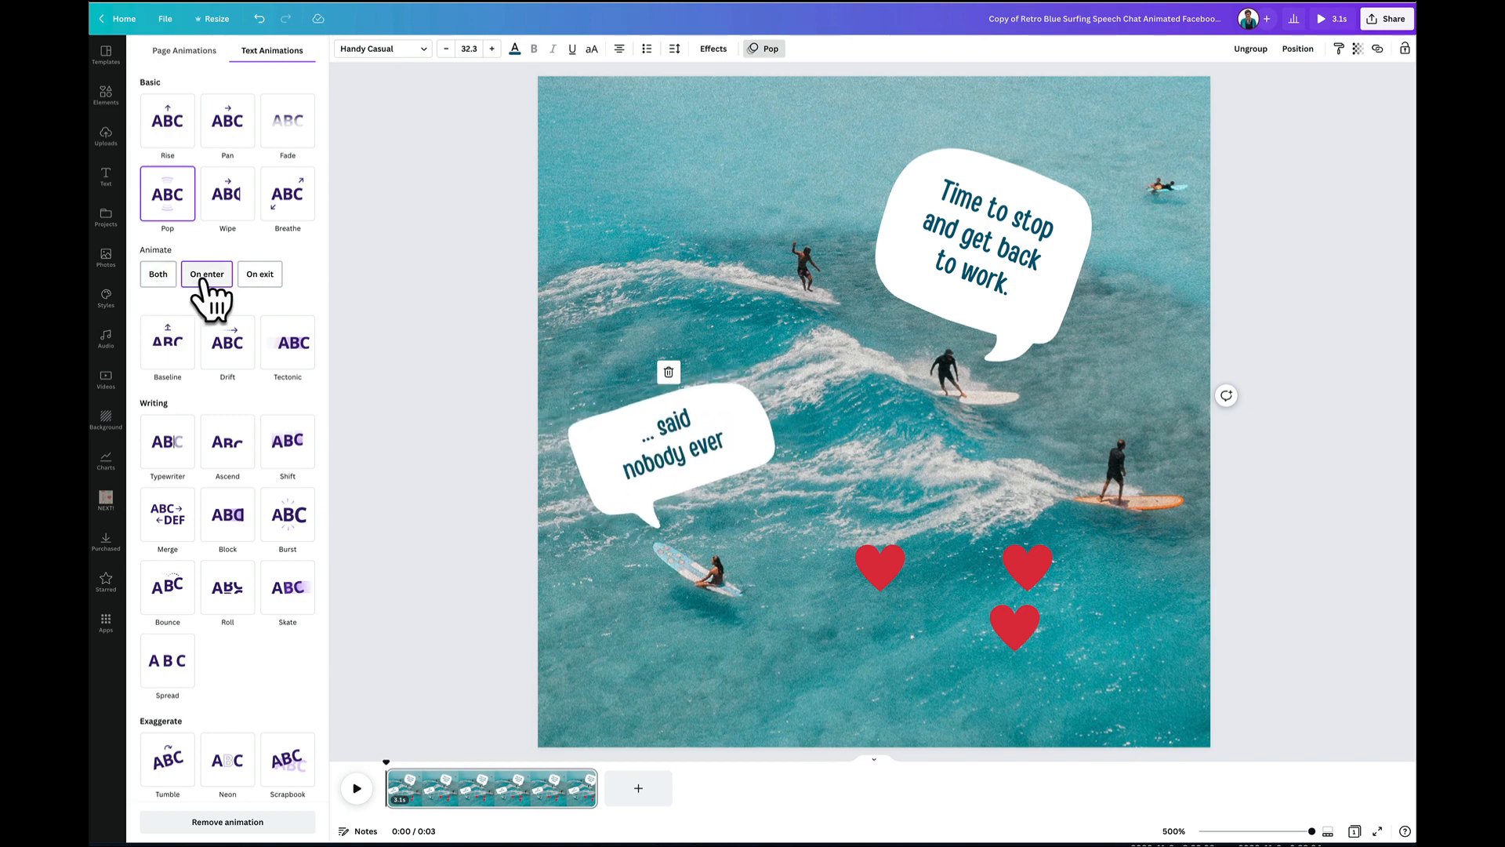
pyautogui.click(675, 442)
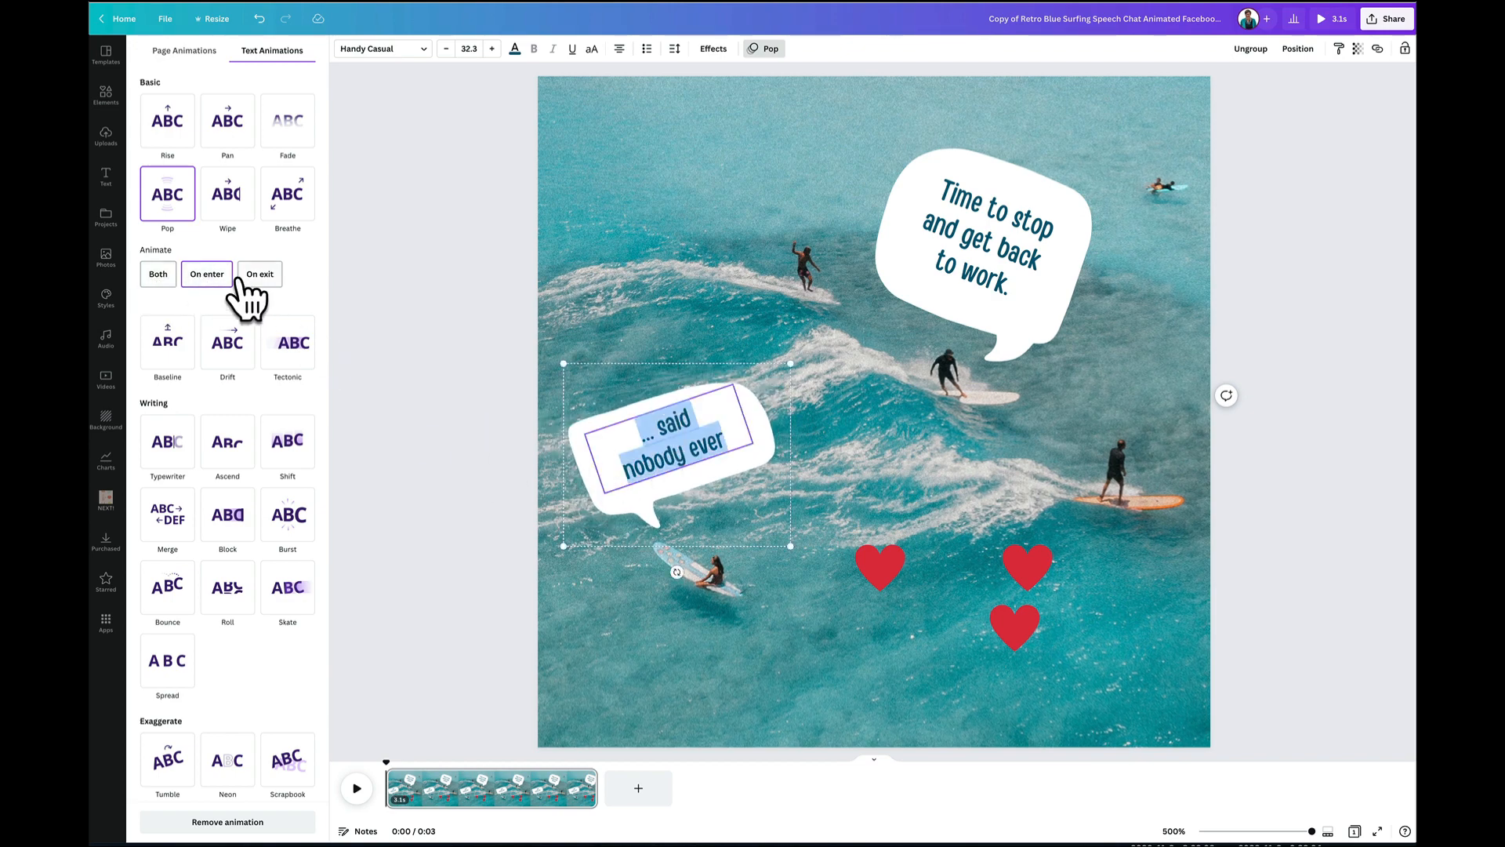
pyautogui.click(106, 94)
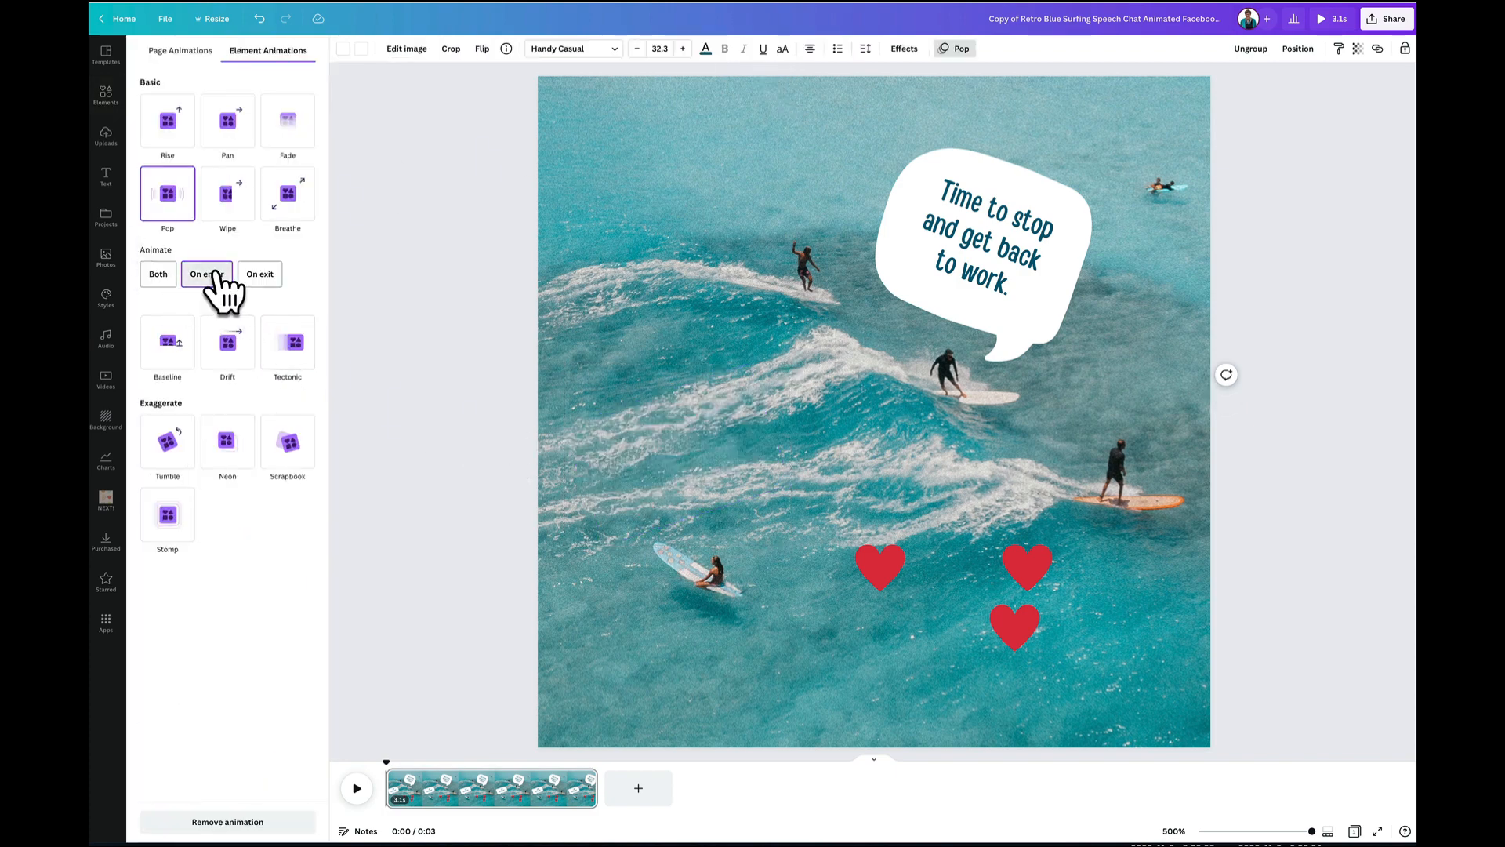
pyautogui.click(954, 596)
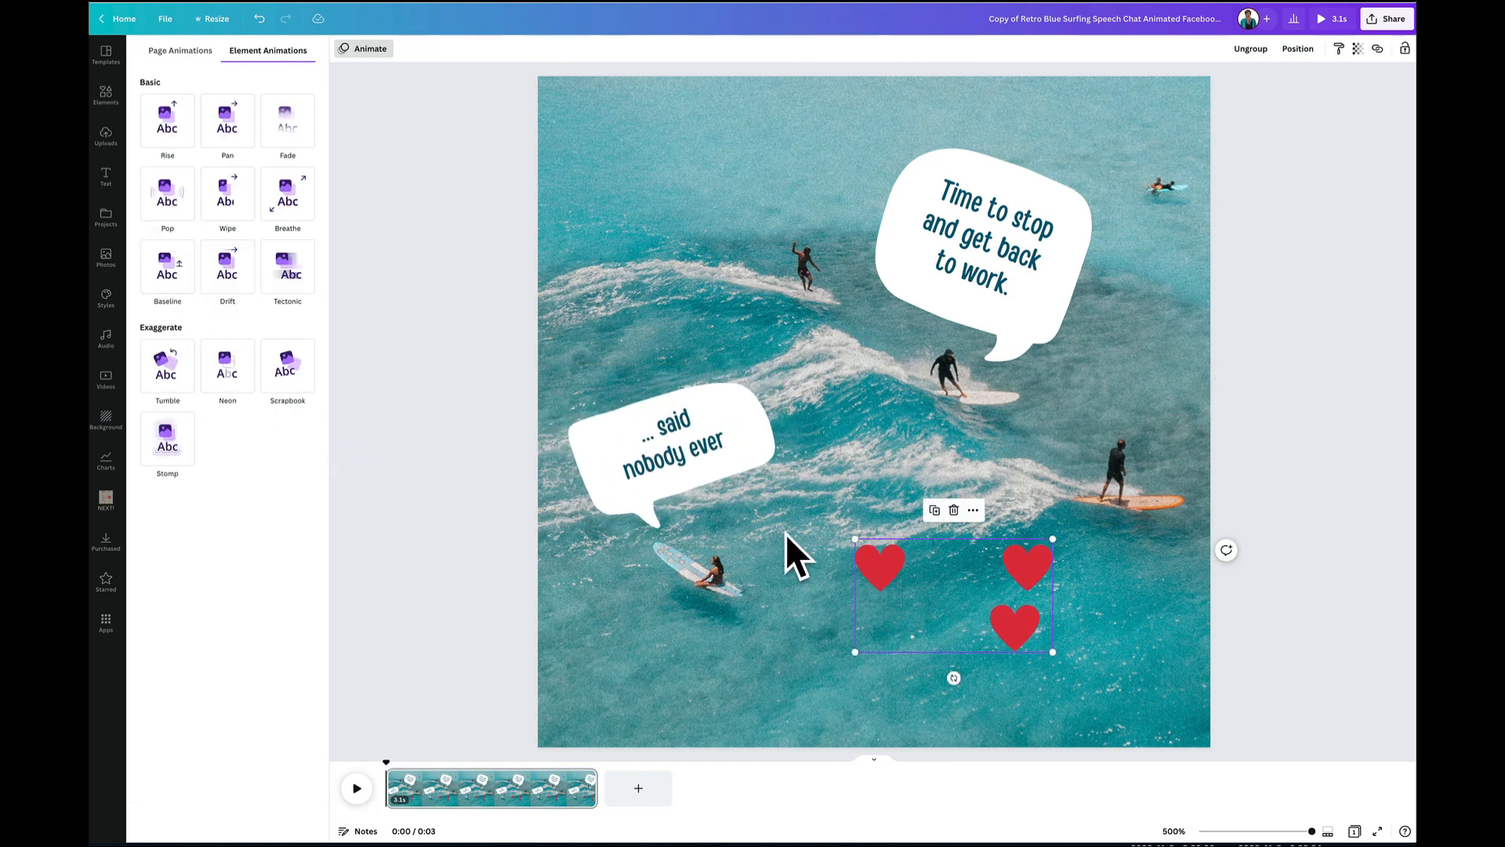
# Apply the Pop animation, on enter, to the group of three red hearts
pyautogui.click(167, 192)
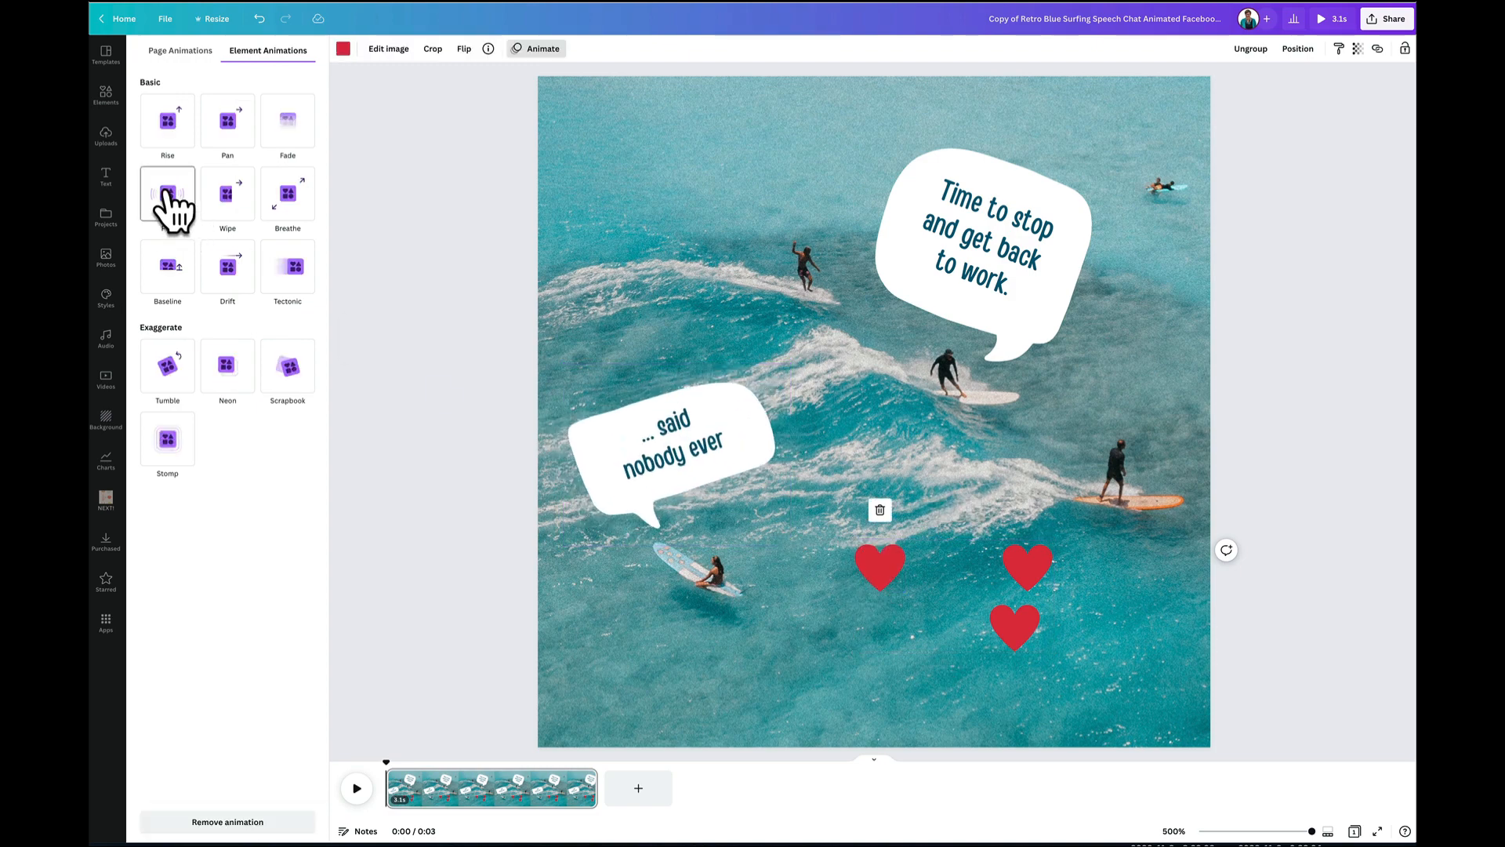
pyautogui.click(1025, 566)
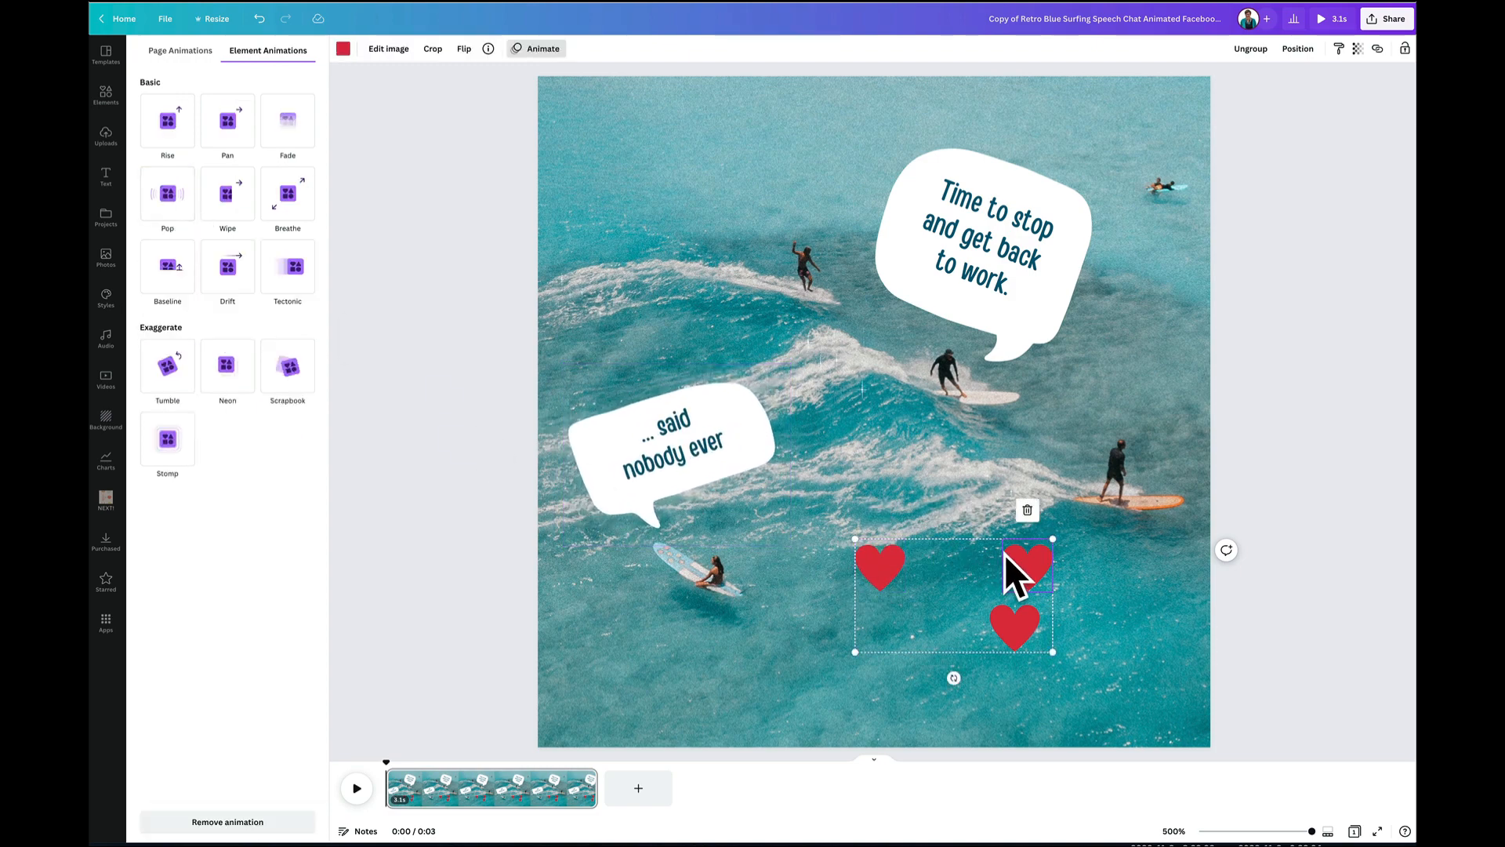
pyautogui.click(167, 195)
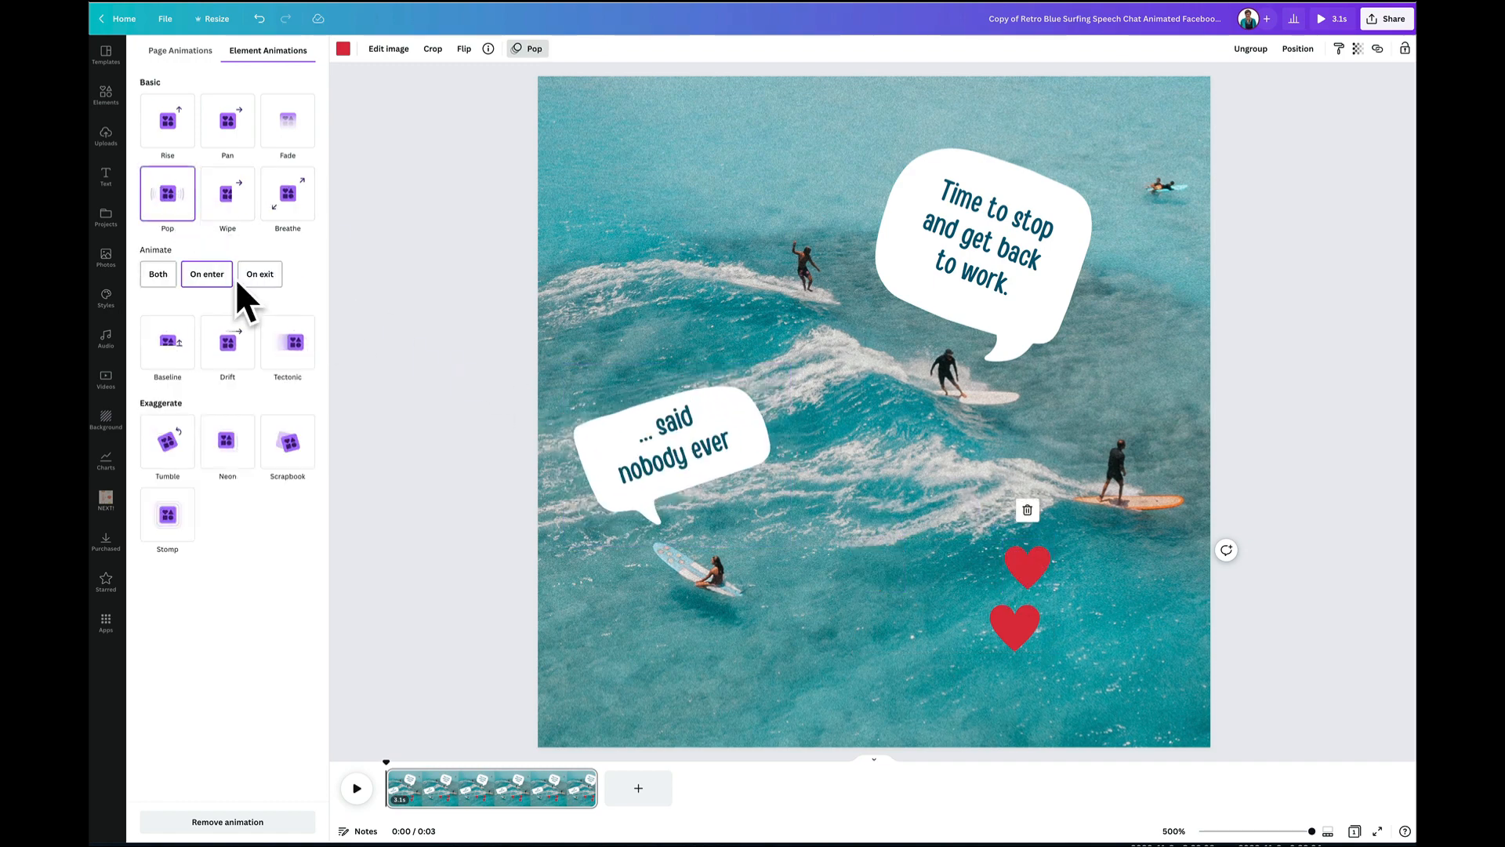
pyautogui.click(1014, 625)
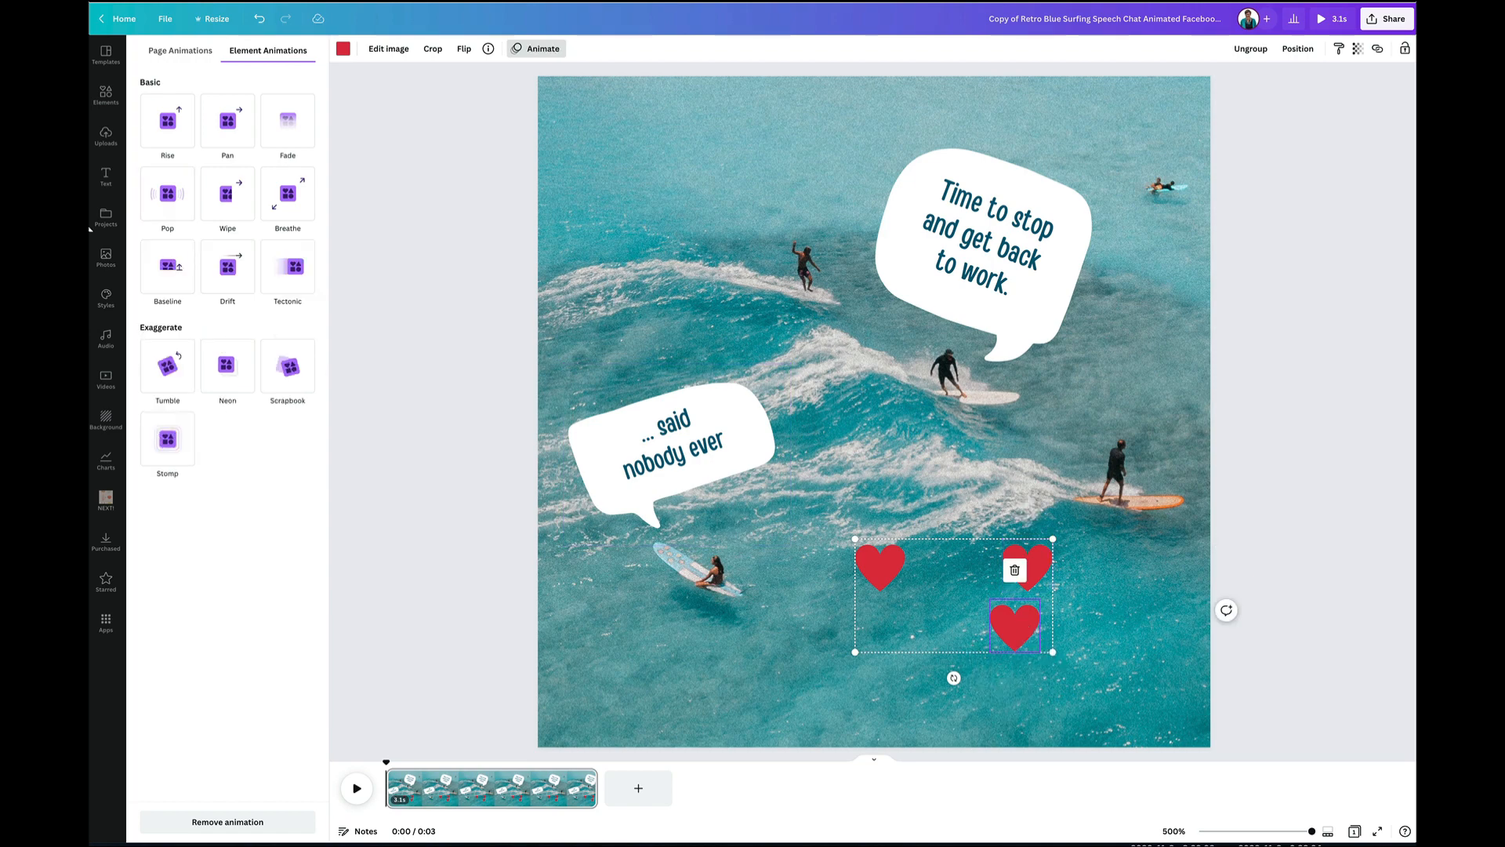
pyautogui.click(167, 193)
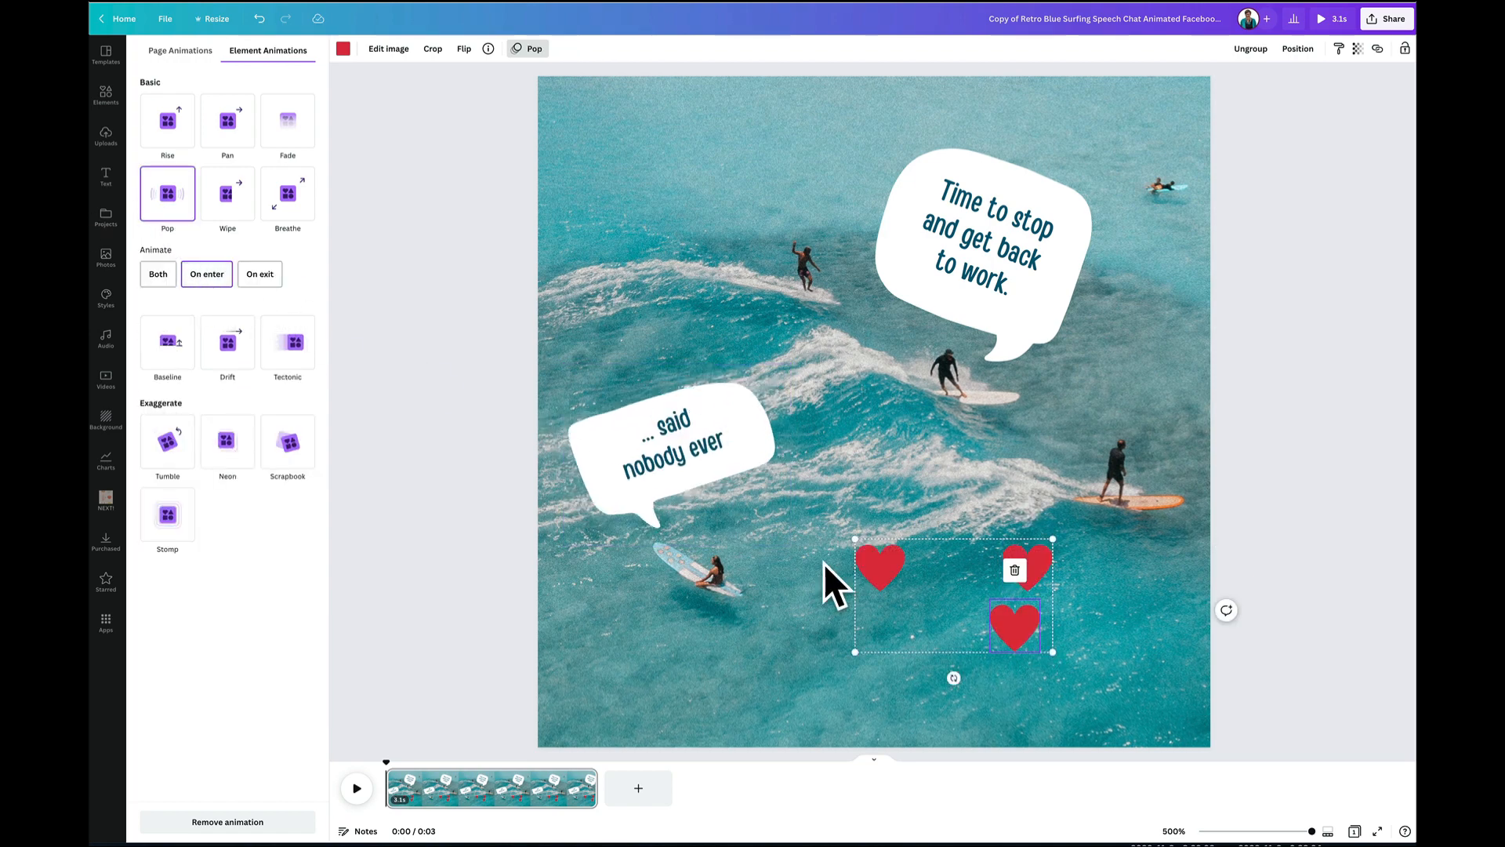
pyautogui.moveTo(937, 619)
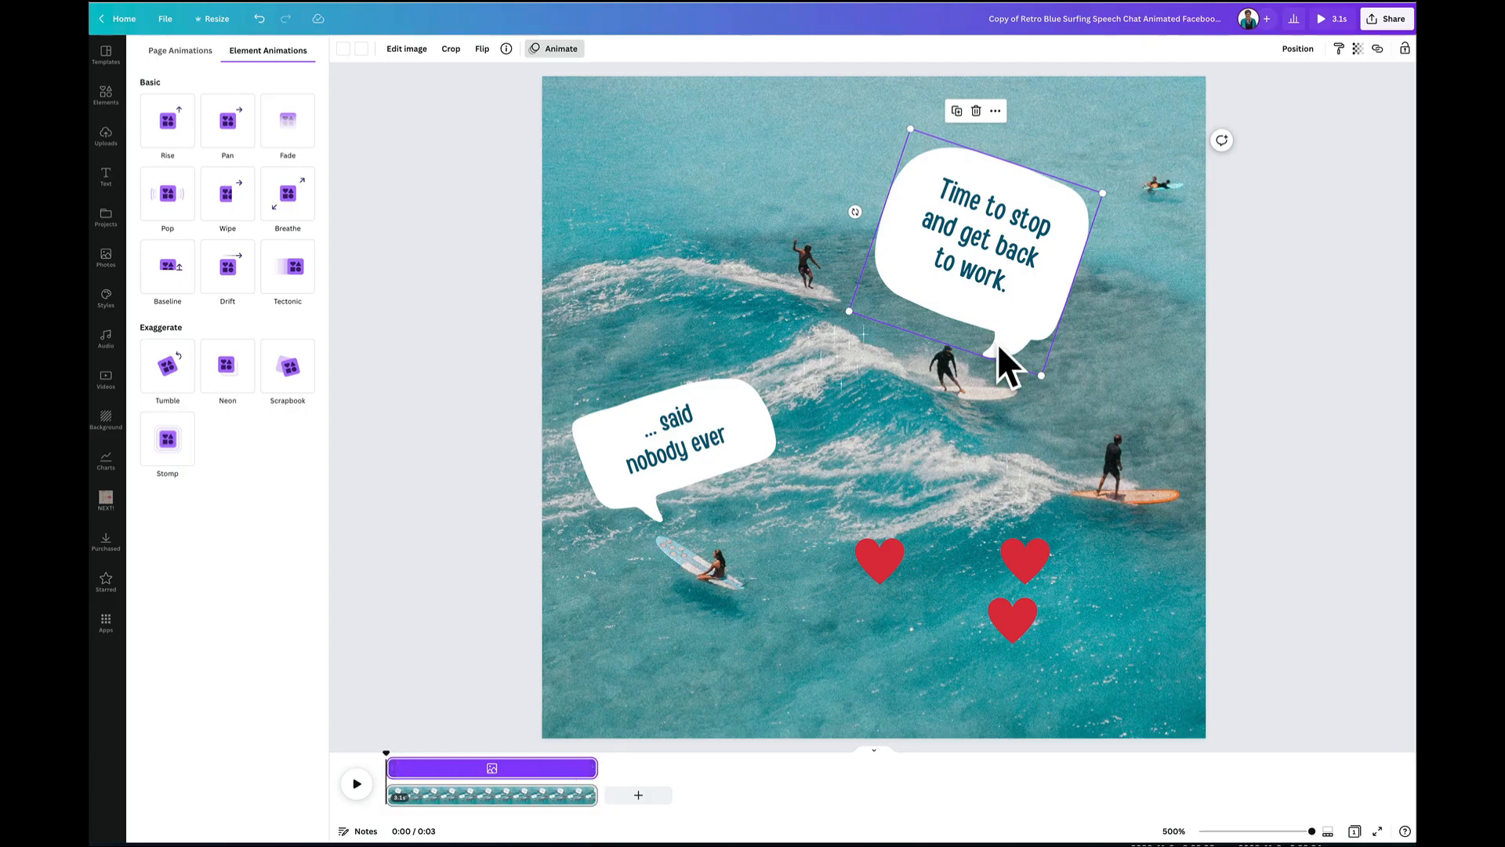
pyautogui.moveTo(1042, 326)
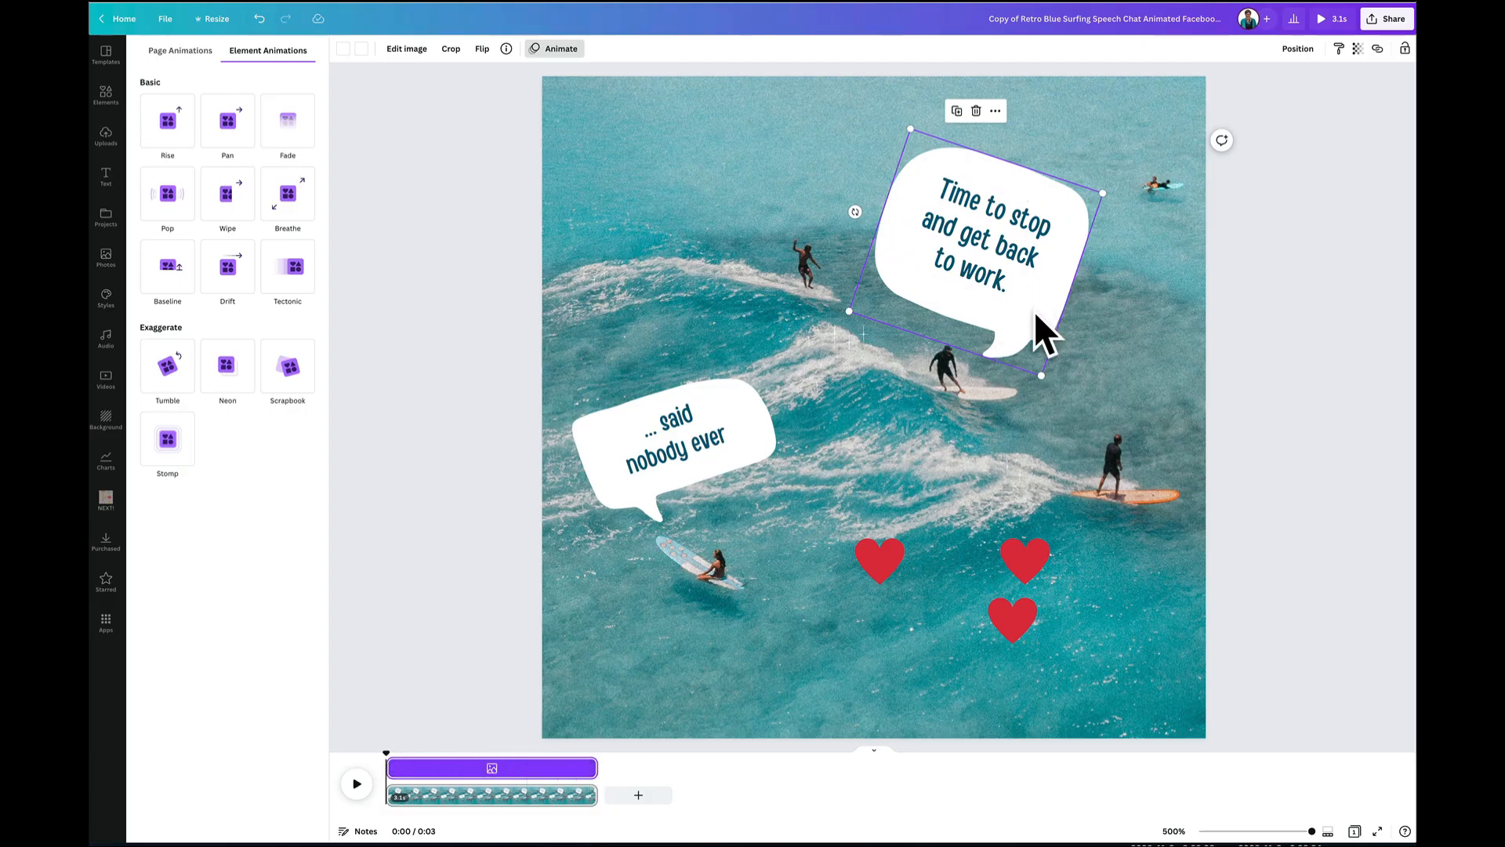
pyautogui.moveTo(615, 782)
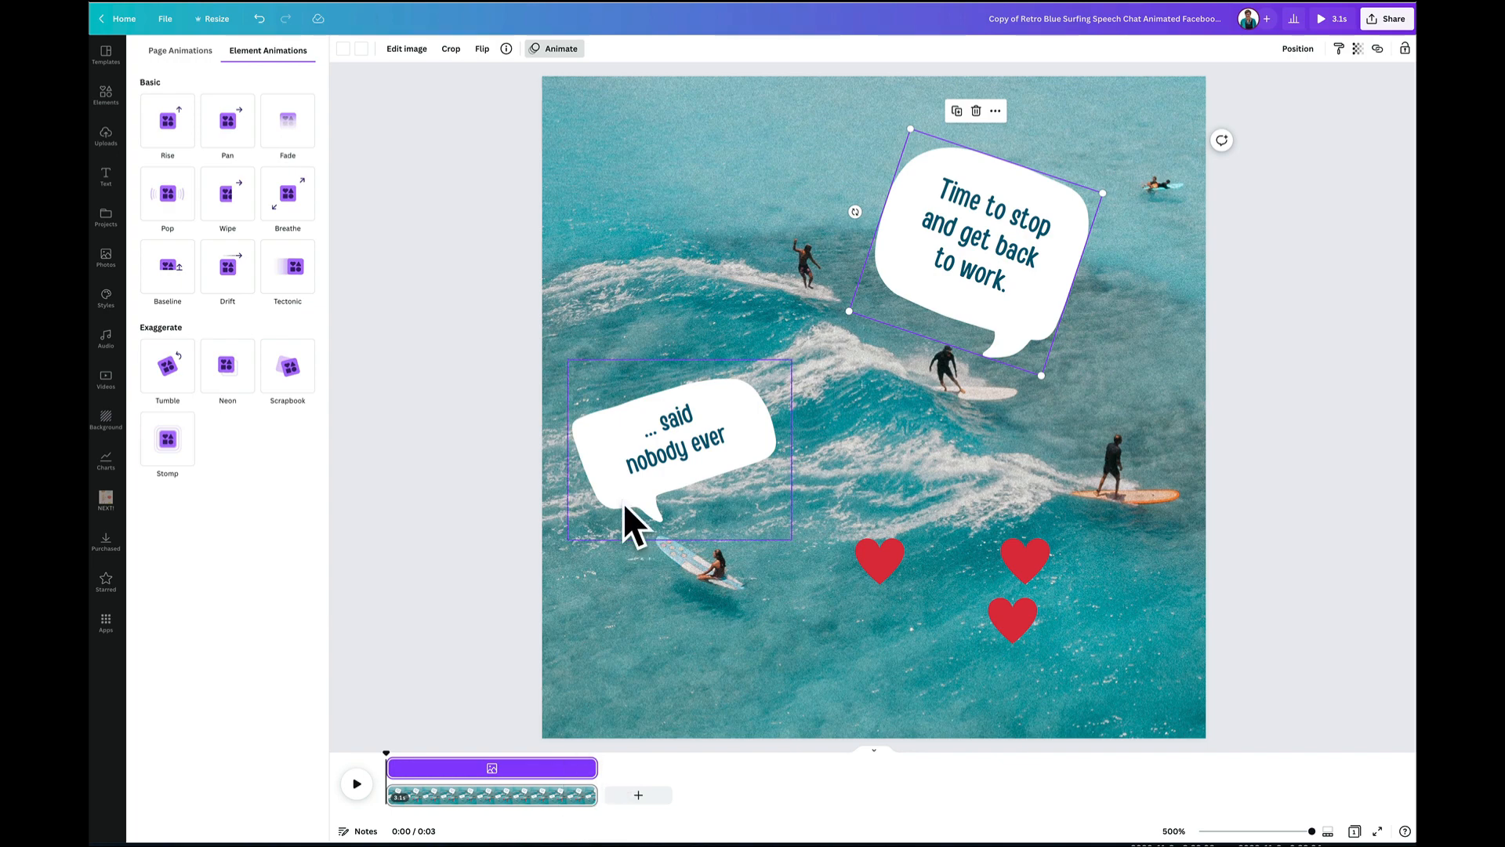
# Expand the '… said nobody ever' bubble's timeline into separate shape and text tracks
pyautogui.click(167, 193)
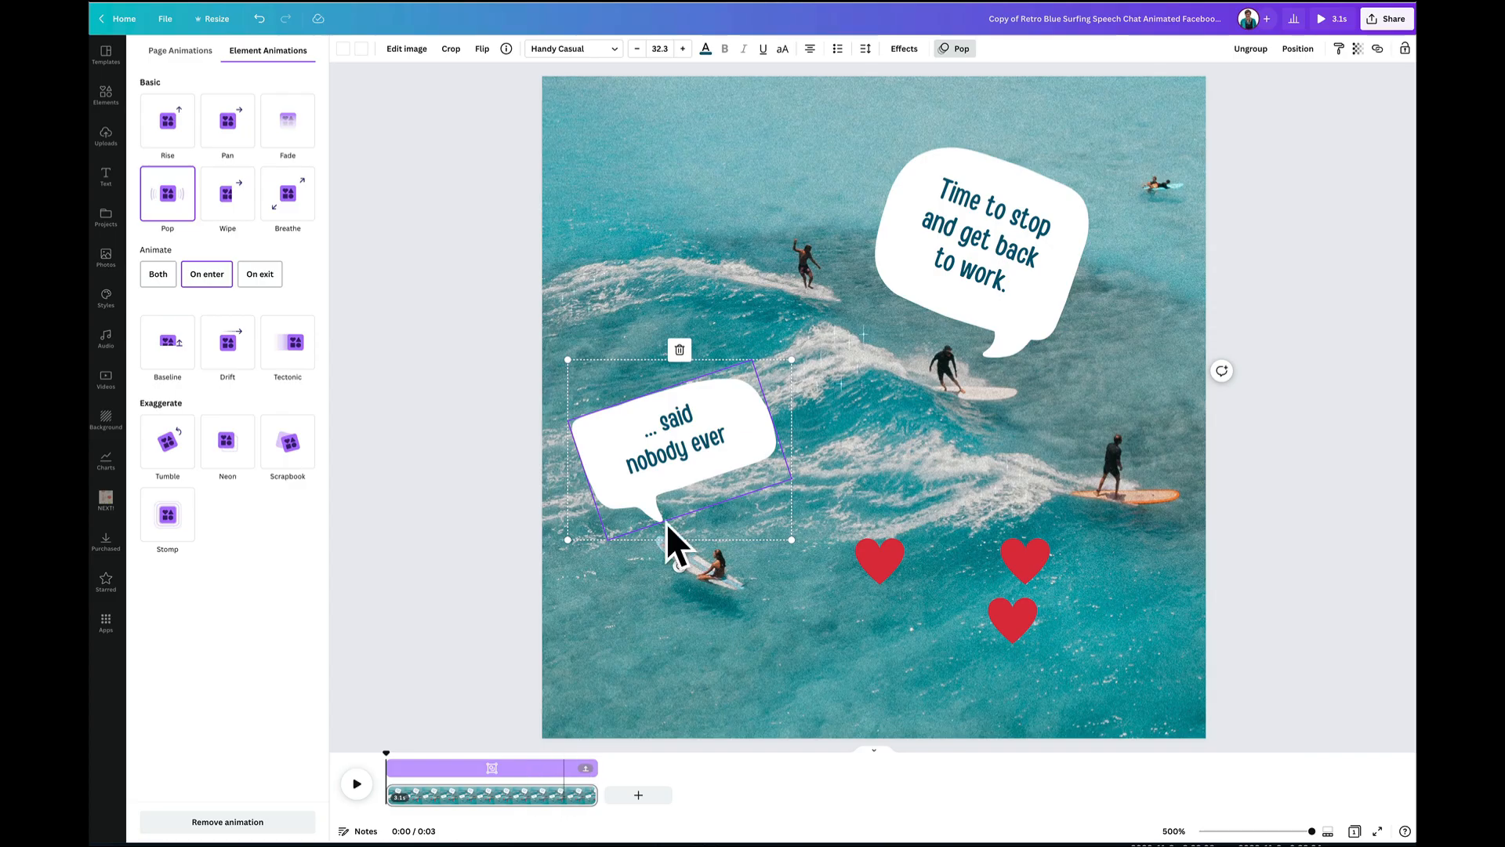
pyautogui.moveTo(518, 795)
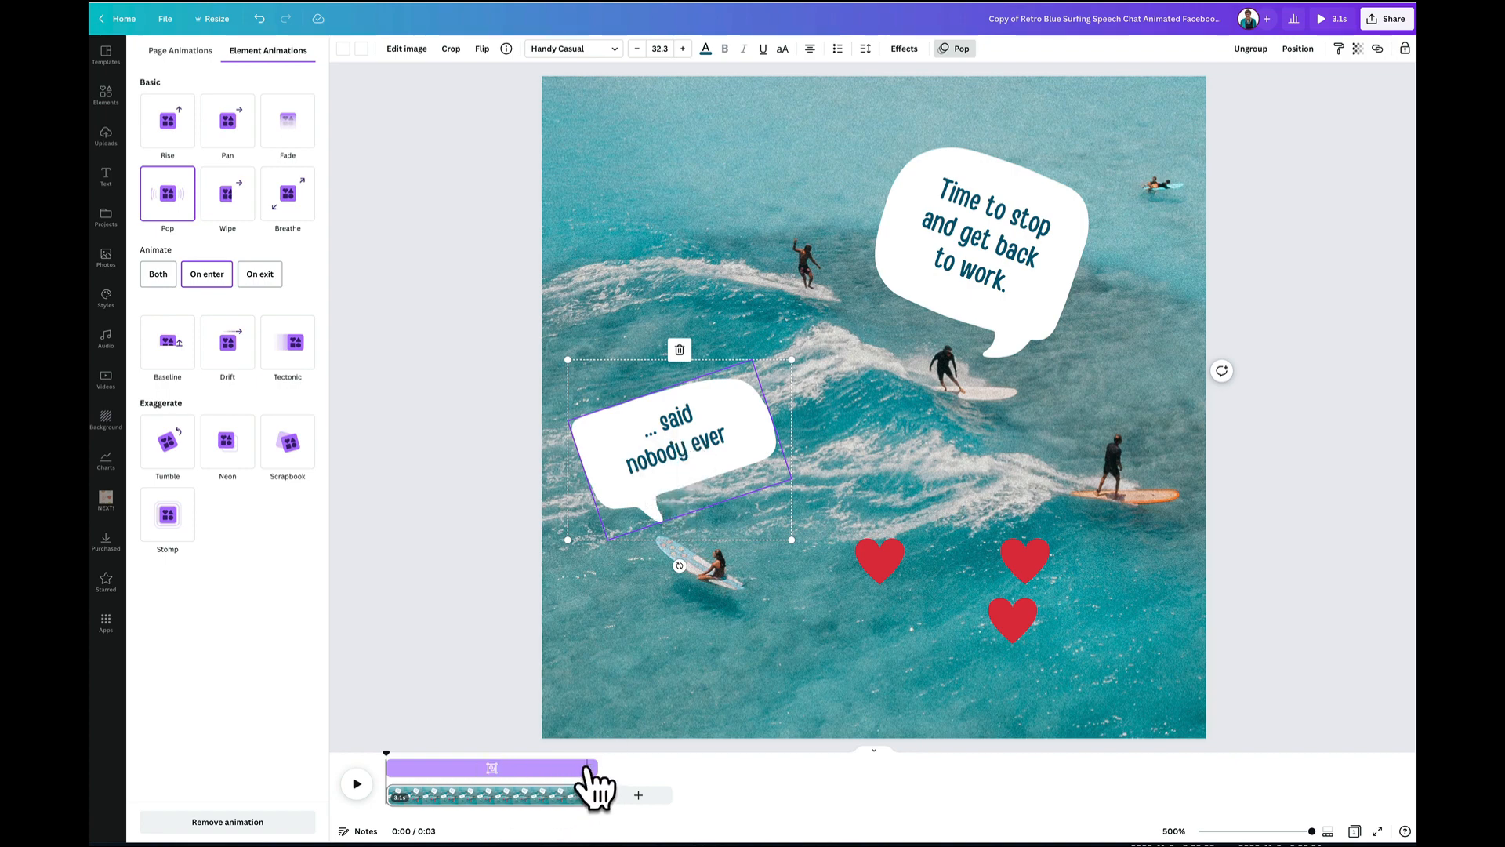
pyautogui.click(980, 249)
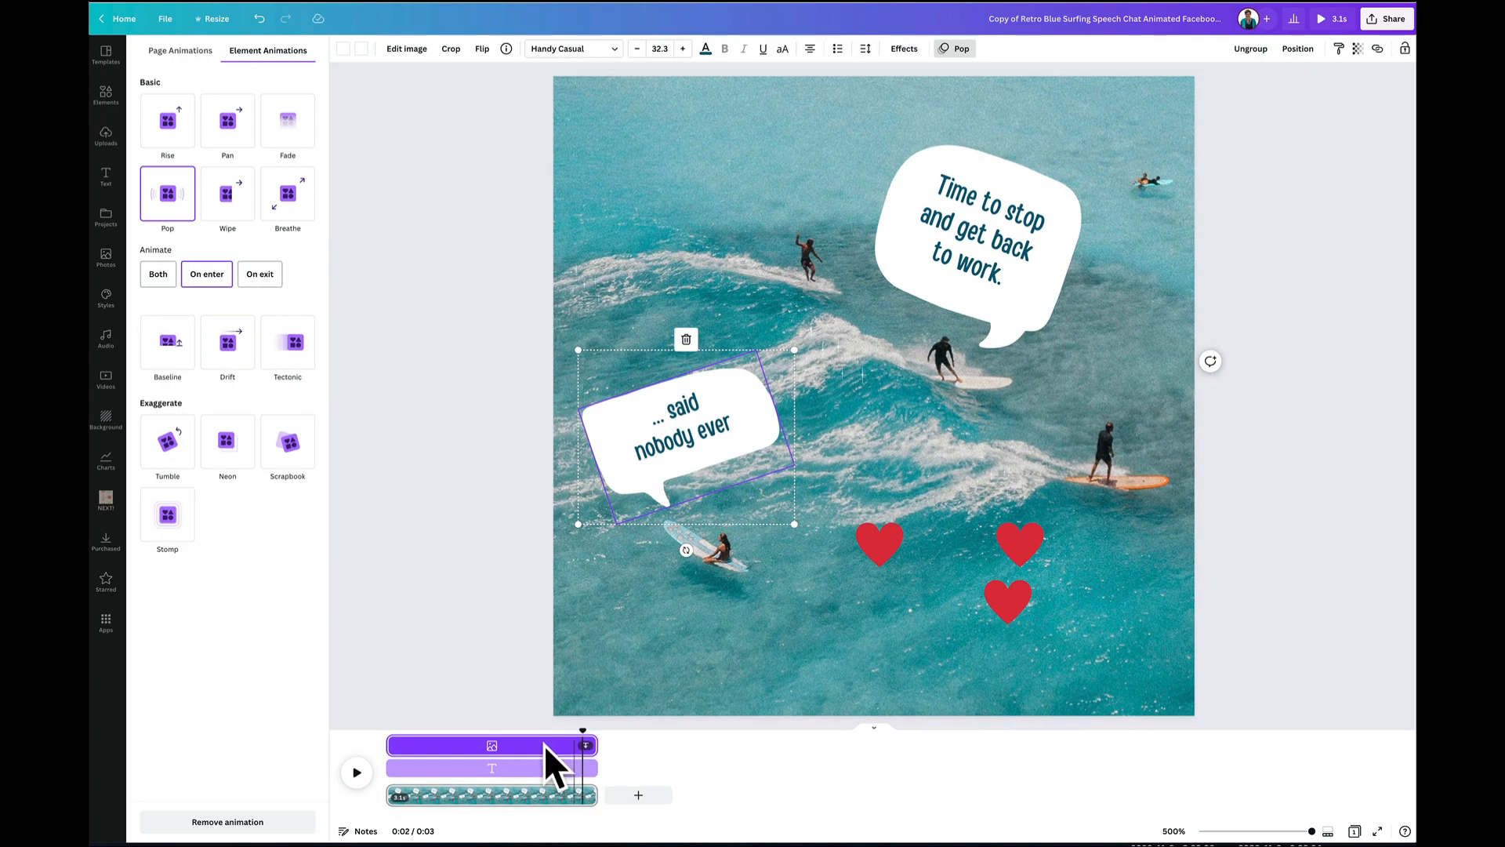
pyautogui.moveTo(492, 758)
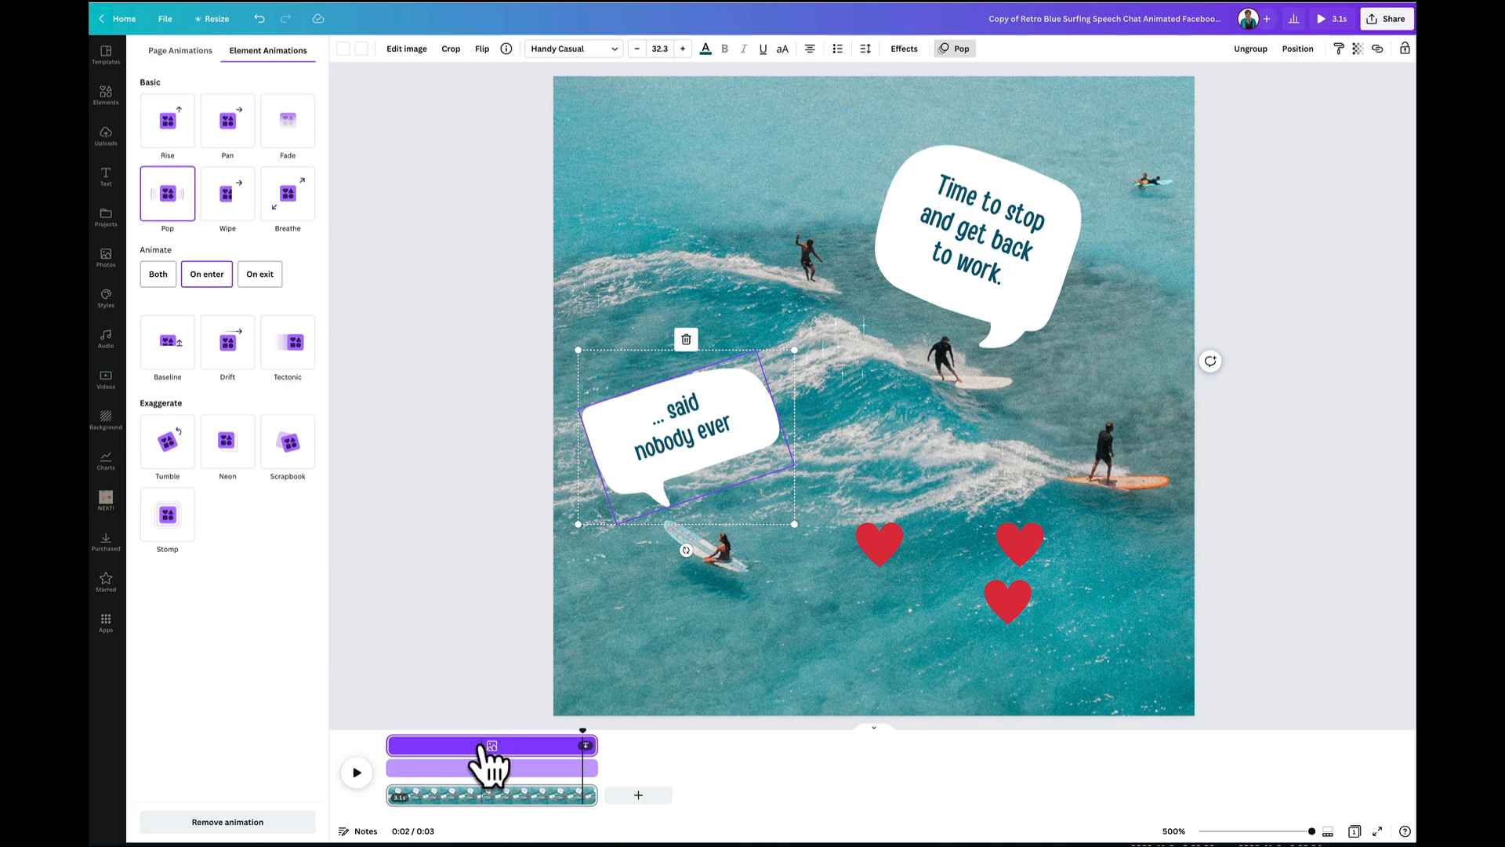
pyautogui.moveTo(523, 777)
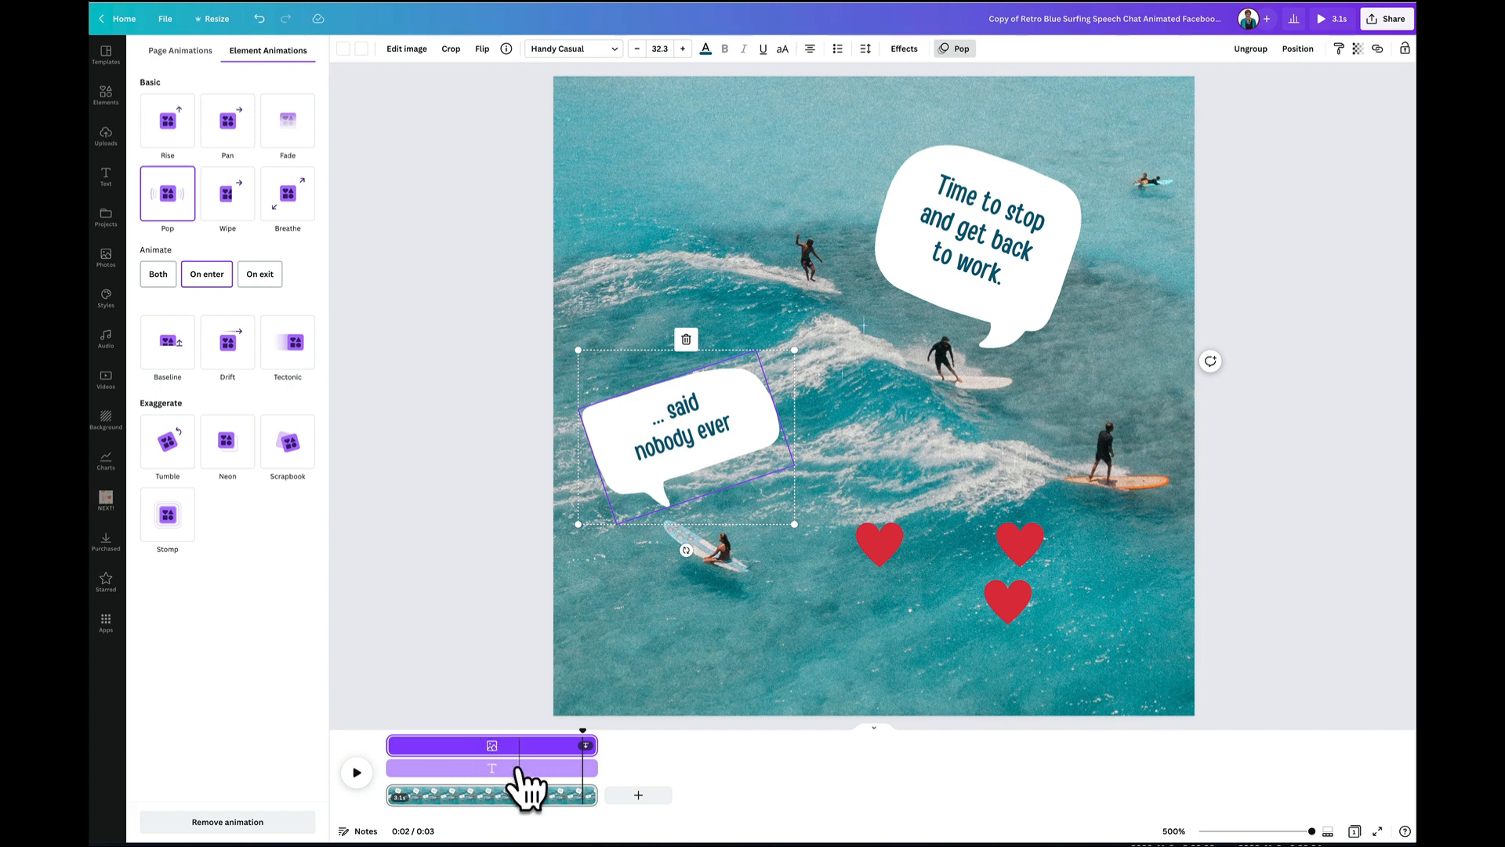
pyautogui.moveTo(394, 754)
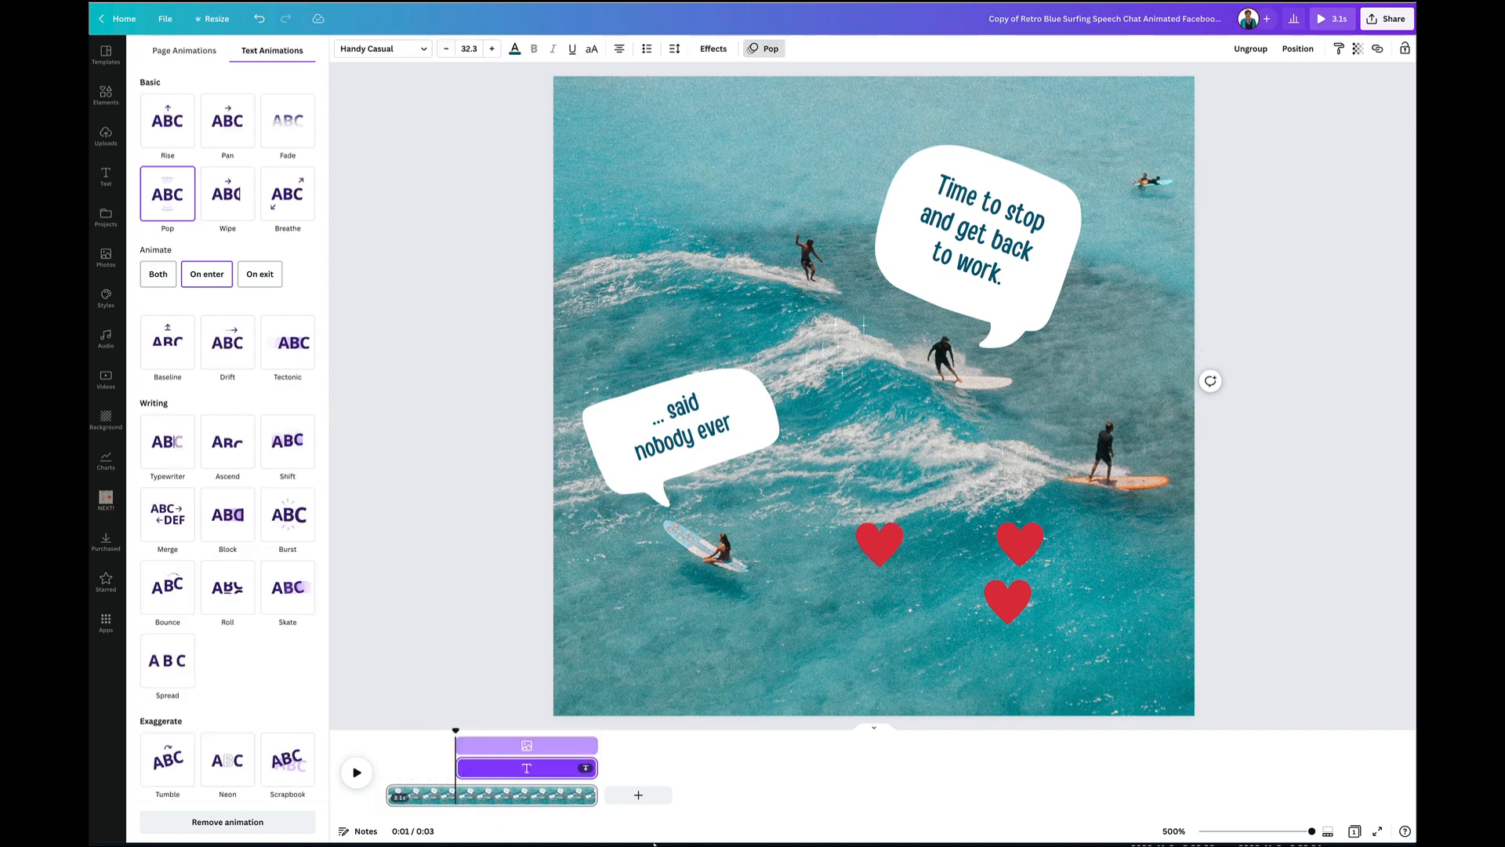
pyautogui.click(356, 771)
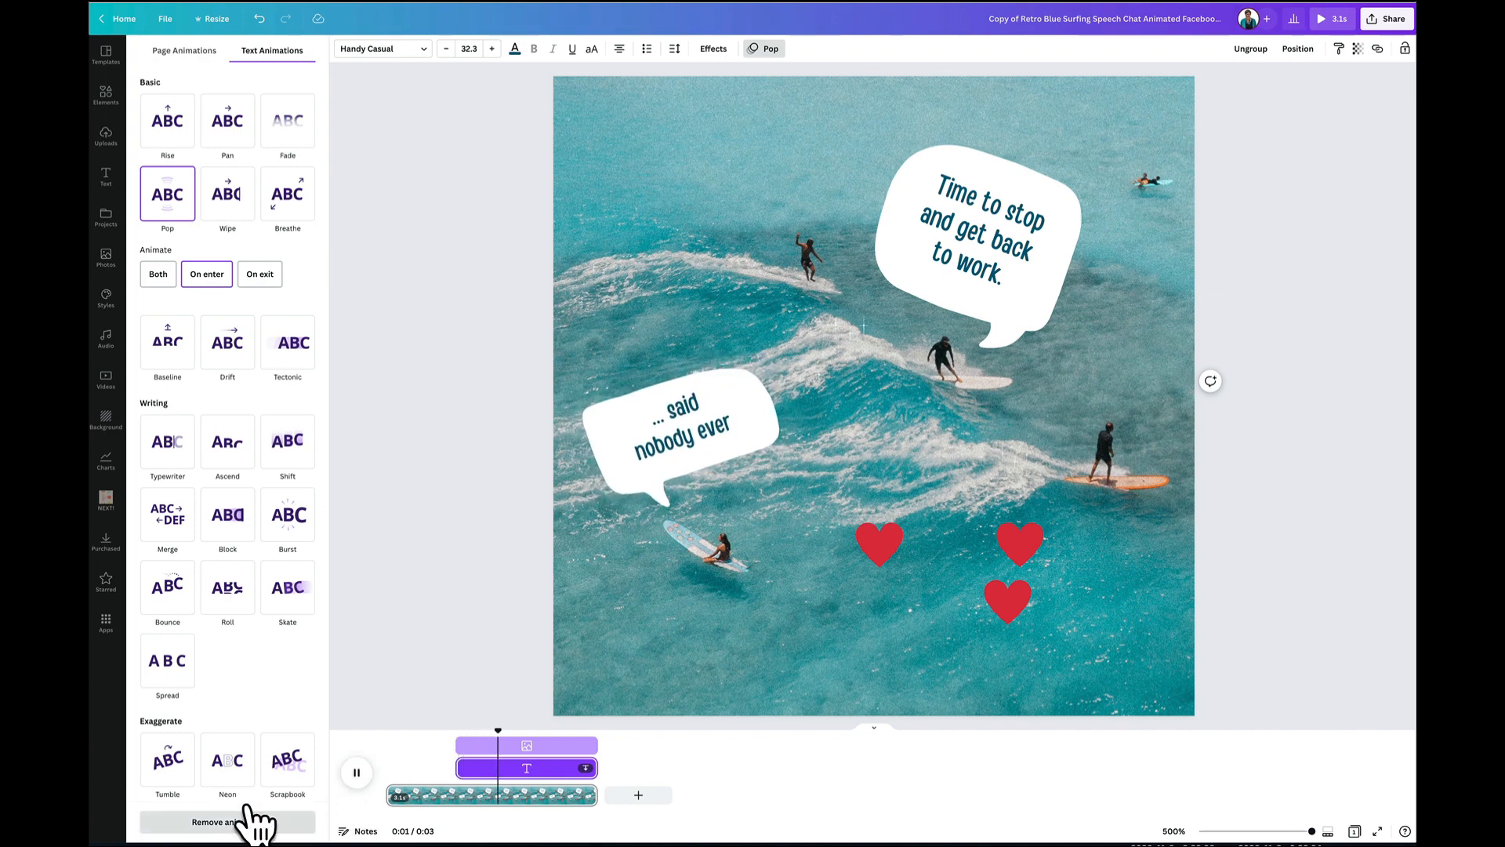
pyautogui.click(355, 772)
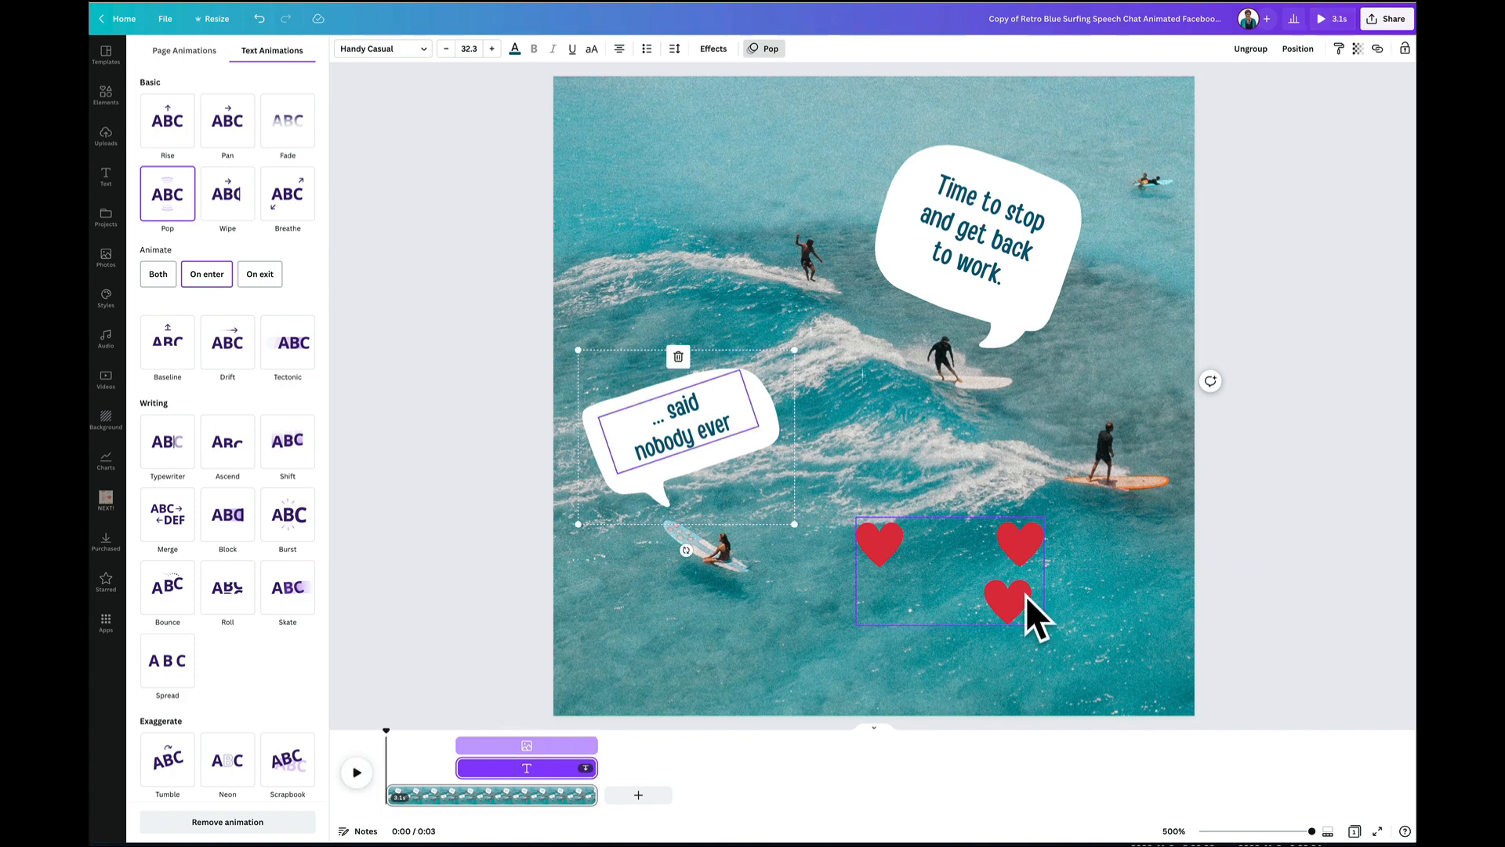
pyautogui.click(1001, 584)
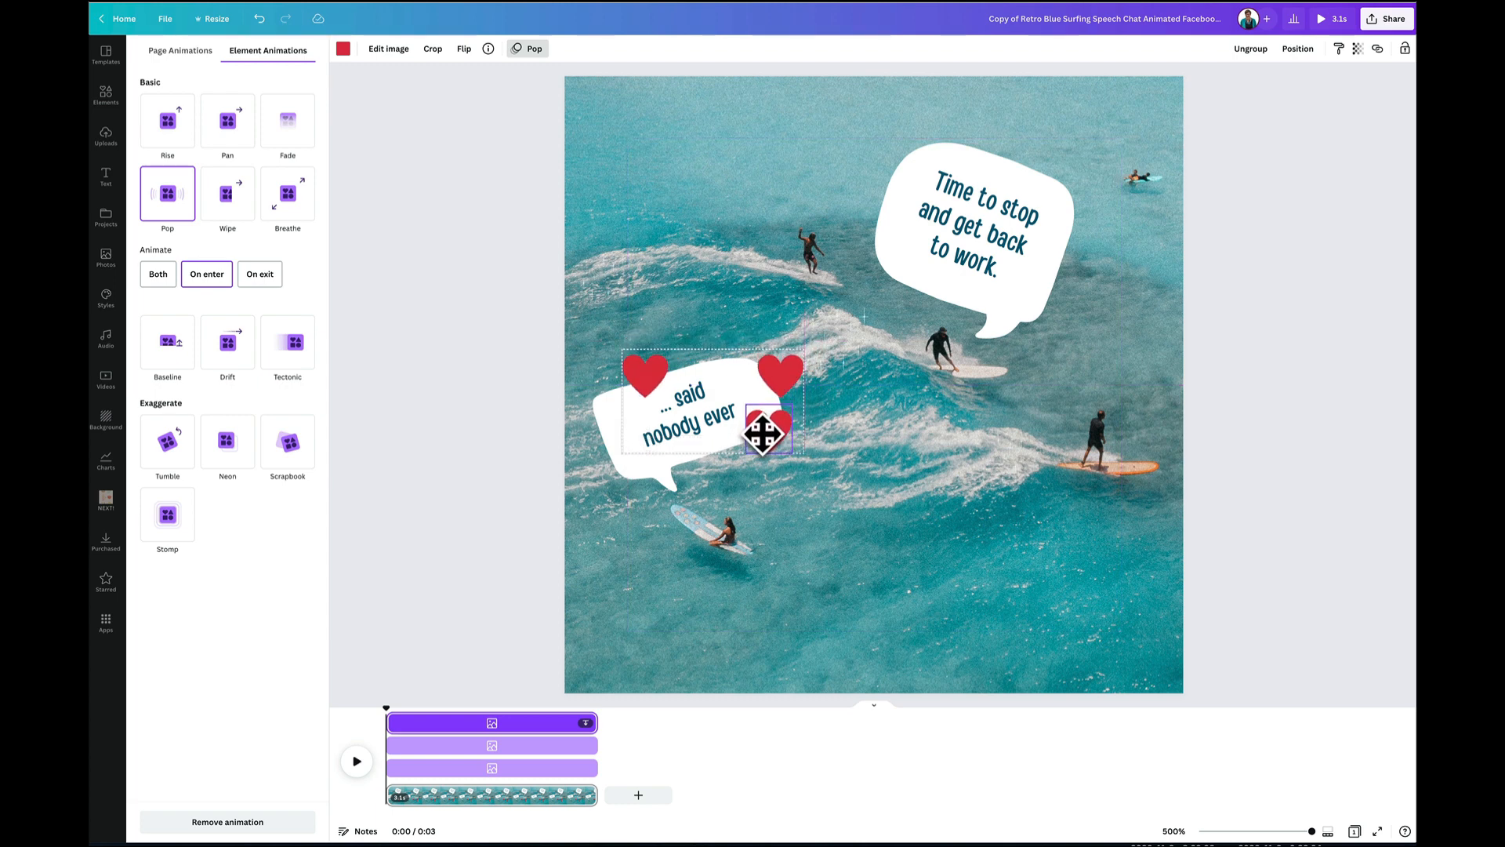
# Shift individual hearts' animation start times in the timeline so they pop in sequence
pyautogui.click(768, 432)
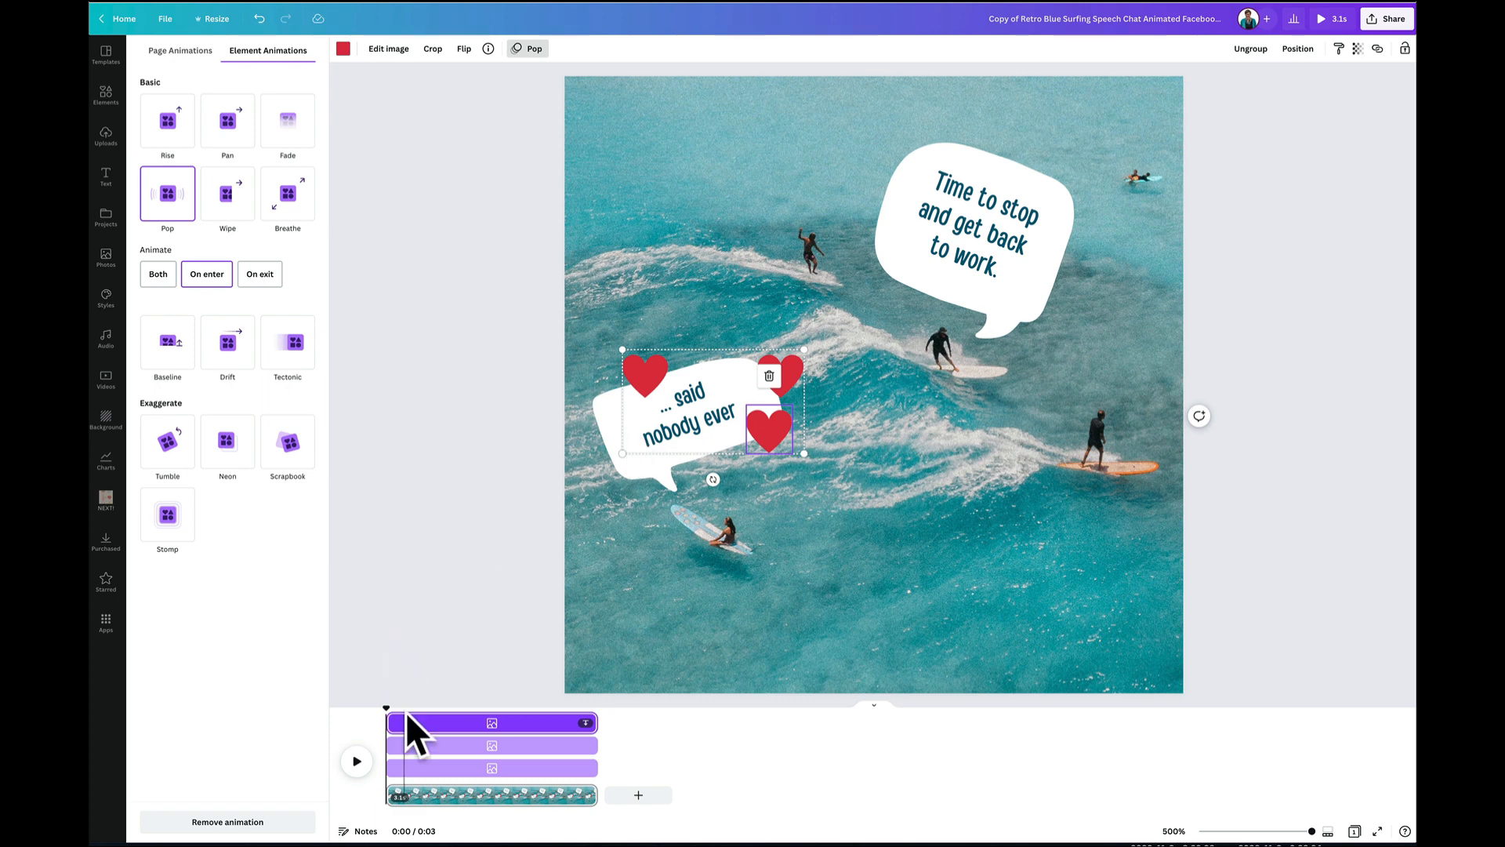
pyautogui.moveTo(591, 769)
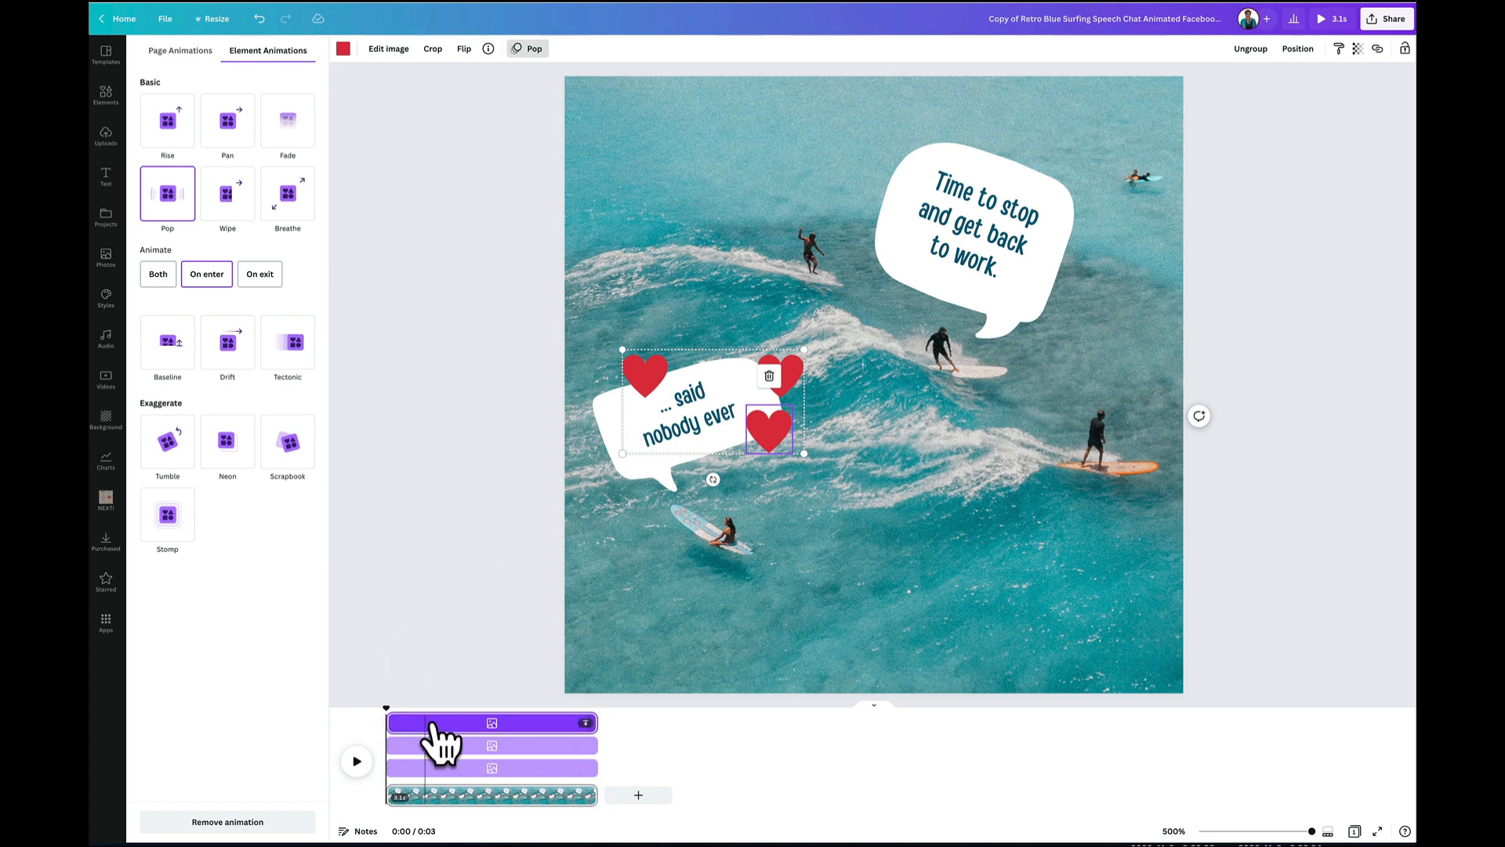
pyautogui.moveTo(489, 777)
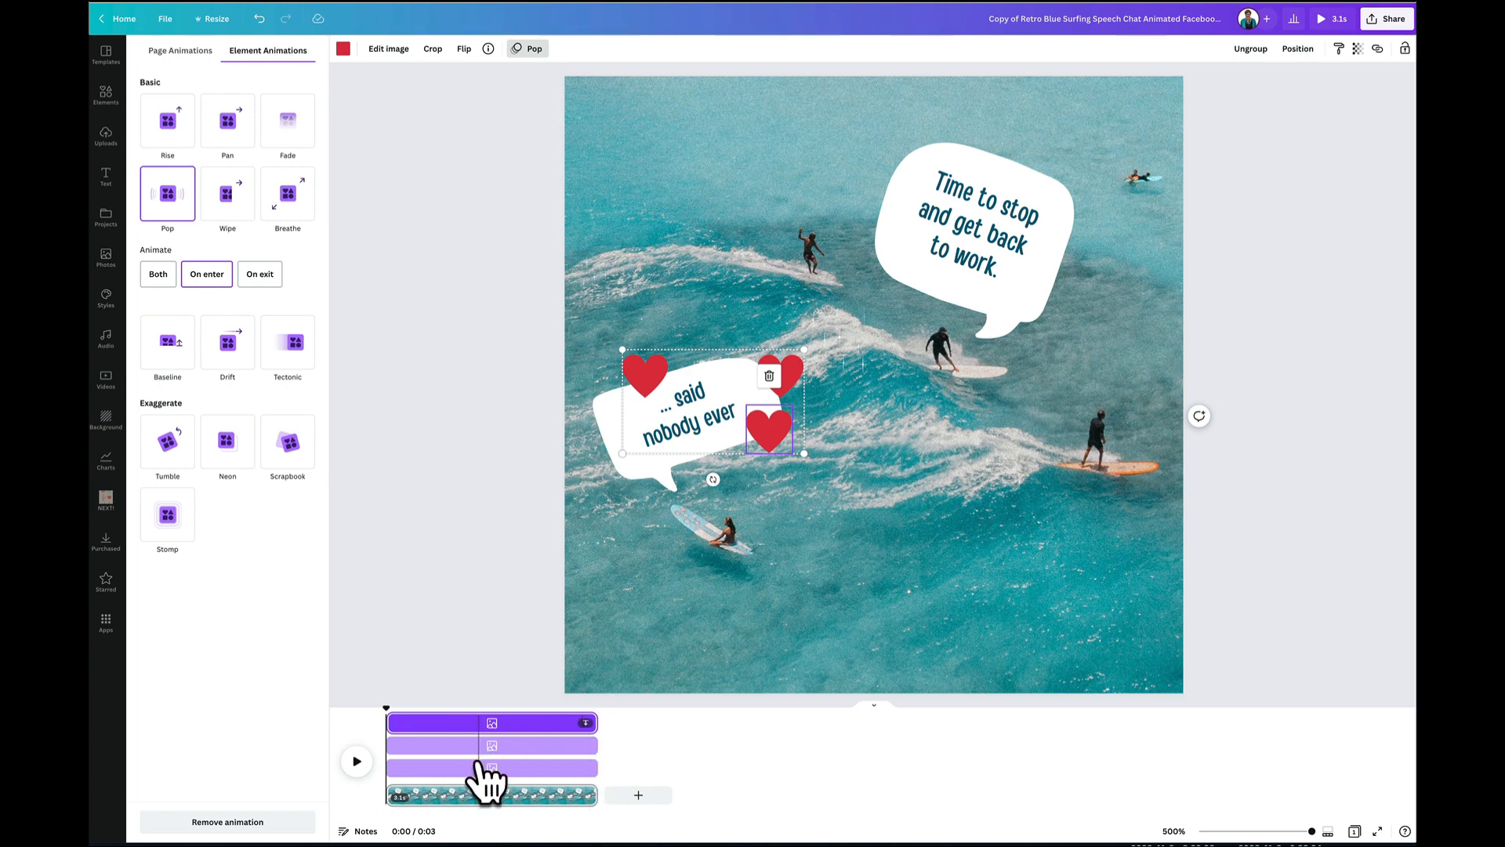
pyautogui.click(998, 341)
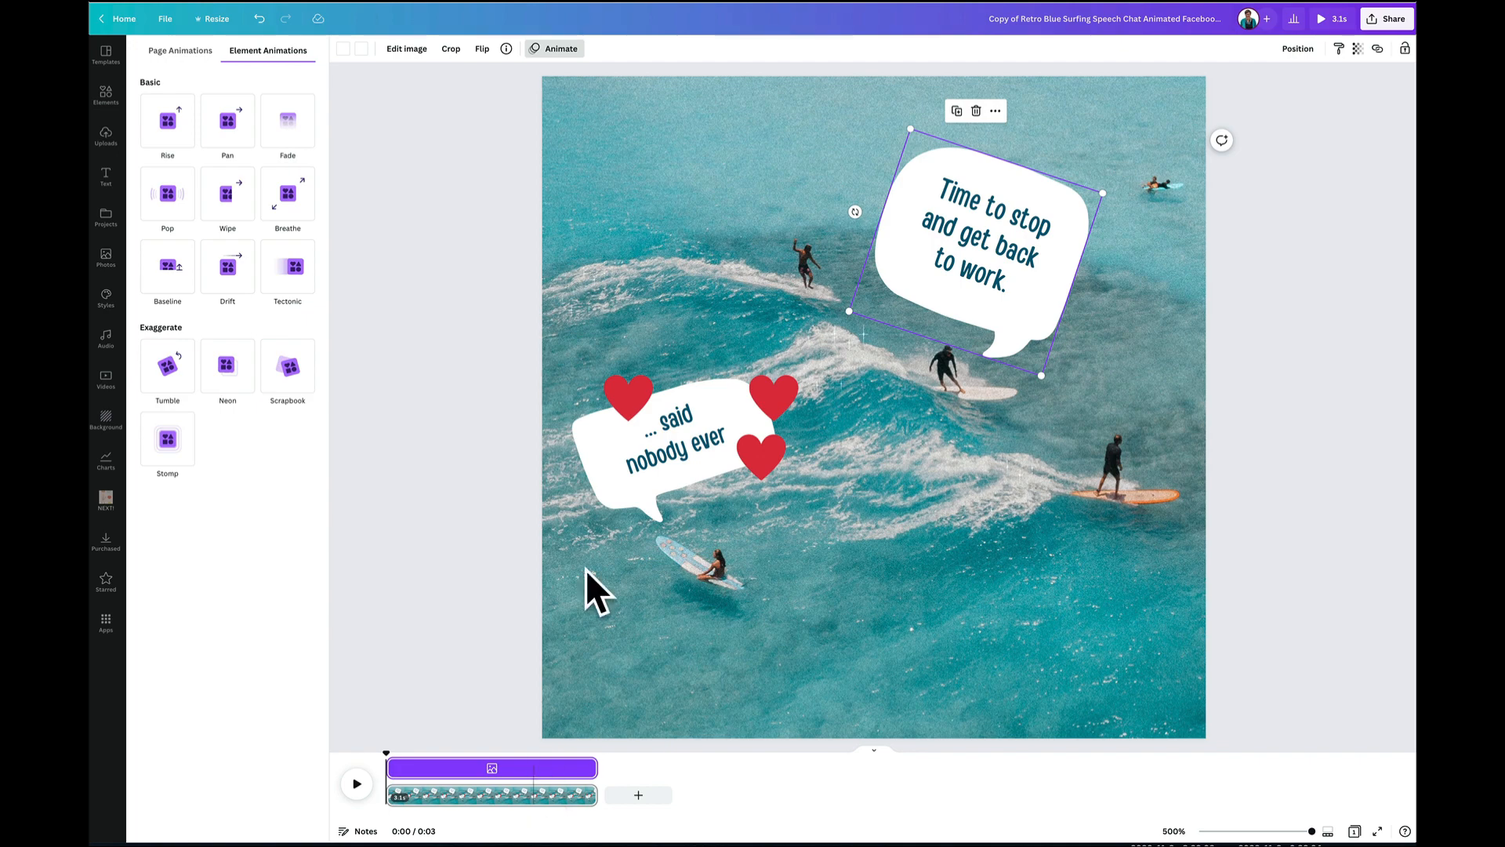
pyautogui.click(167, 194)
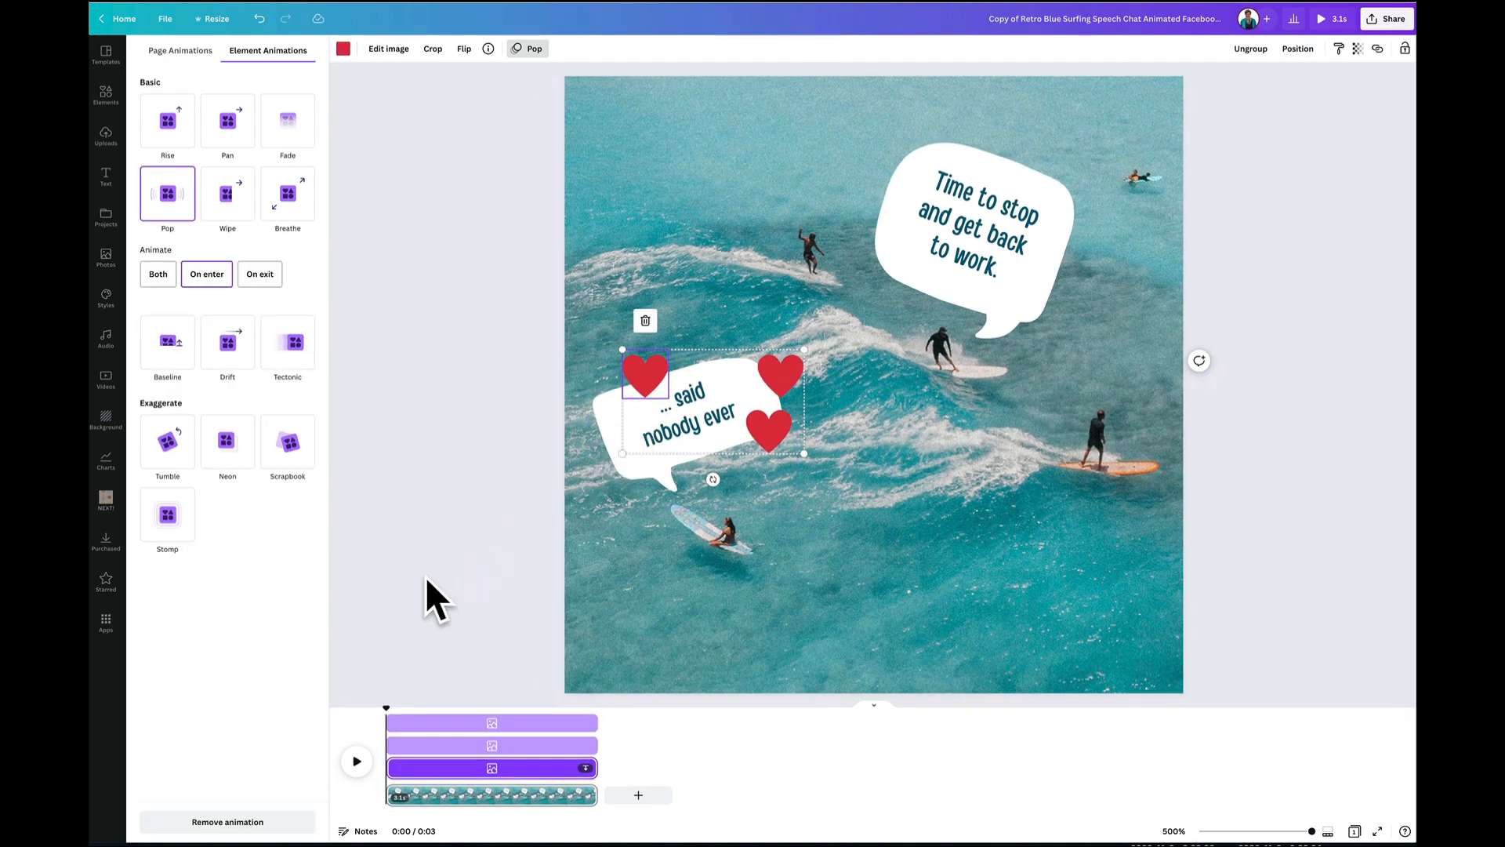
pyautogui.click(356, 761)
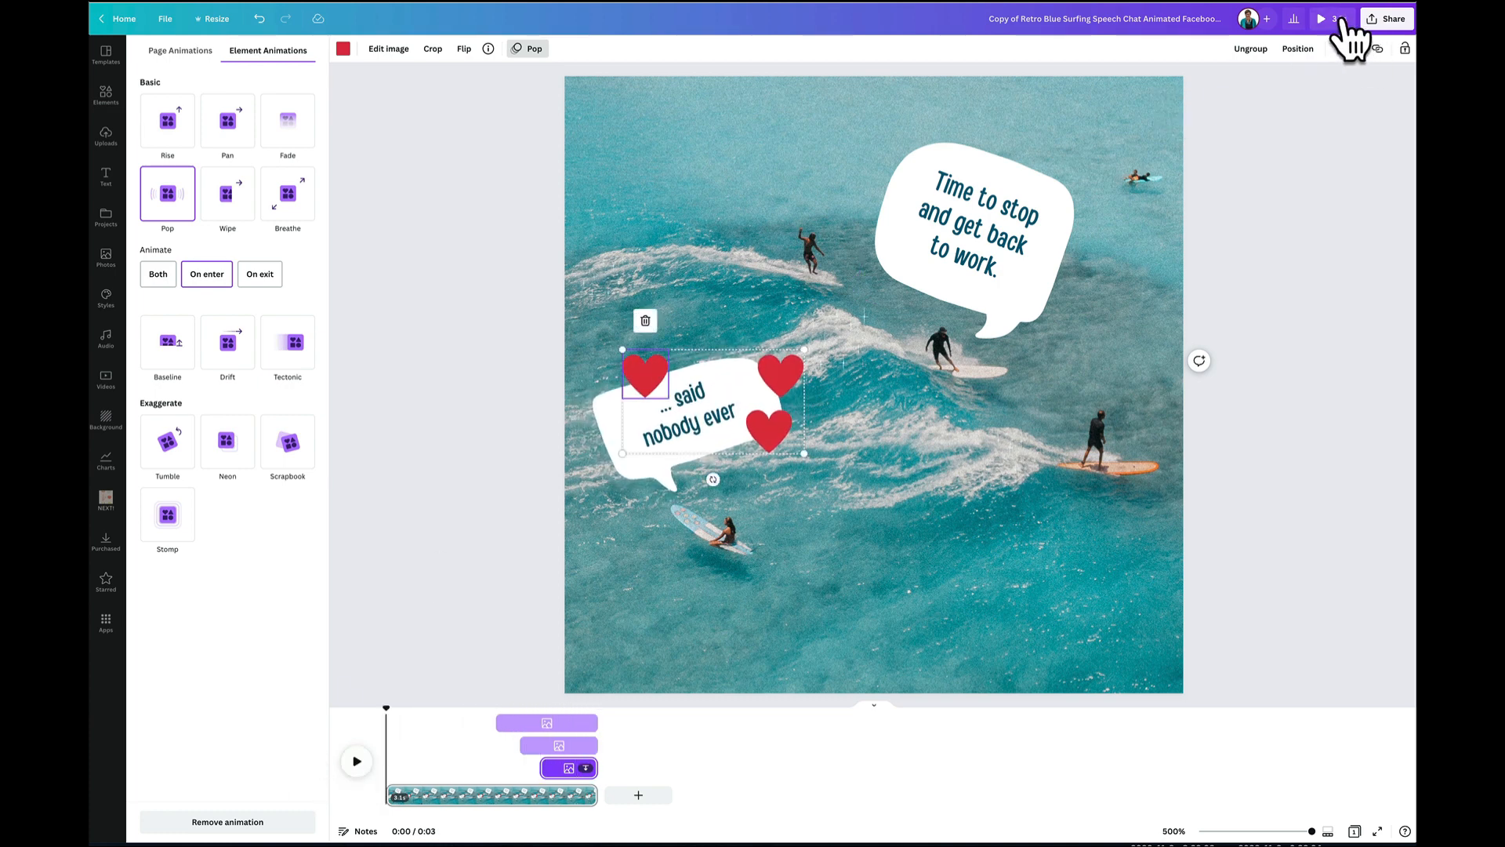
pyautogui.click(1323, 18)
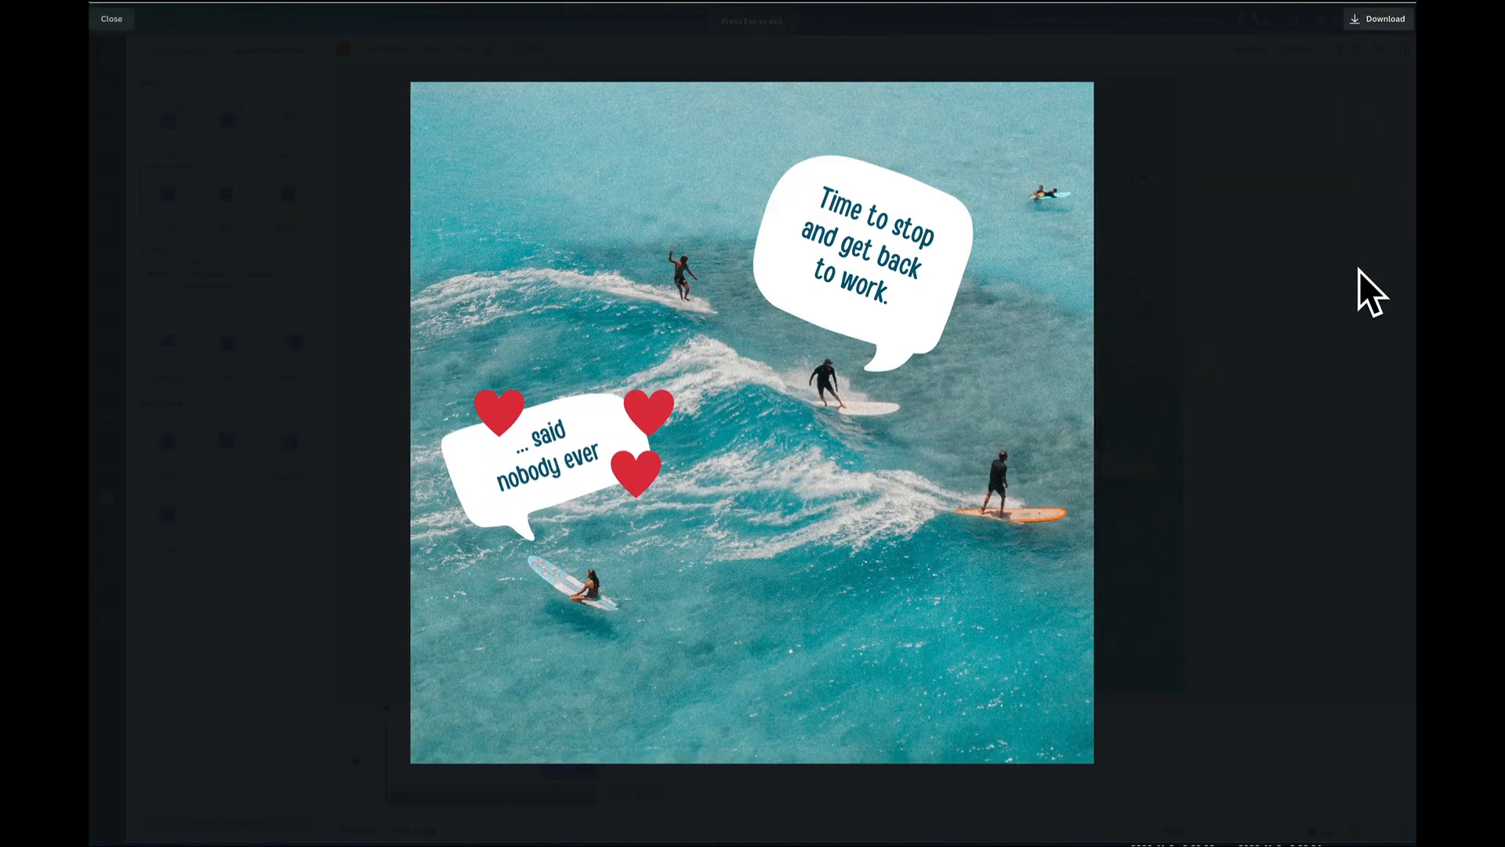
# Leave the preview and open the Bright Pink & Neon Yellow Makeup video design
pyautogui.click(111, 18)
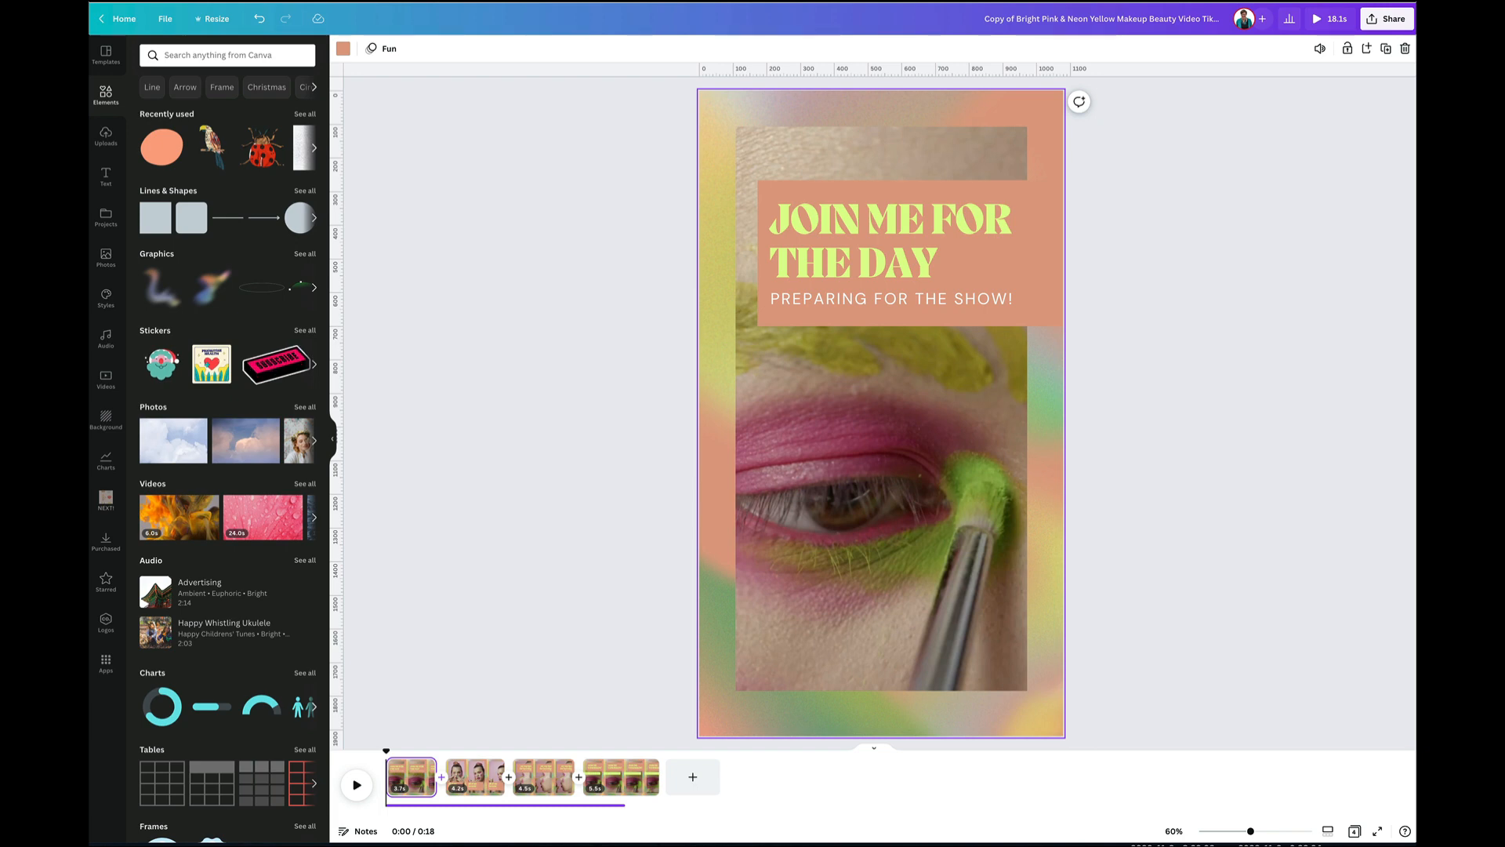
pyautogui.click(411, 776)
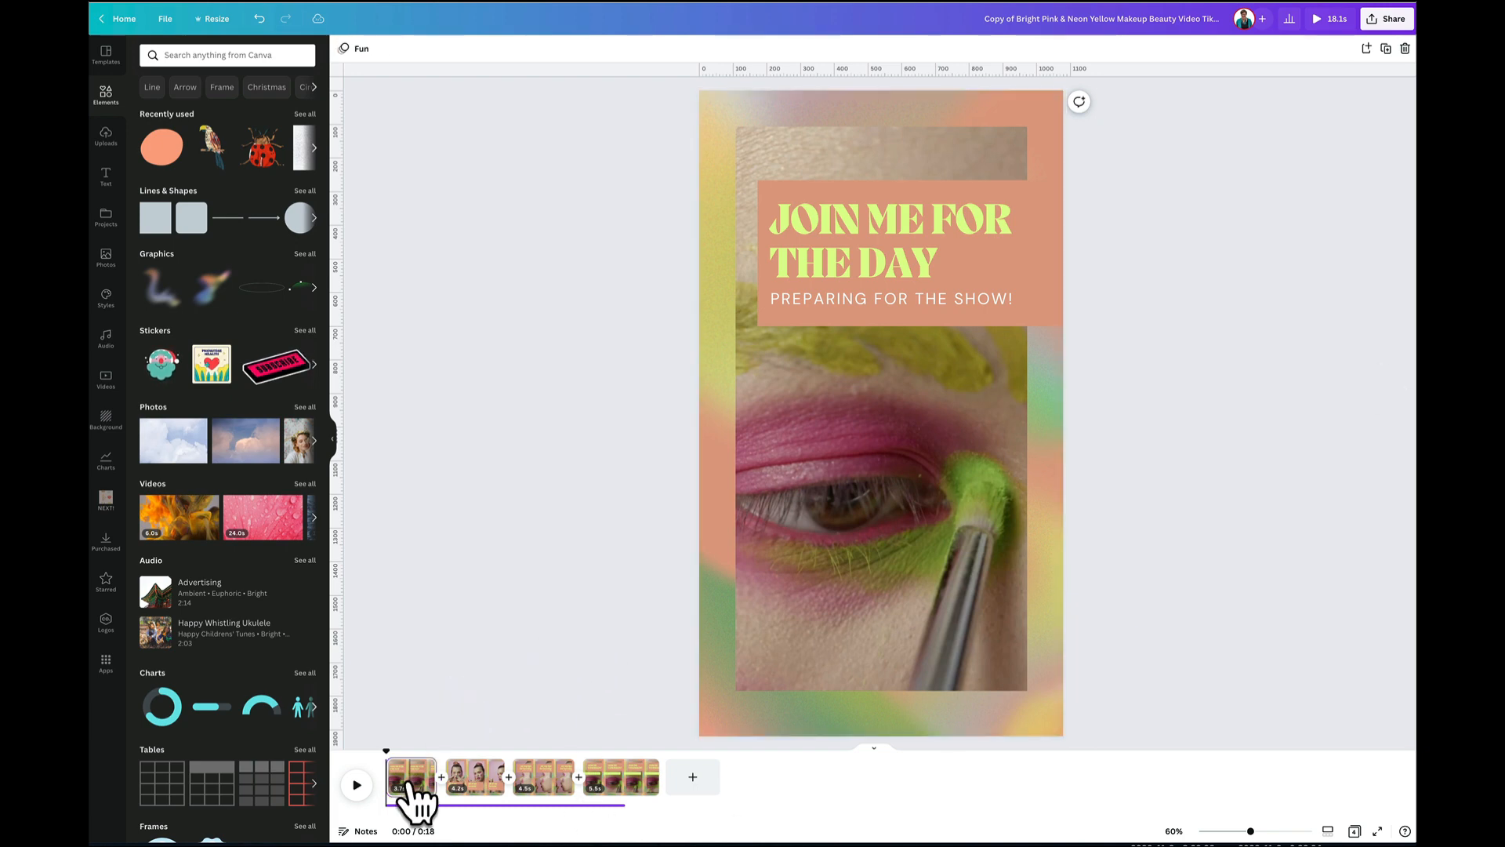
pyautogui.moveTo(363, 797)
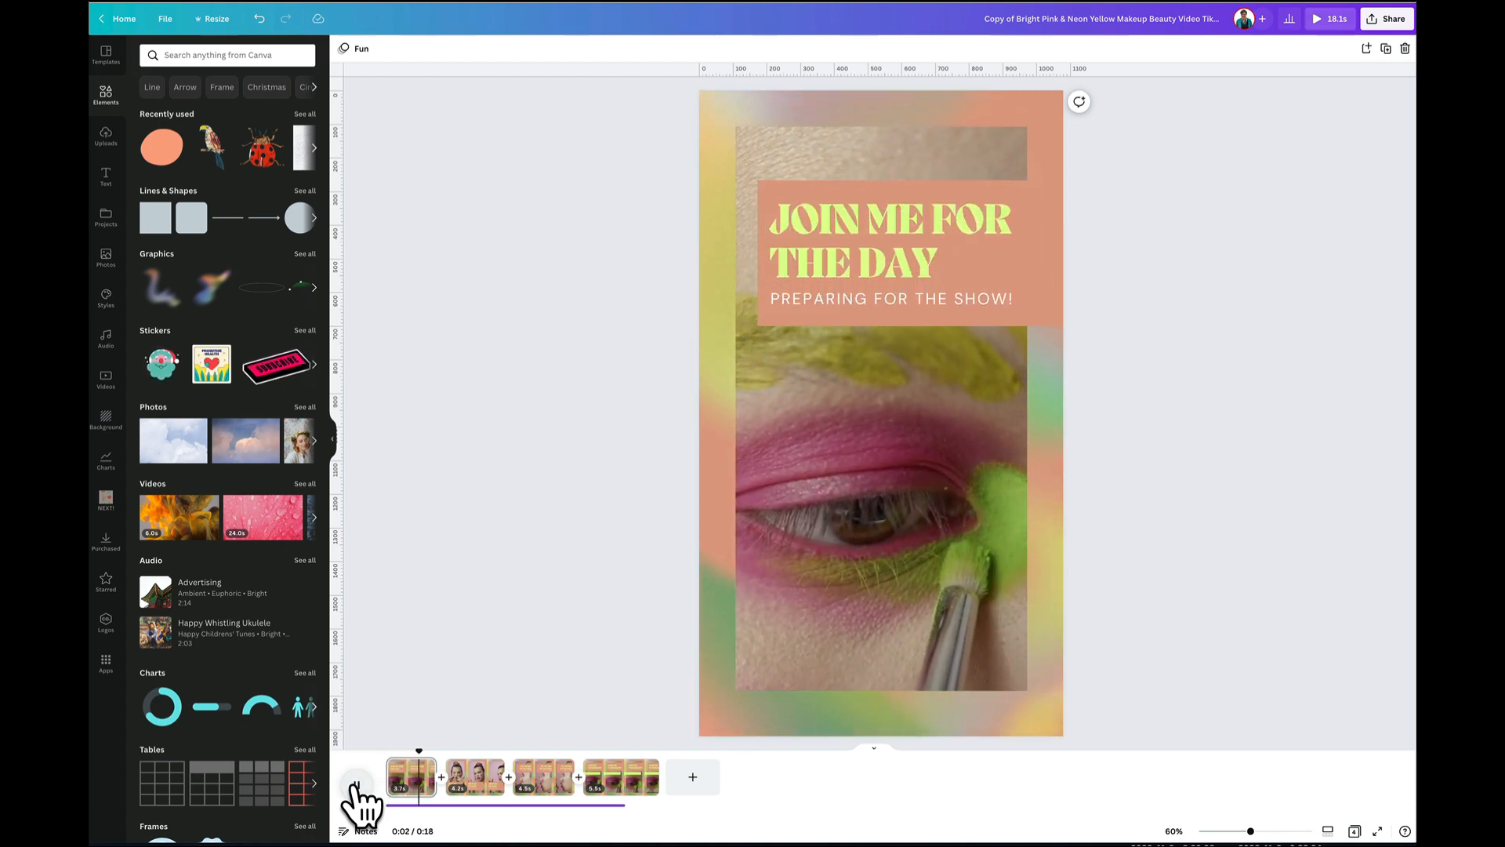
pyautogui.click(473, 776)
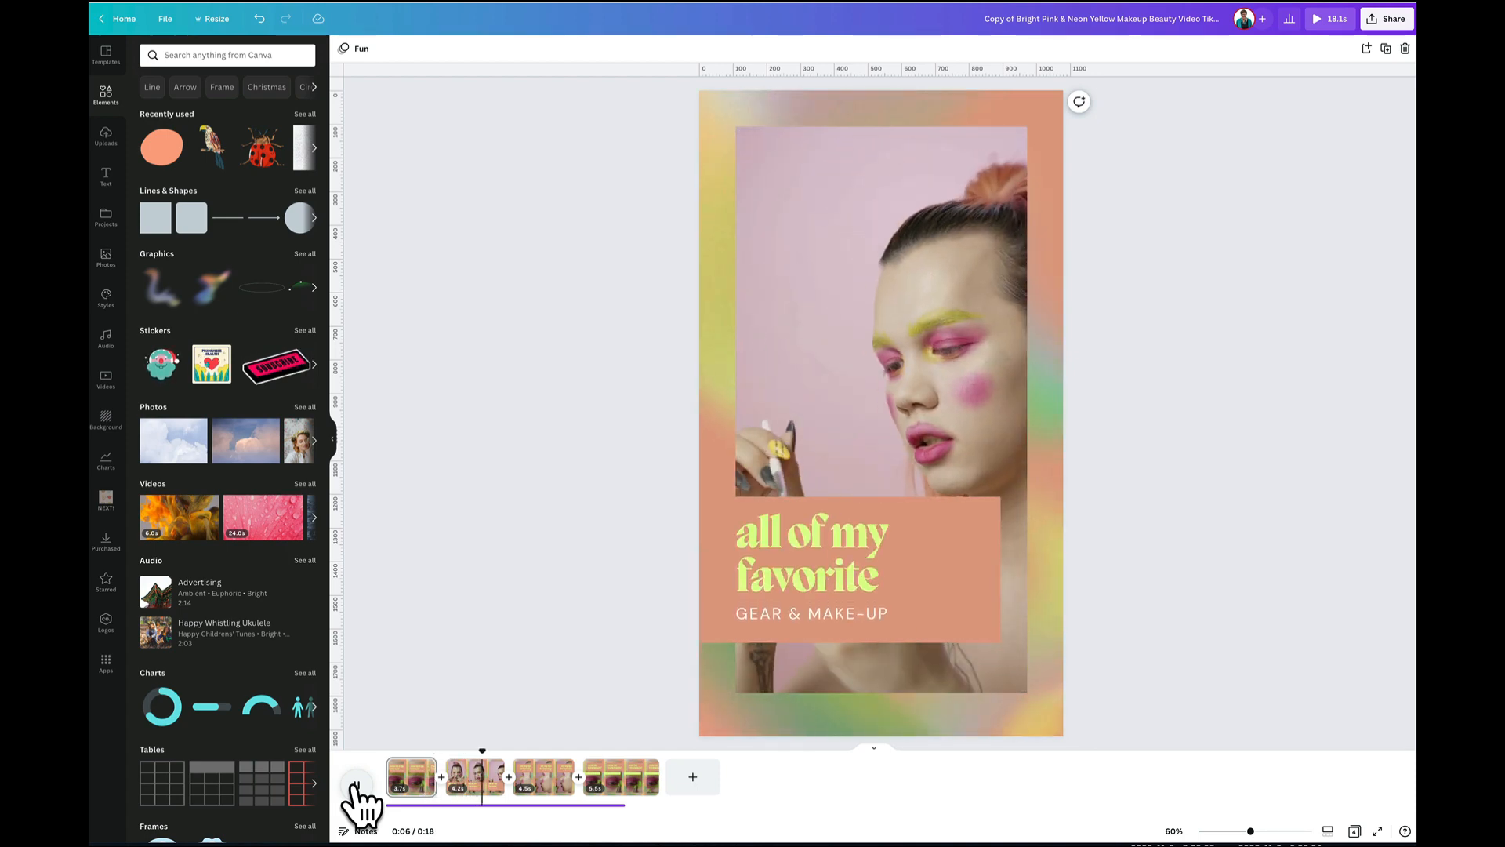
pyautogui.click(542, 776)
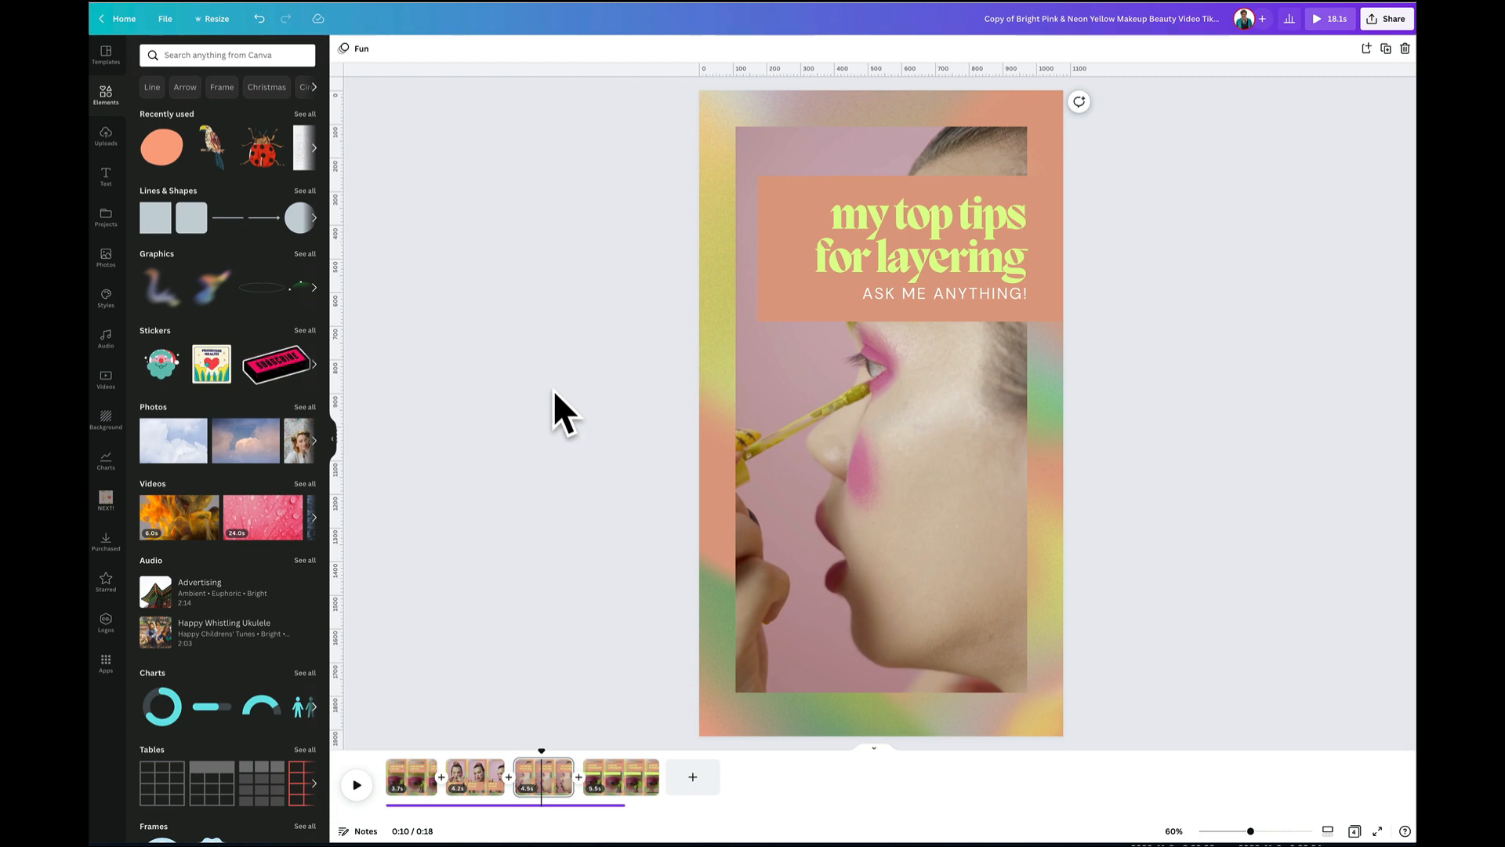
pyautogui.moveTo(543, 768)
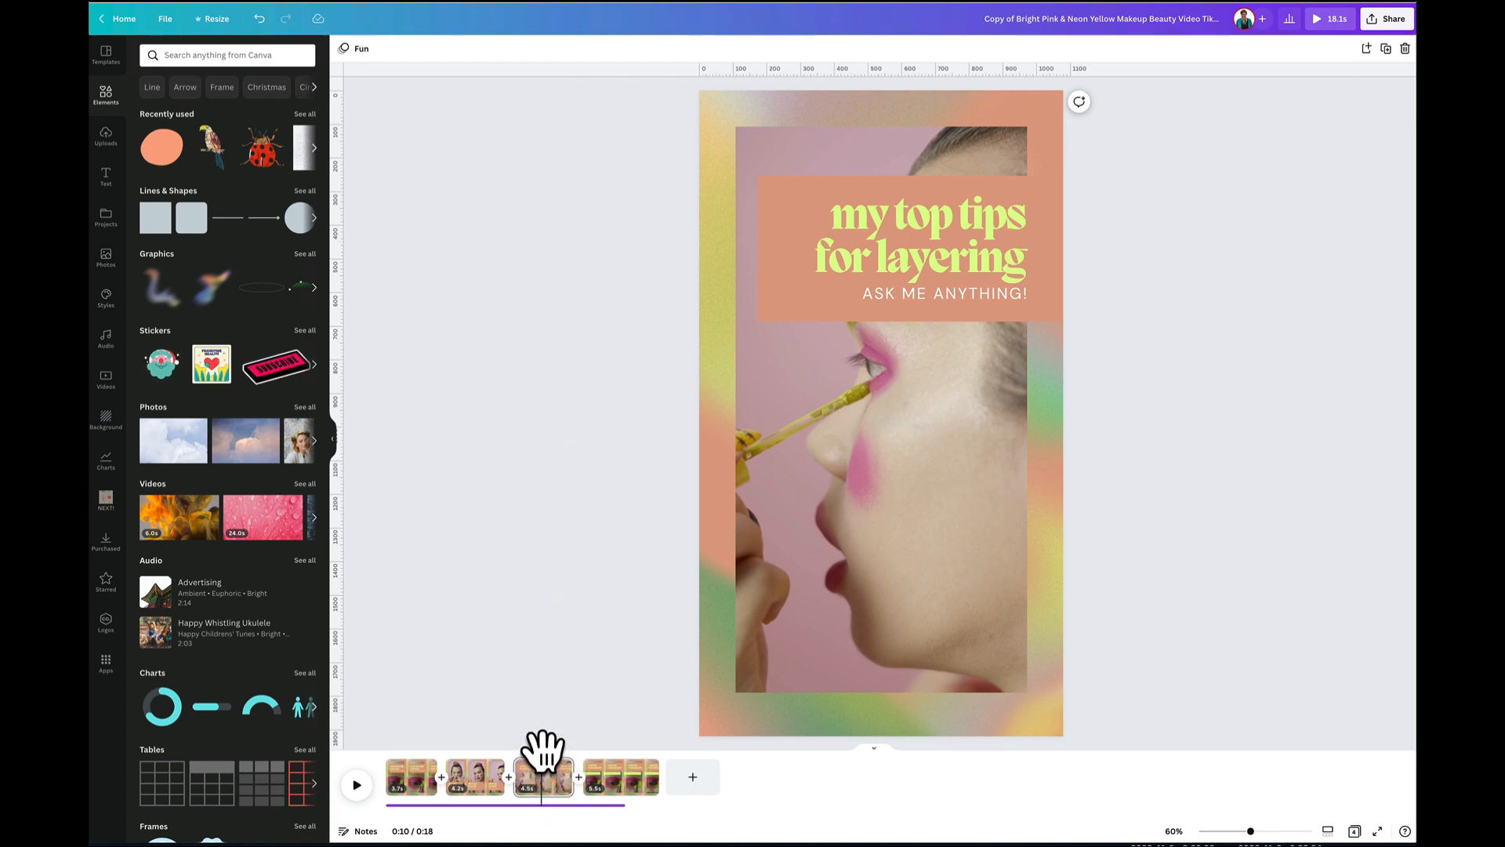
pyautogui.click(499, 776)
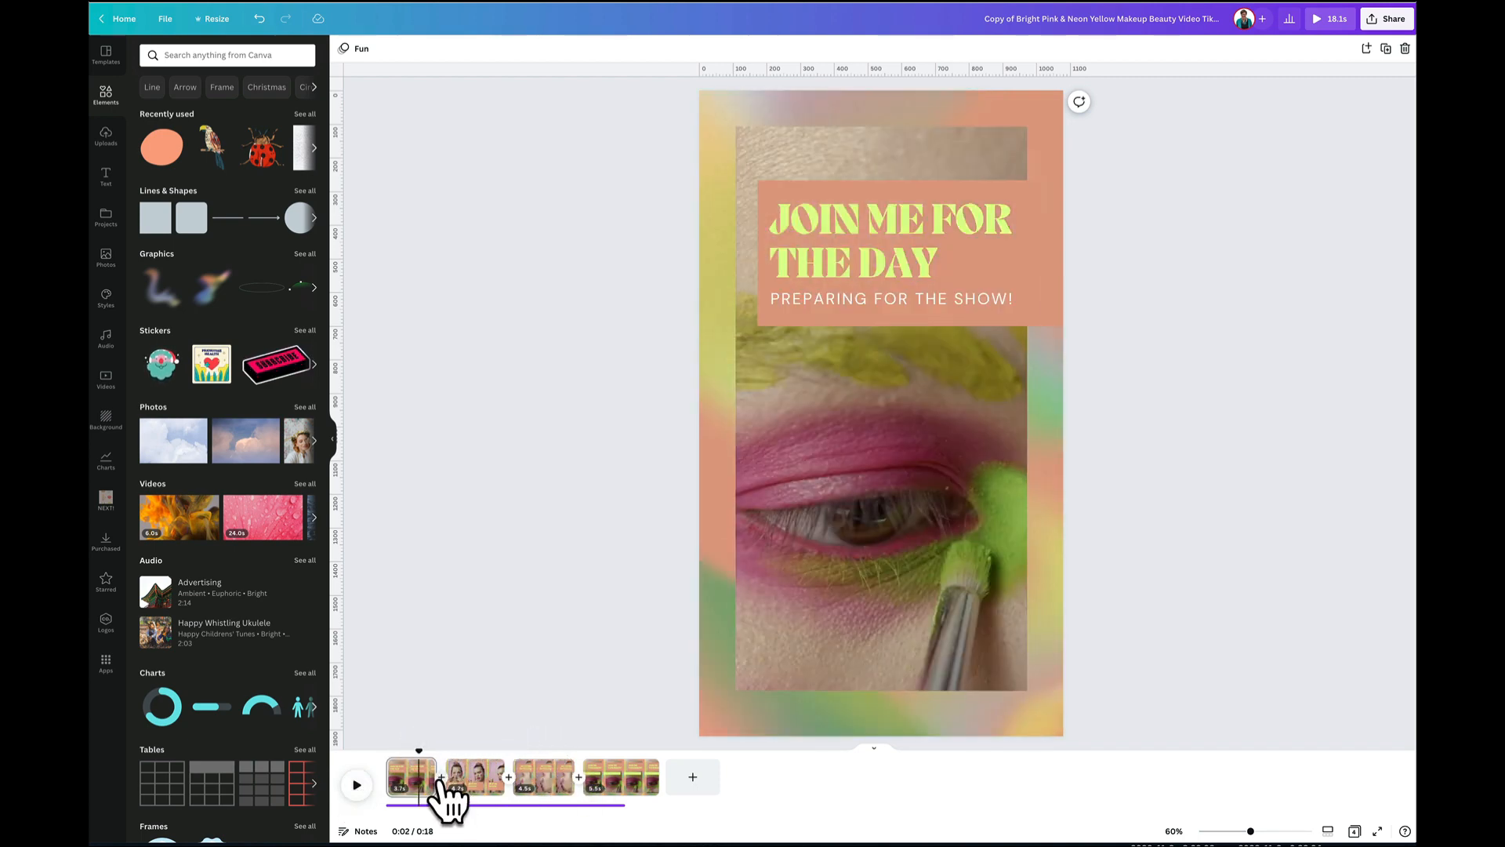
# Add a Color Wipe transition between pages 1 and 2, wiping to the right
pyautogui.click(411, 775)
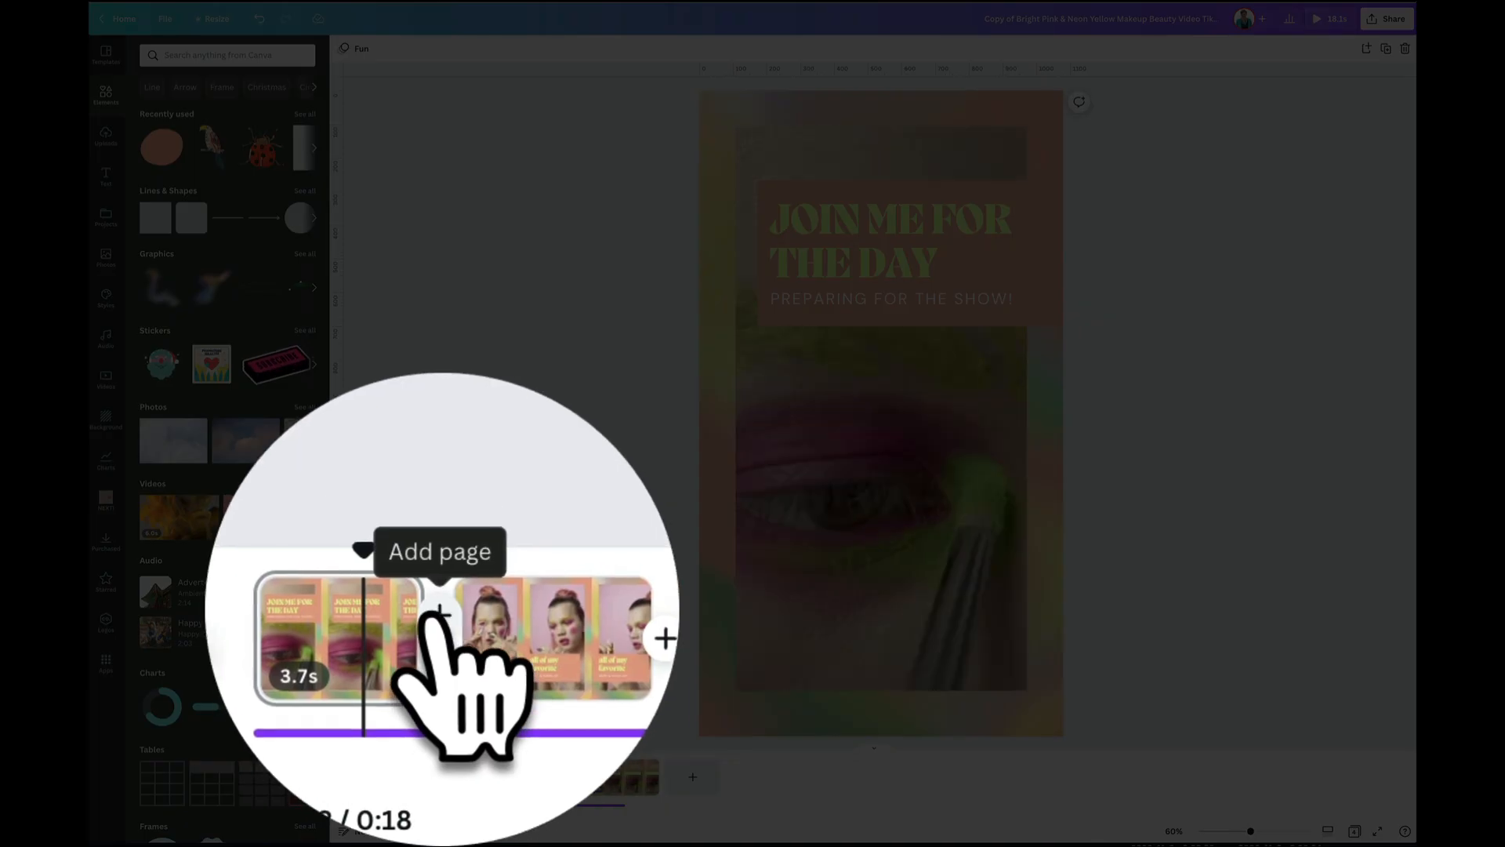
pyautogui.moveTo(438, 591)
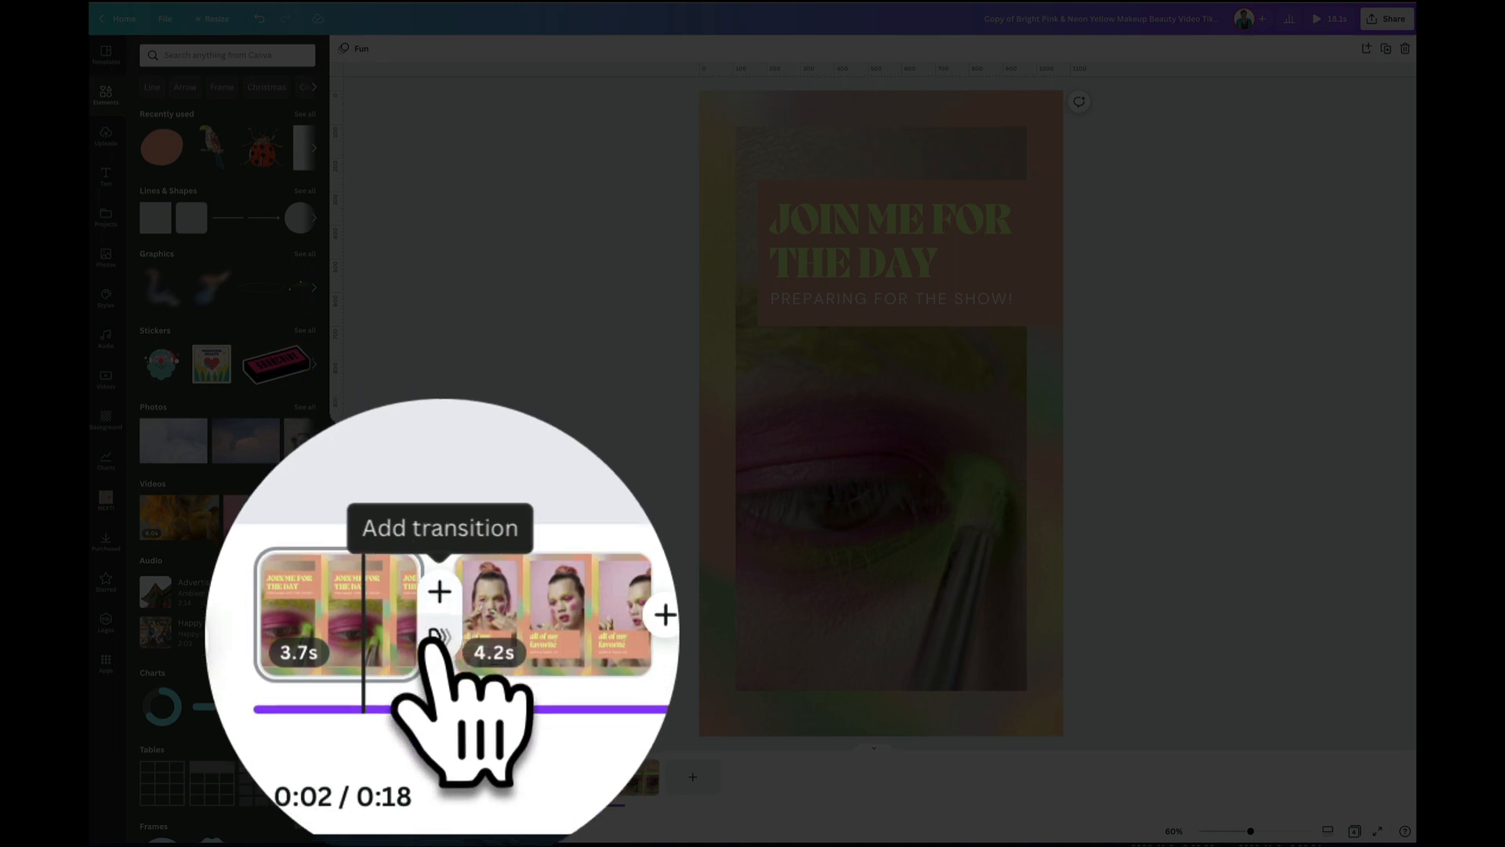
pyautogui.click(440, 591)
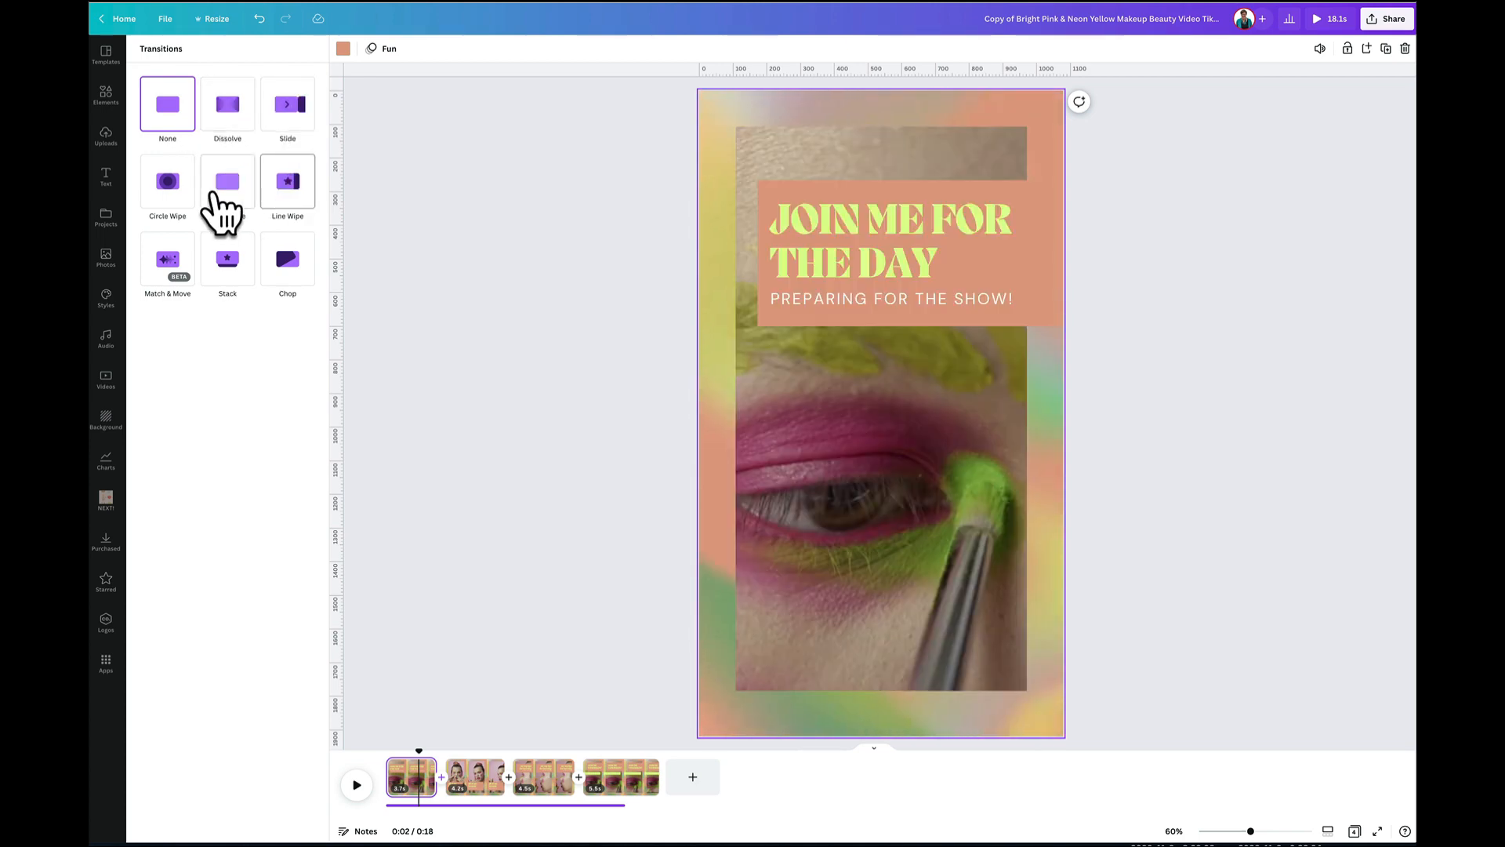
pyautogui.moveTo(227, 181)
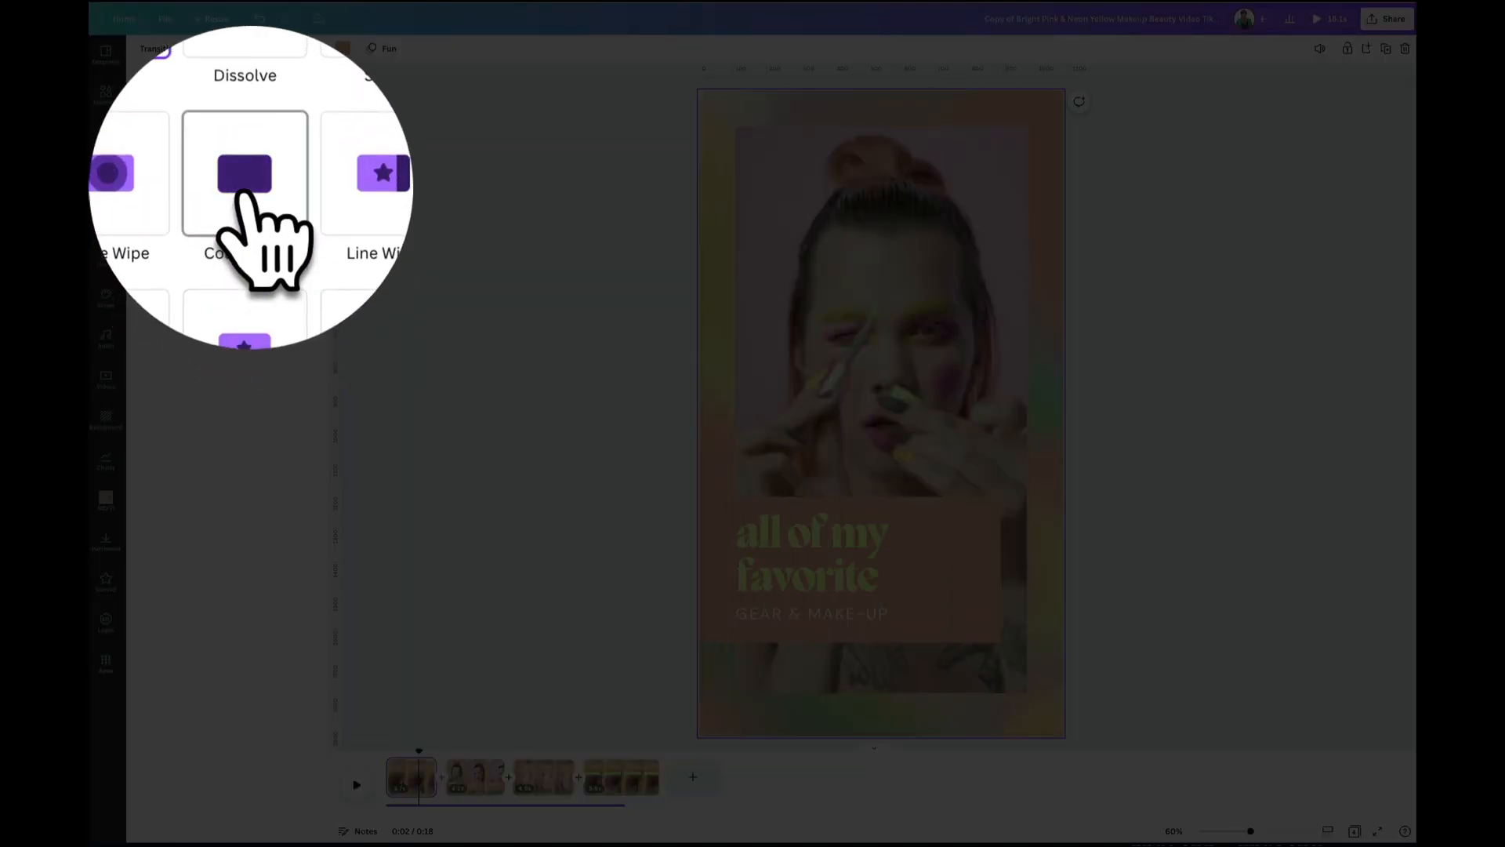
pyautogui.click(228, 181)
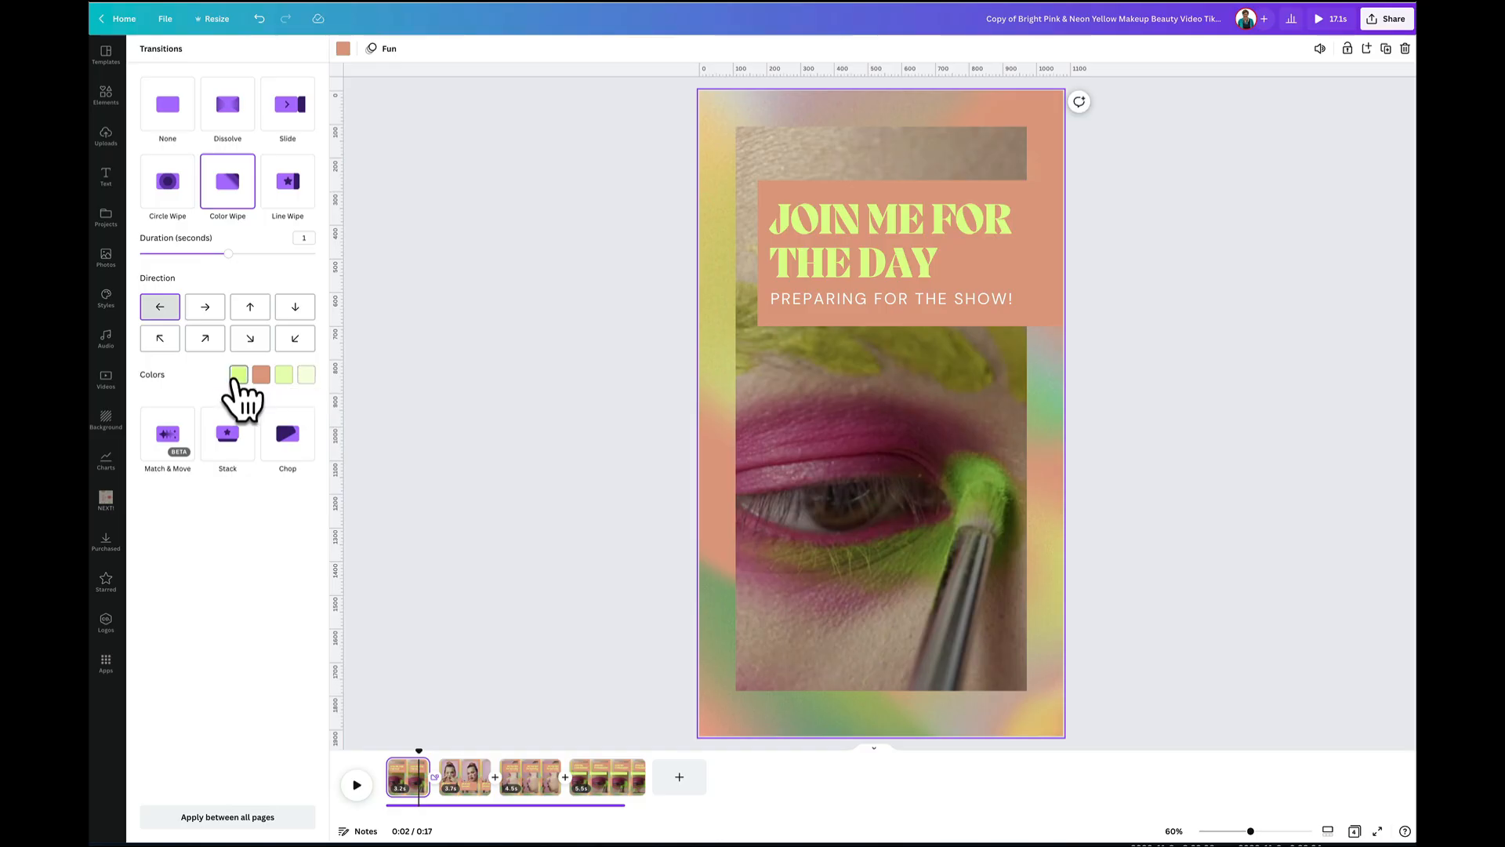
pyautogui.click(205, 307)
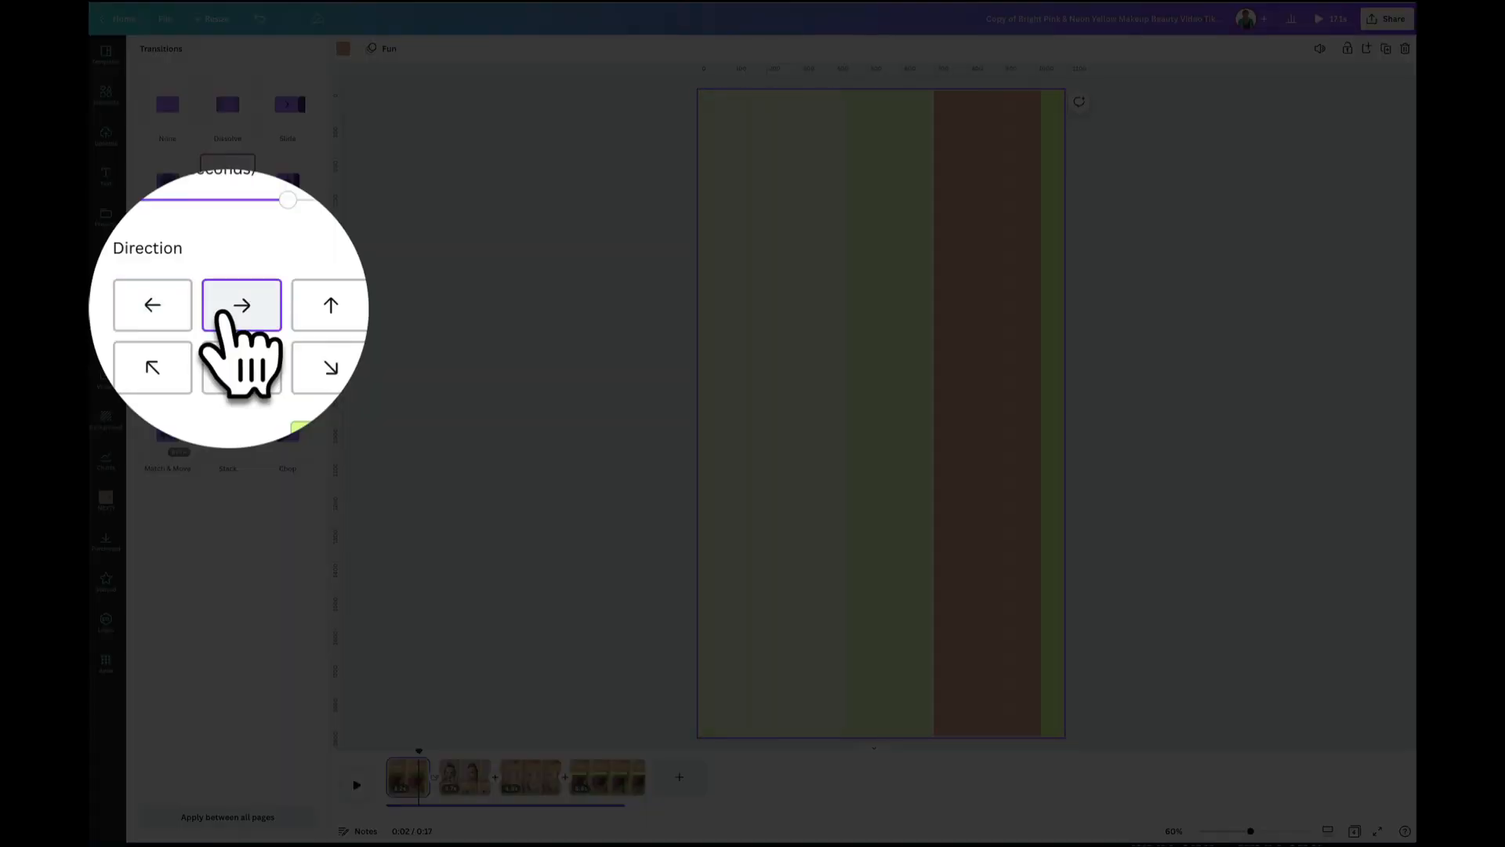
pyautogui.click(249, 306)
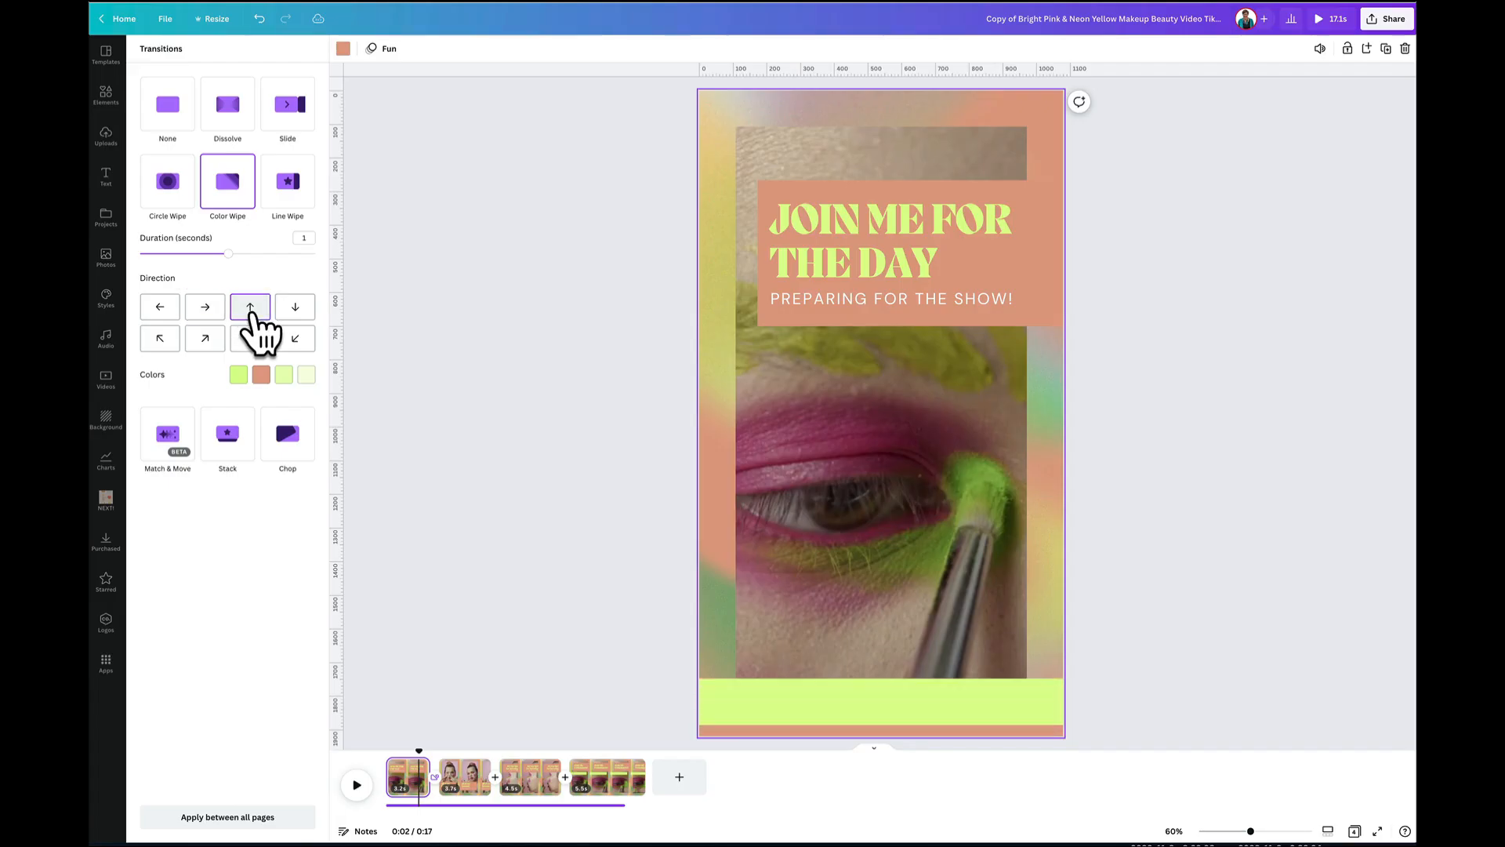
pyautogui.click(251, 338)
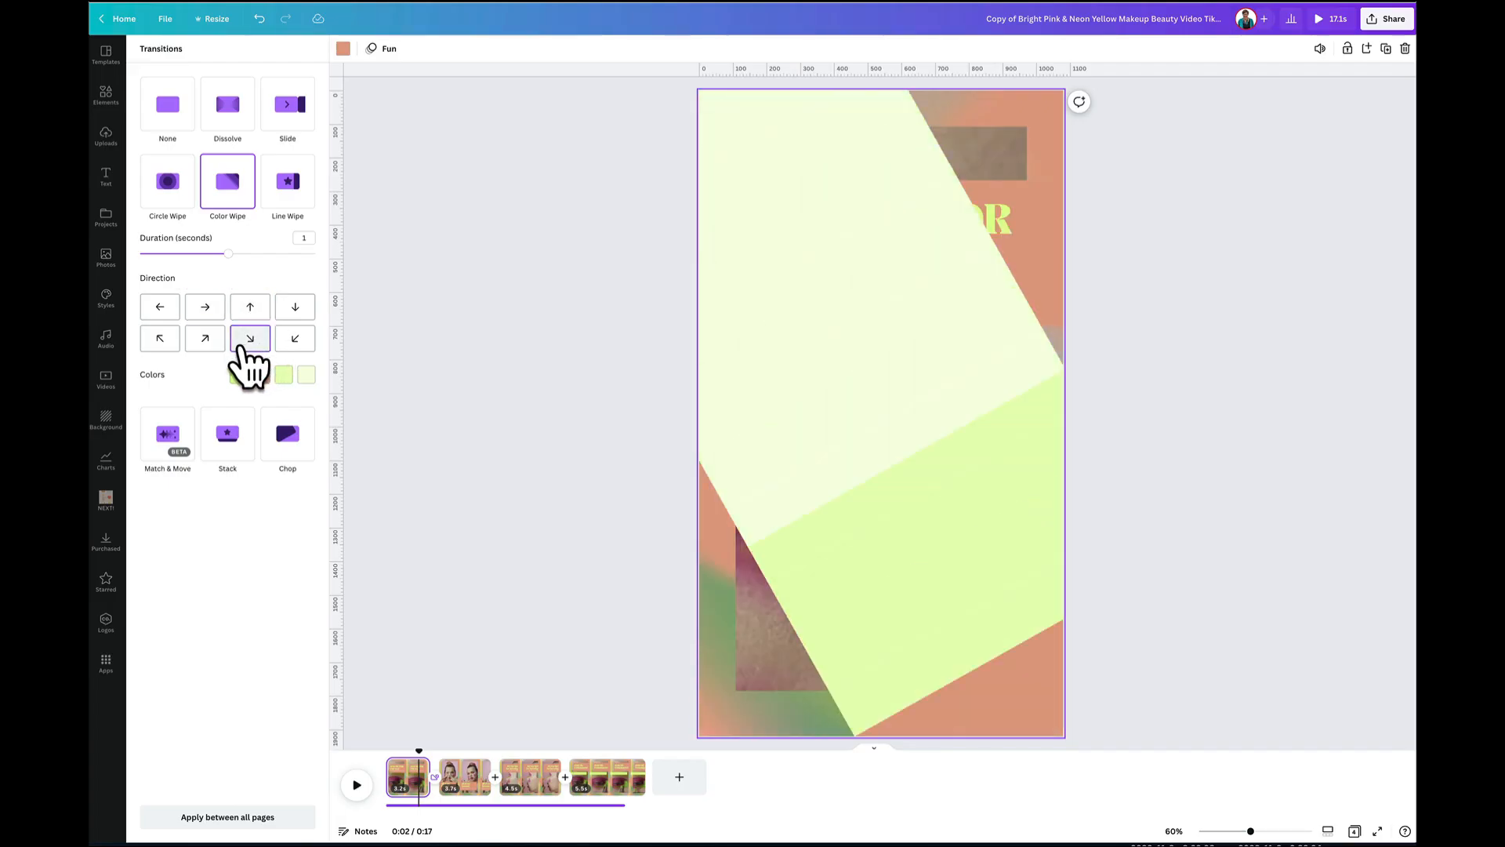
pyautogui.click(204, 306)
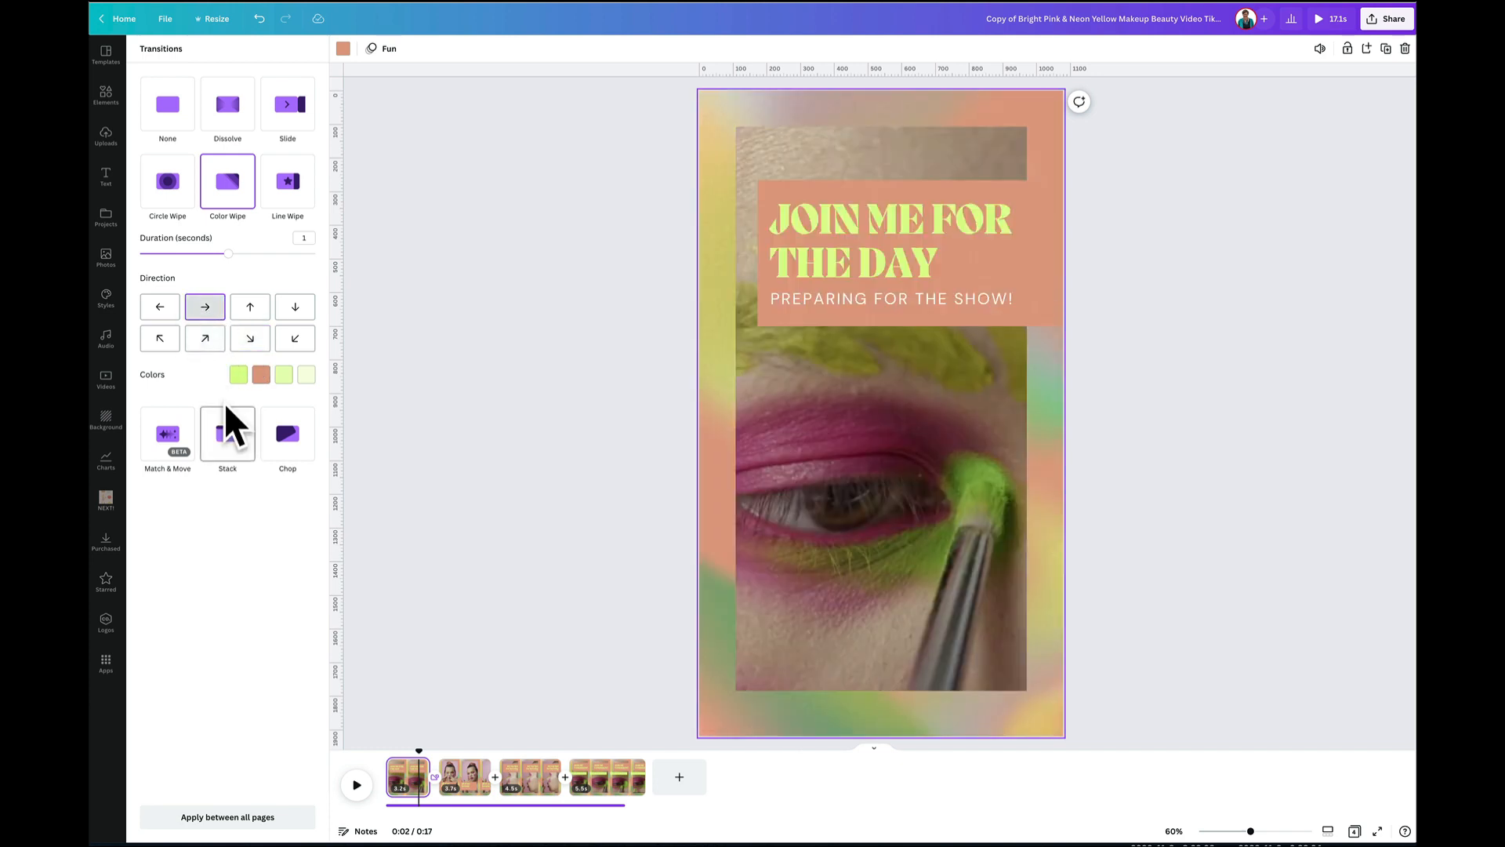
pyautogui.moveTo(495, 775)
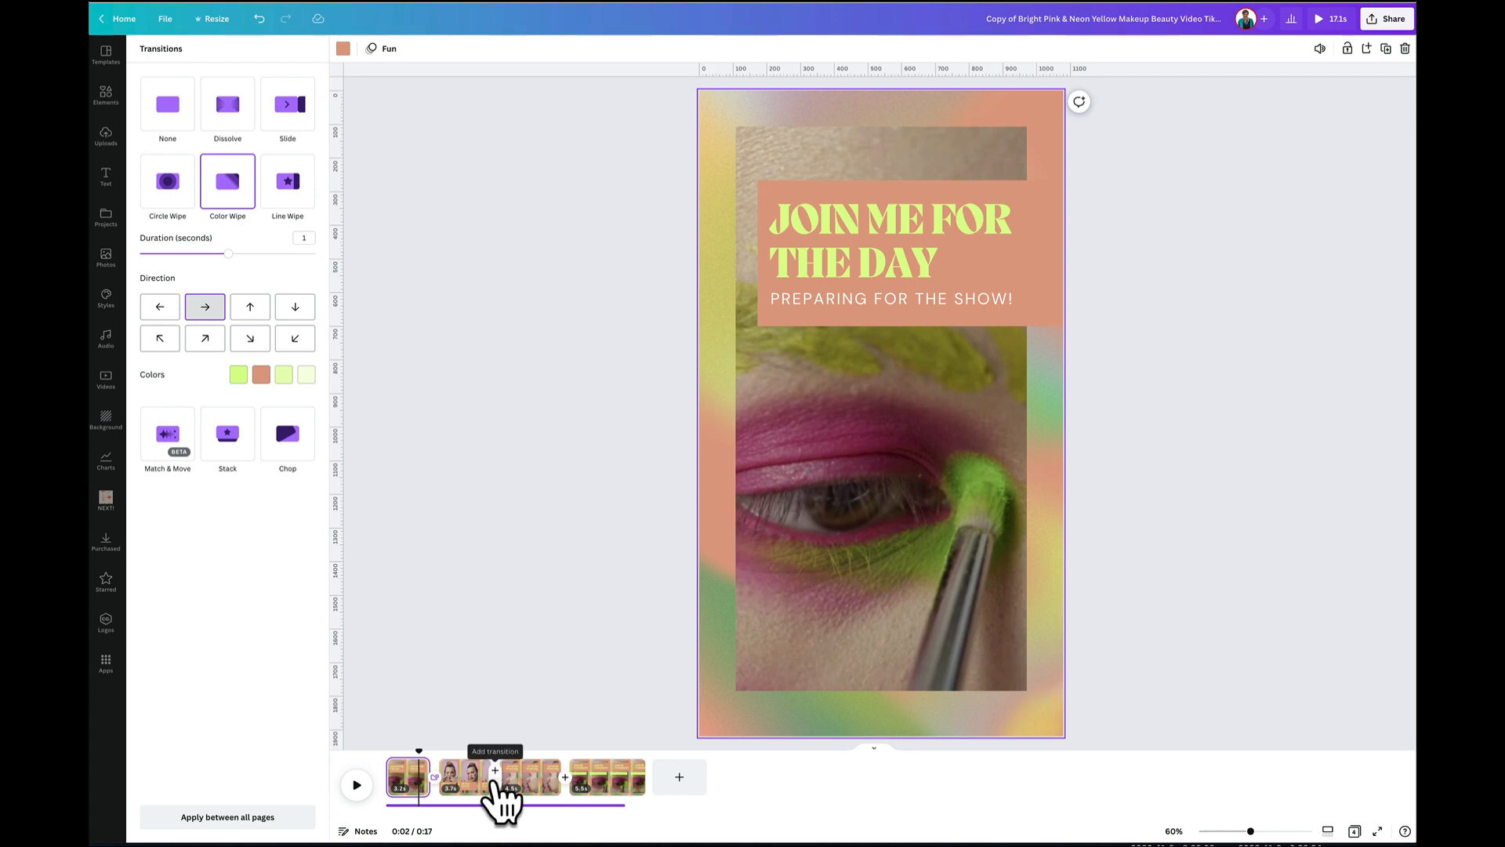
# Add Color Wipe transitions between pages 2–3 and 3–4, wiping to the right
pyautogui.click(463, 776)
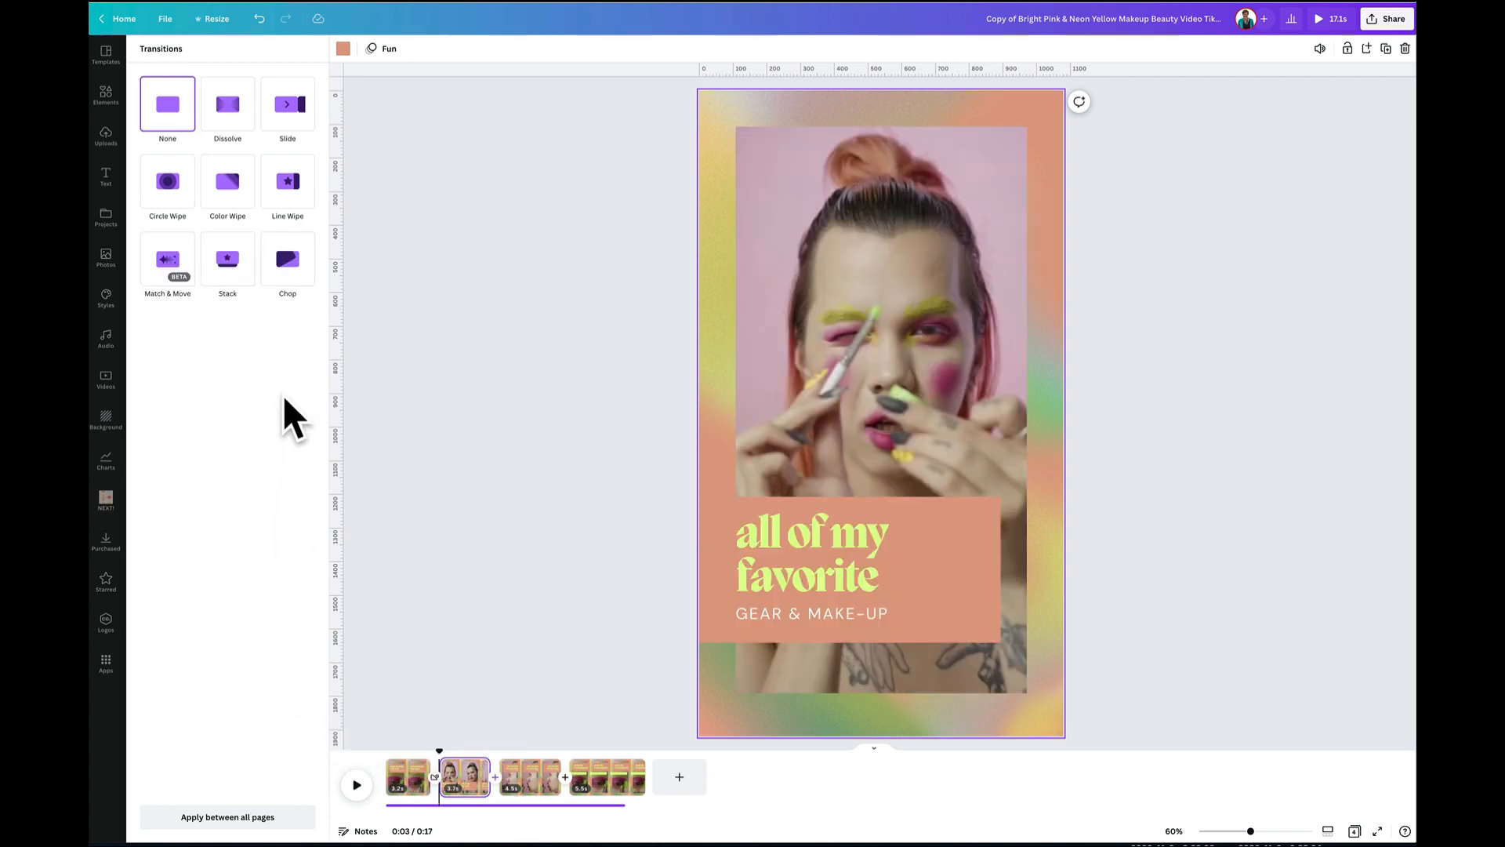
pyautogui.click(228, 181)
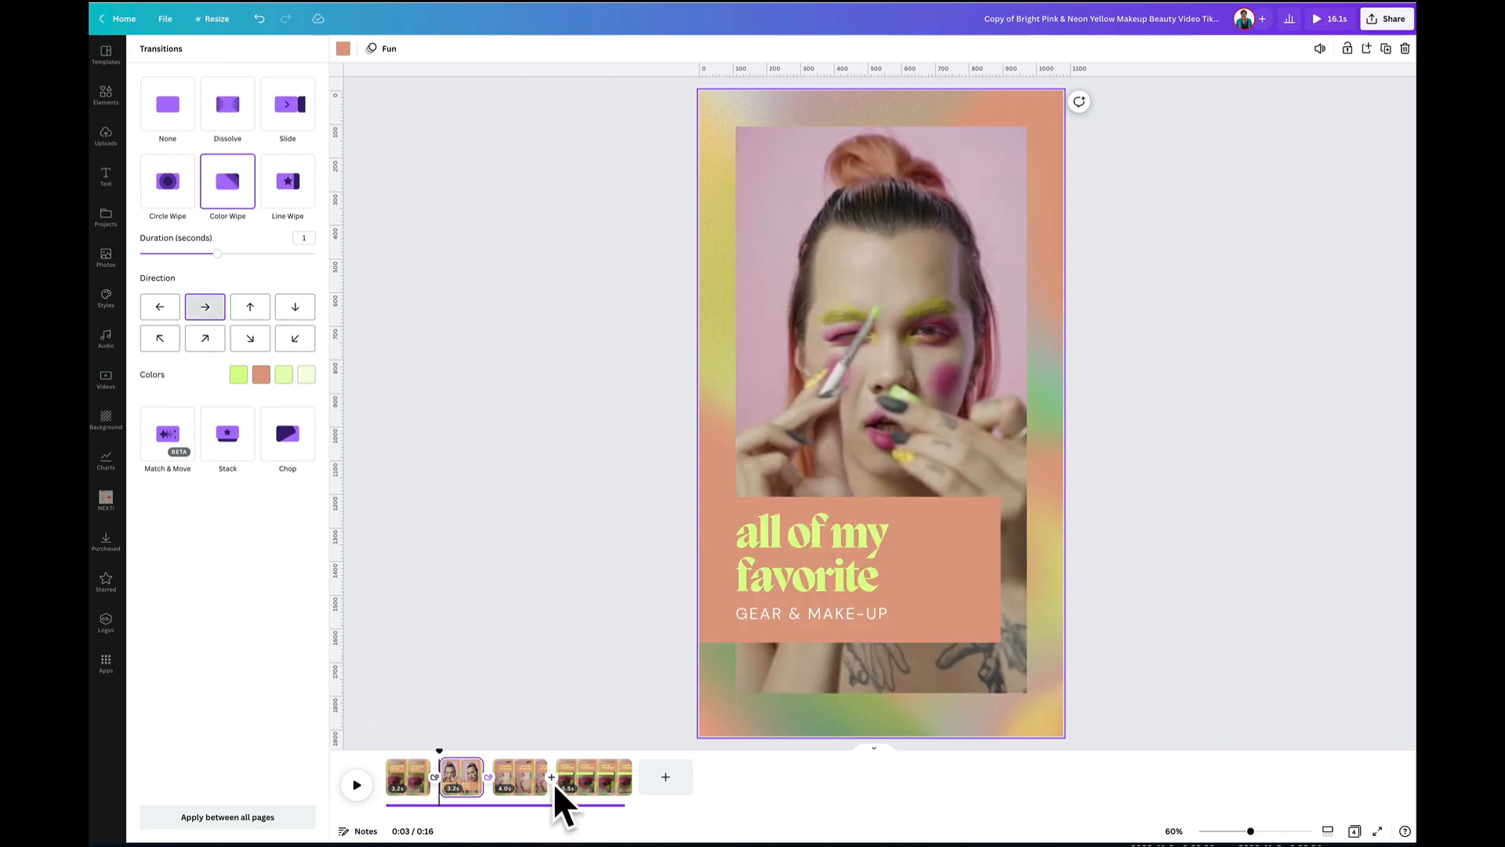
pyautogui.click(518, 776)
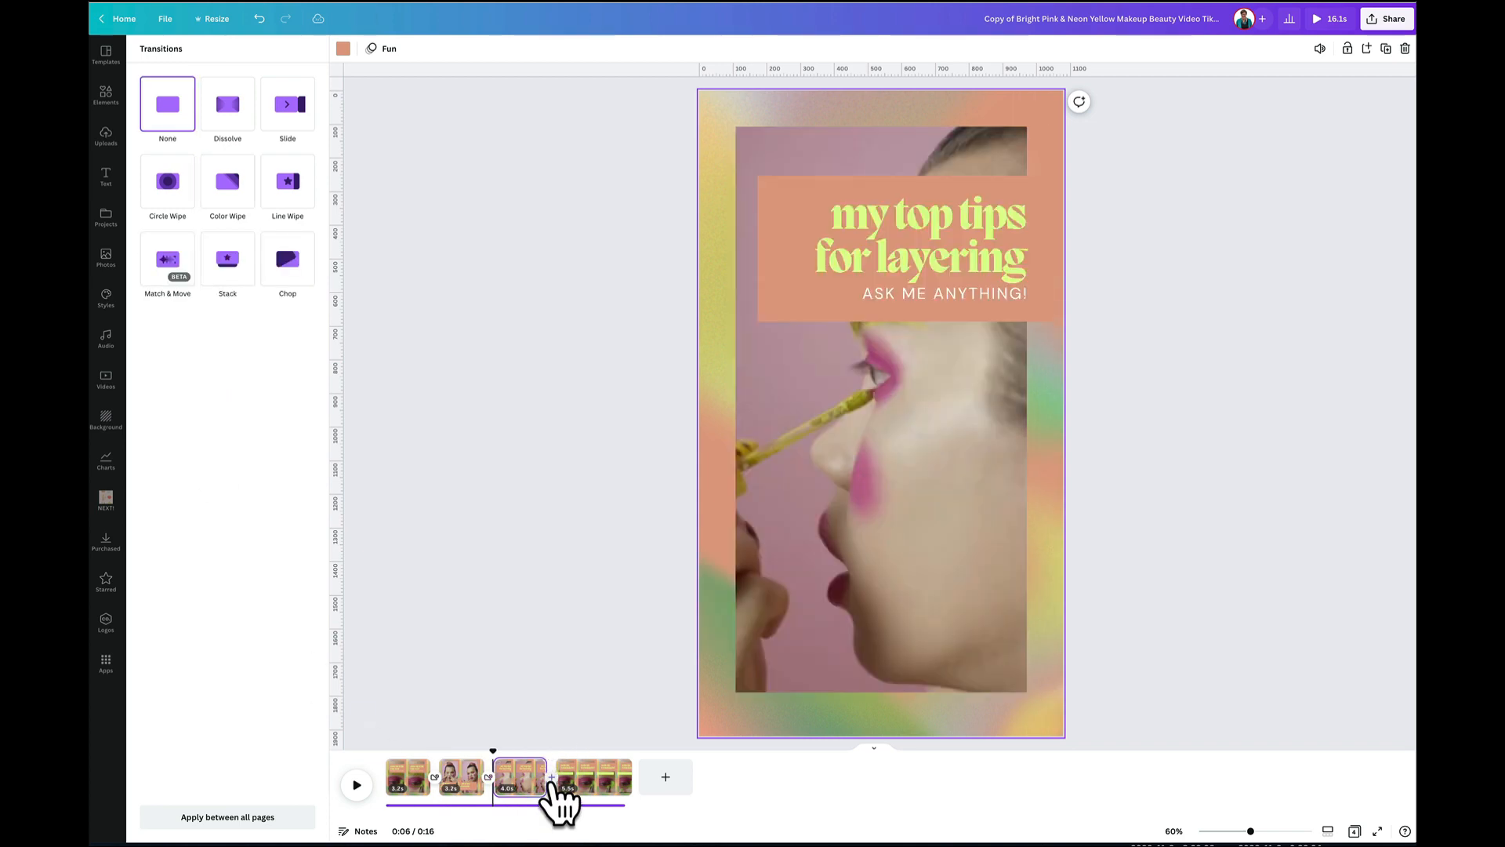
pyautogui.click(228, 181)
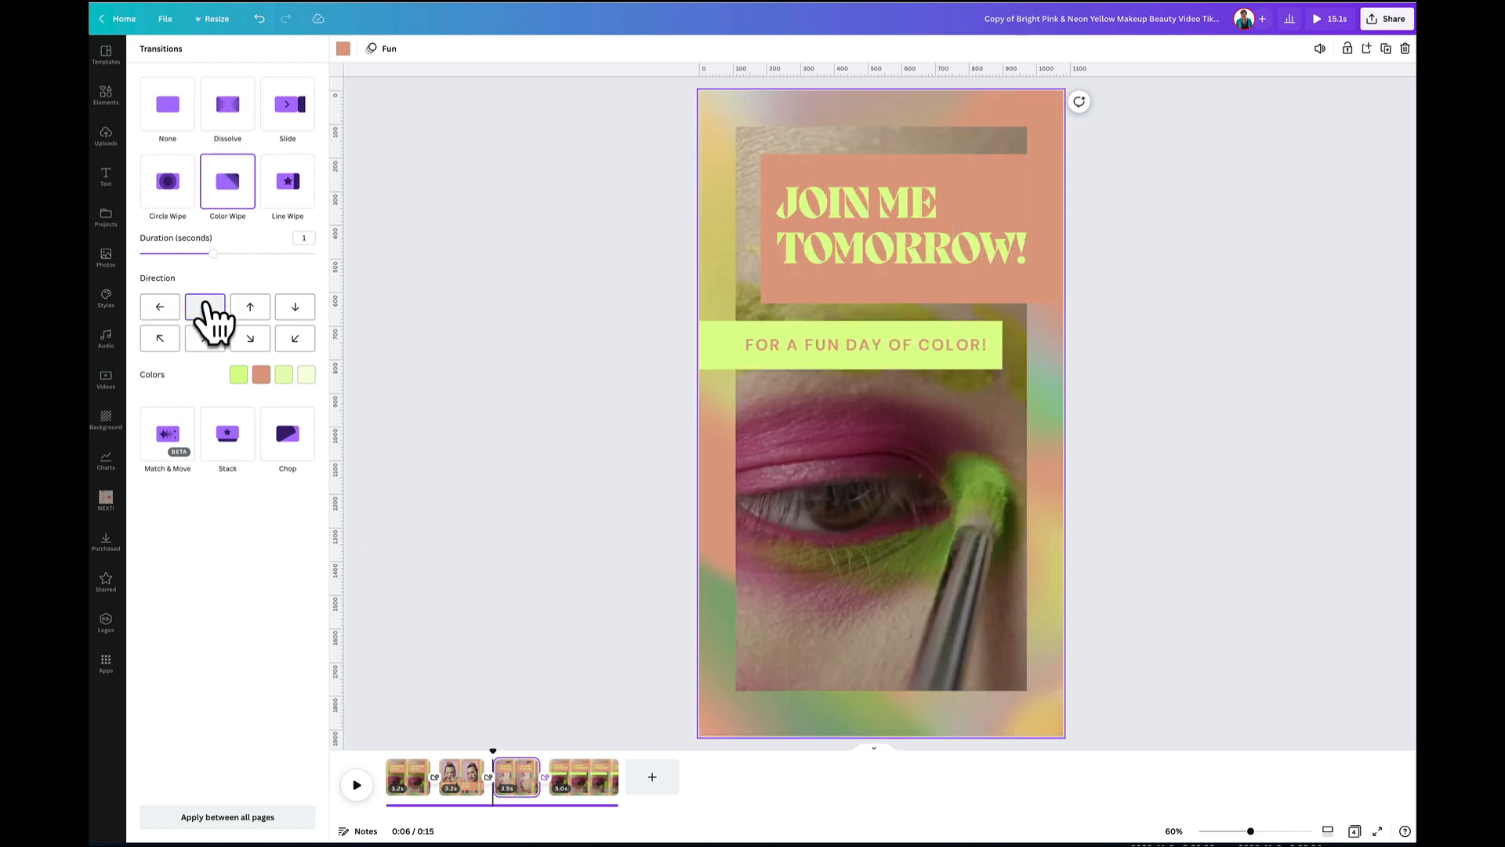
pyautogui.click(584, 775)
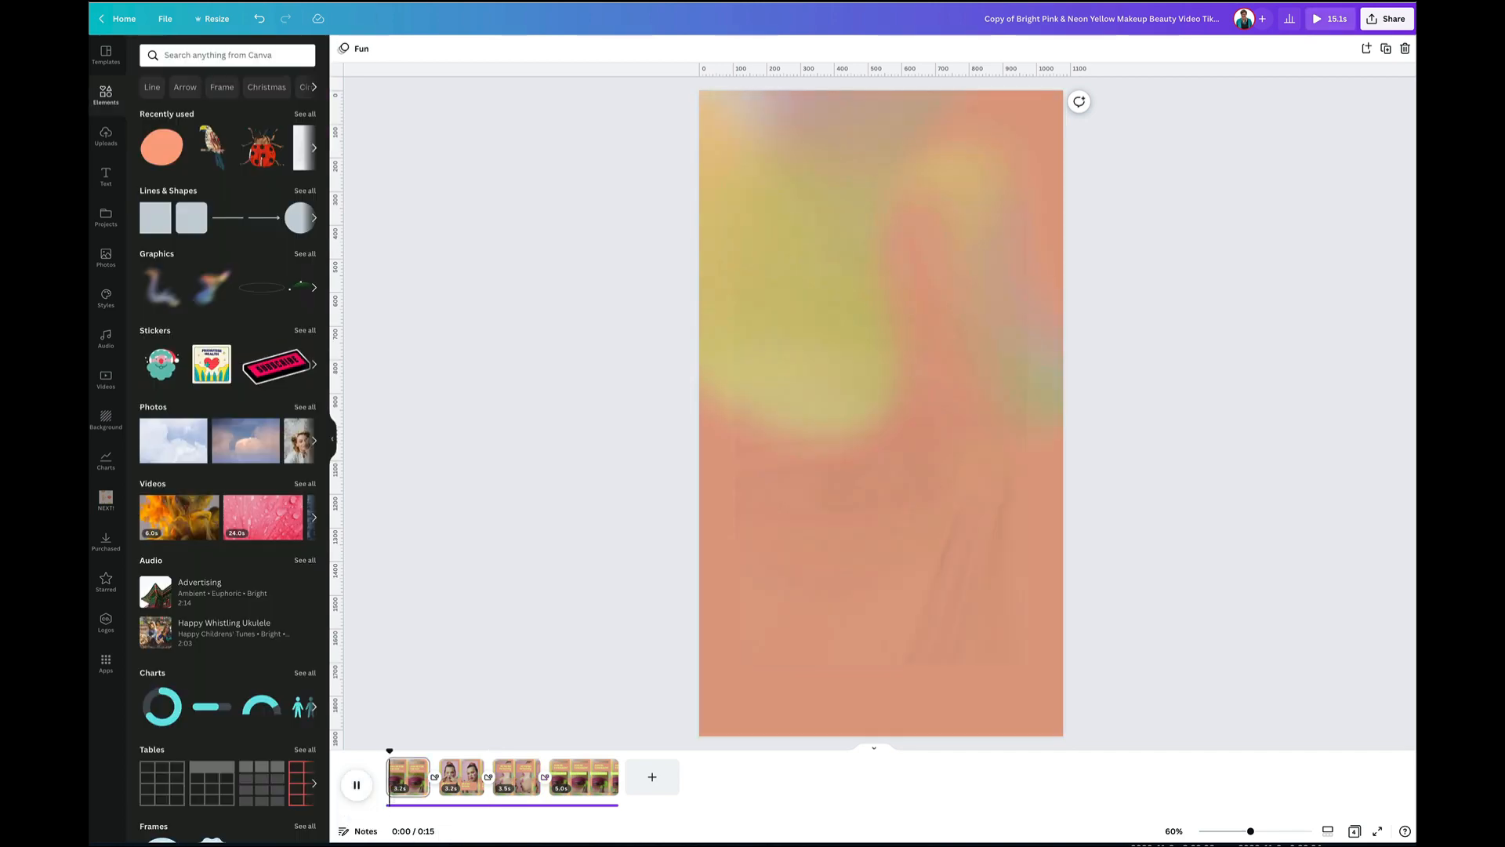
pyautogui.click(356, 784)
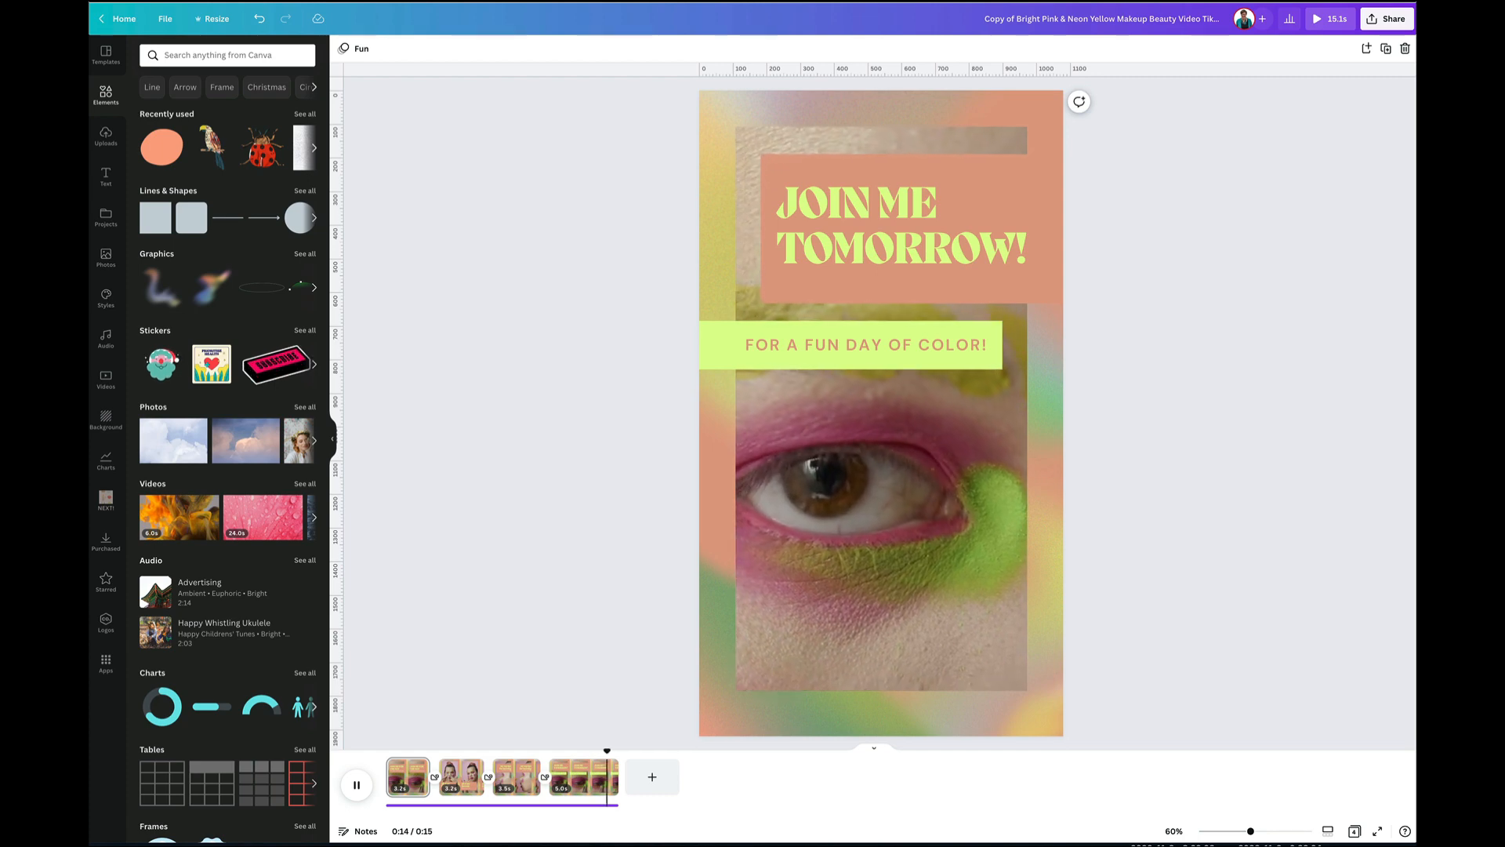
pyautogui.click(355, 784)
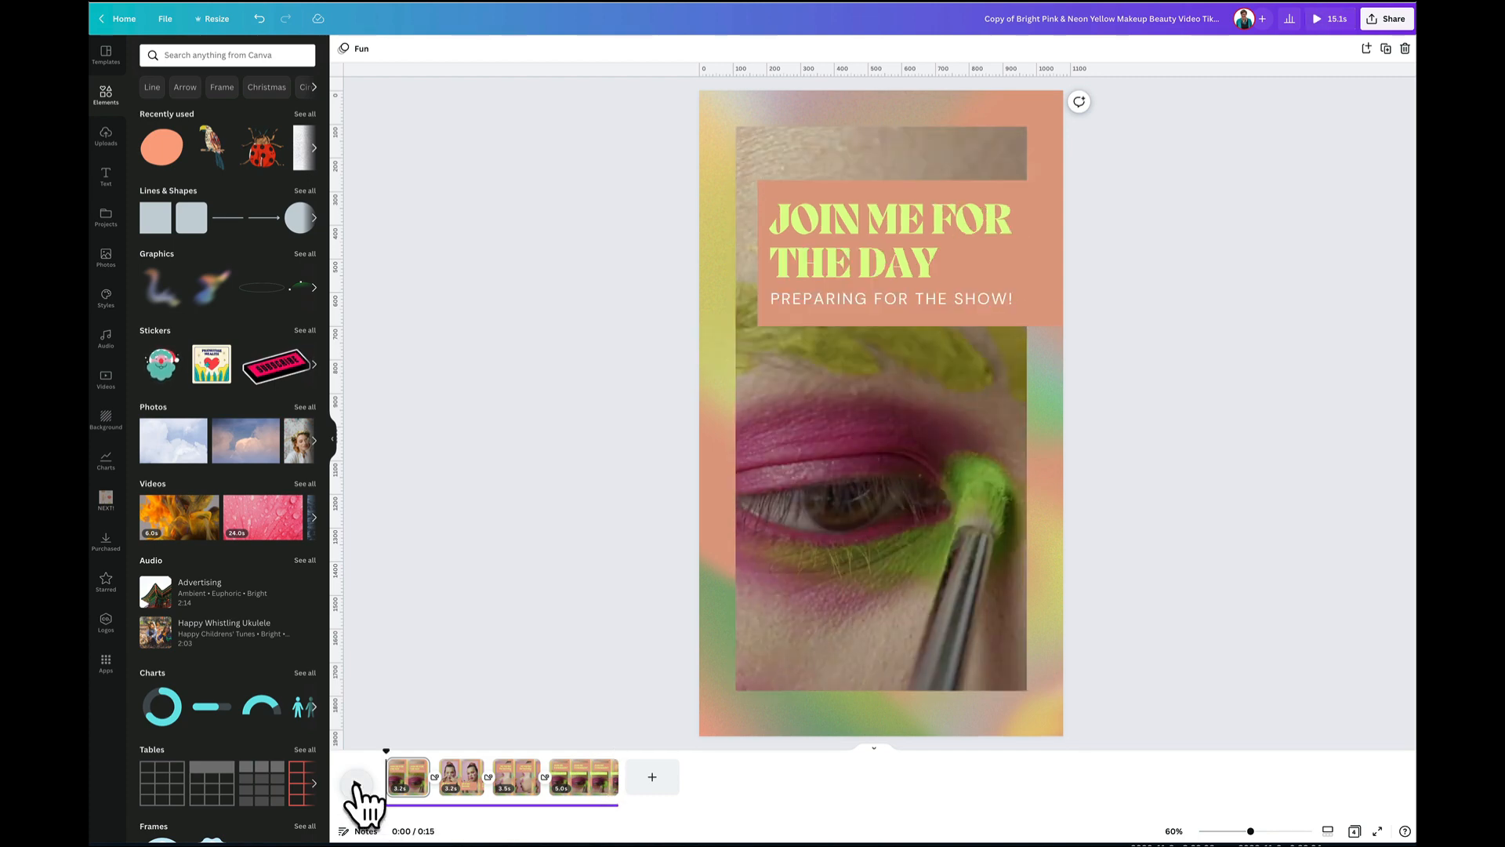